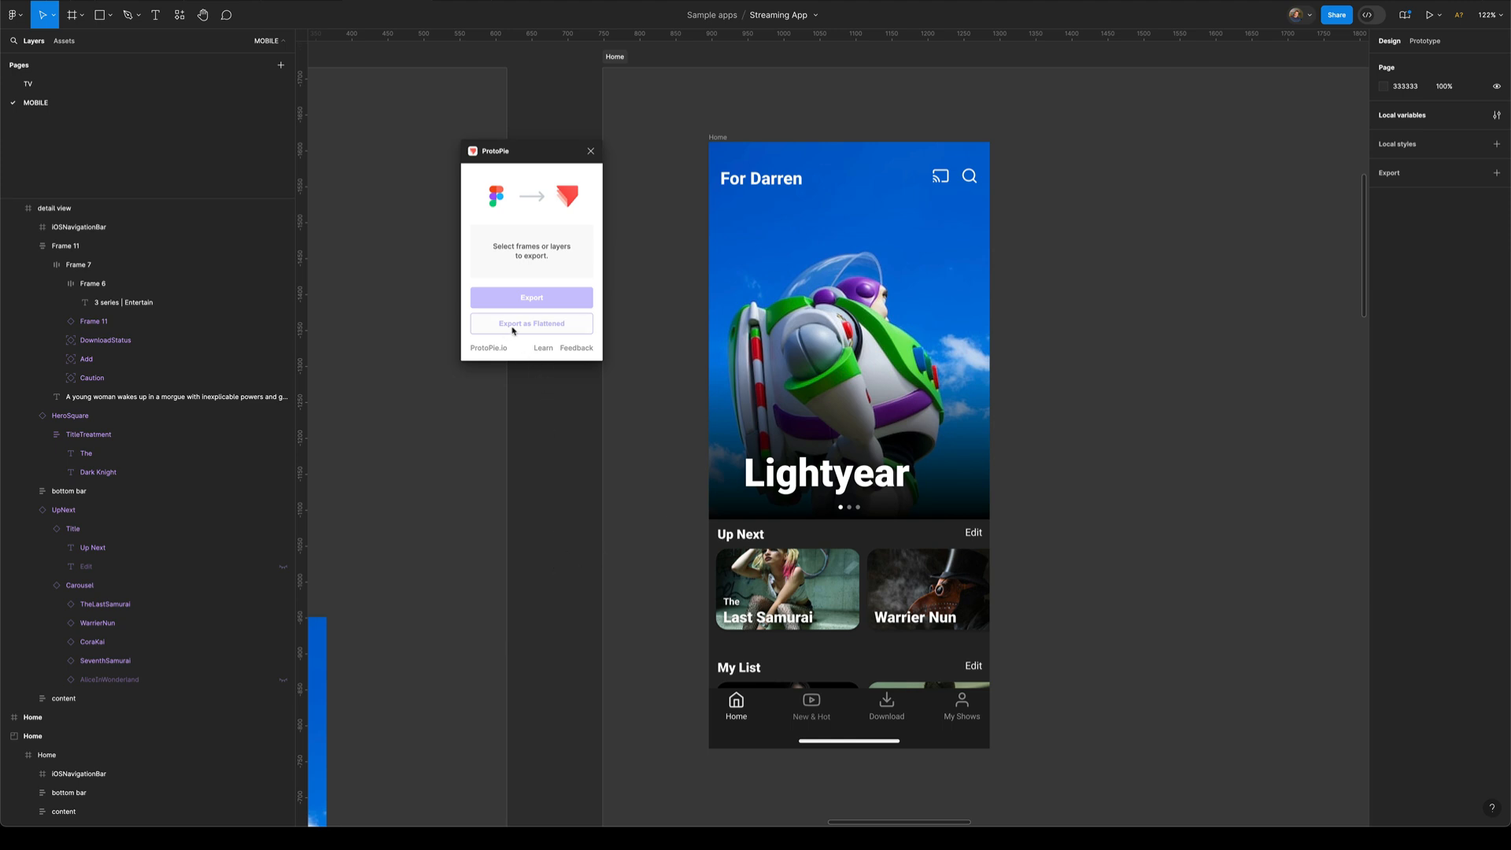
pyautogui.moveTo(540, 330)
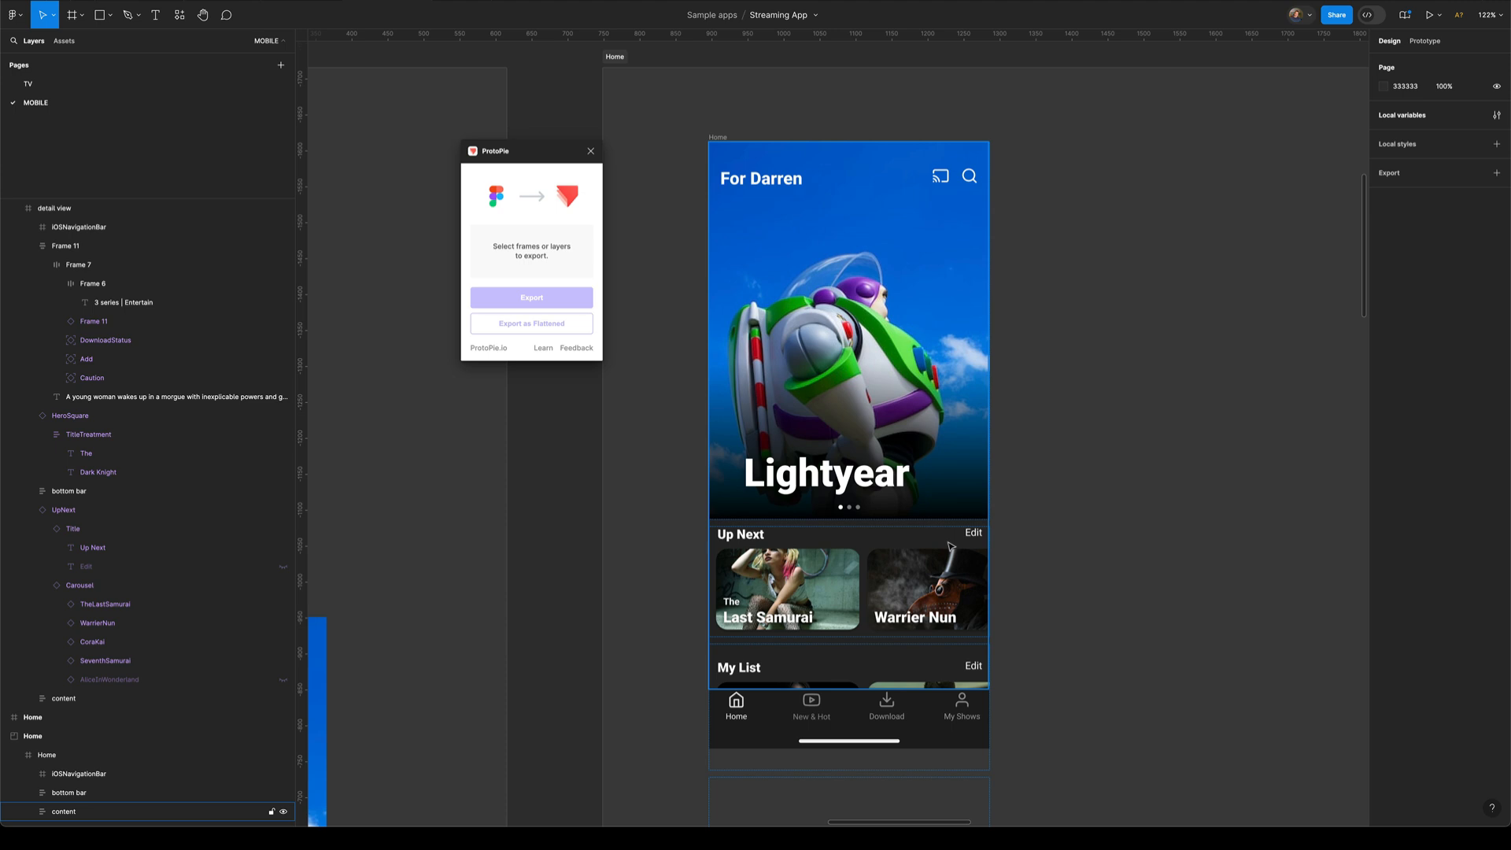
pyautogui.moveTo(982, 537)
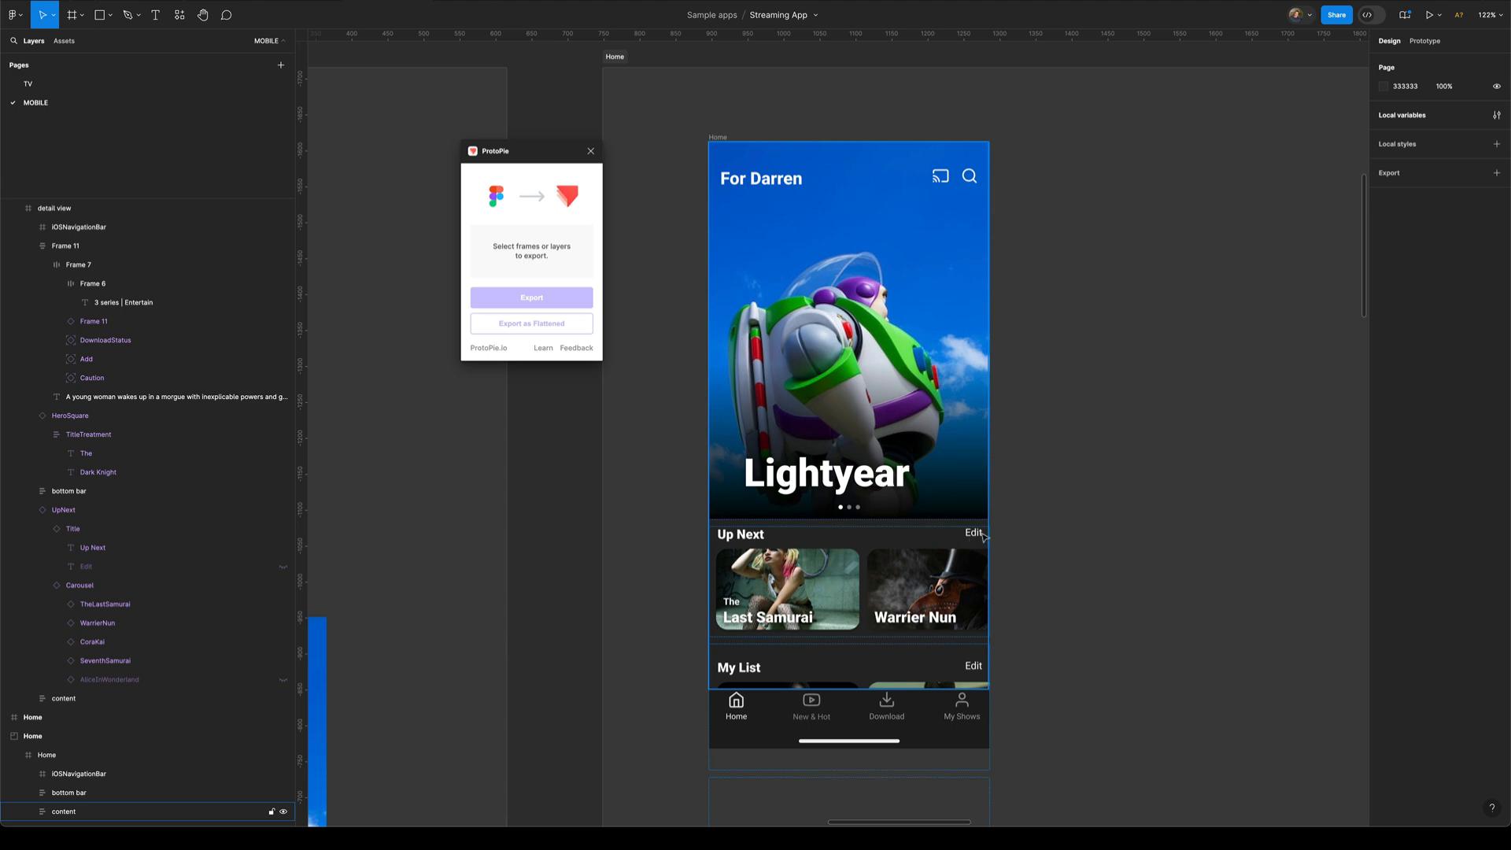
# Export the Home section's content layer to ProtoPie via the plugin
pyautogui.click(31, 735)
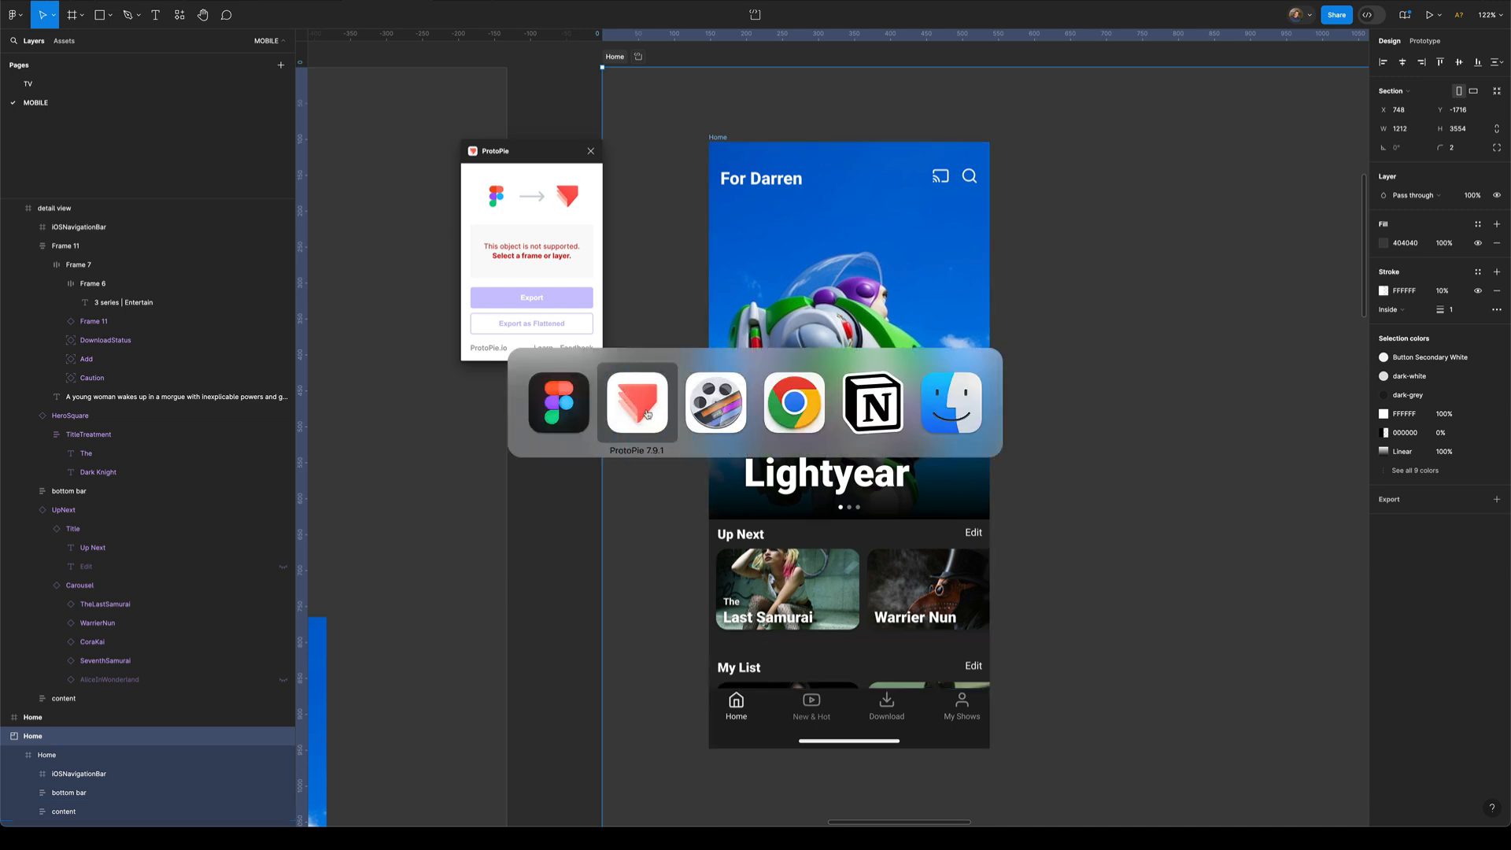
pyautogui.click(636, 402)
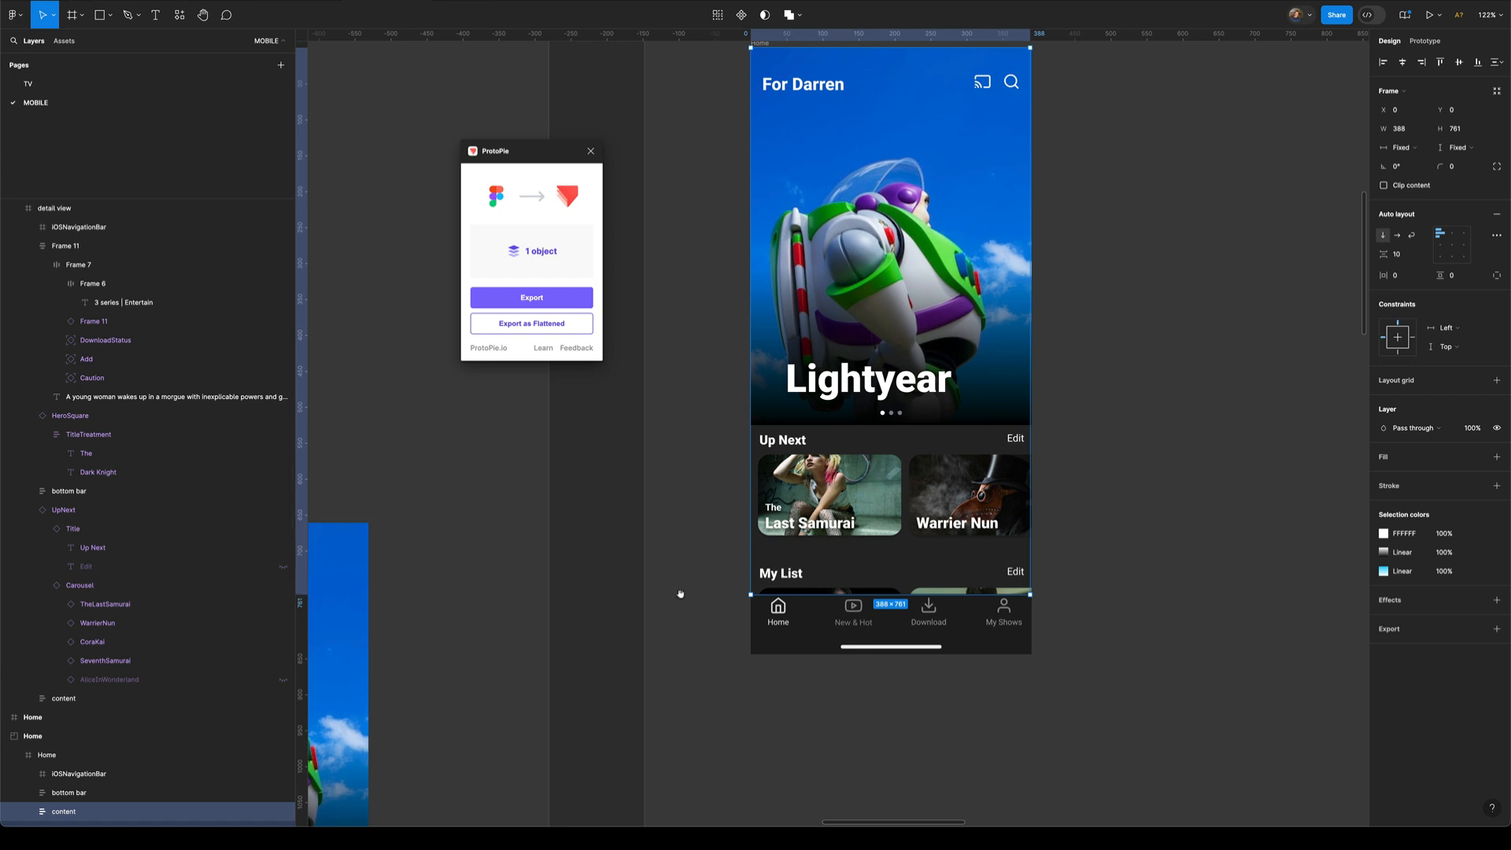
pyautogui.click(96, 521)
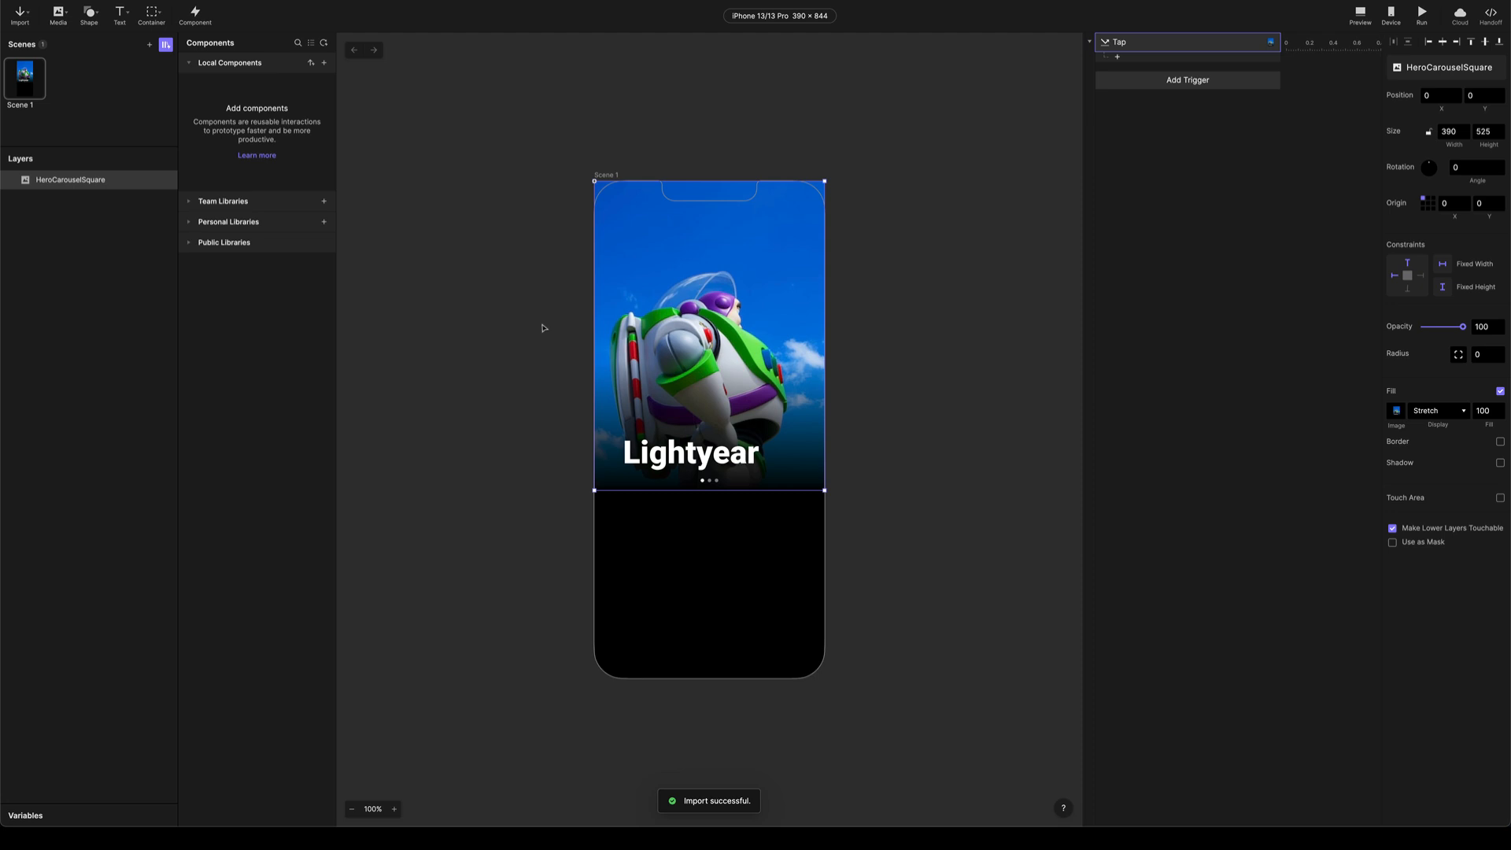
# Let the HeroCarouselSquare import land as a layer in Scene 1
pyautogui.moveTo(708, 335); pyautogui.dragTo(690, 407)
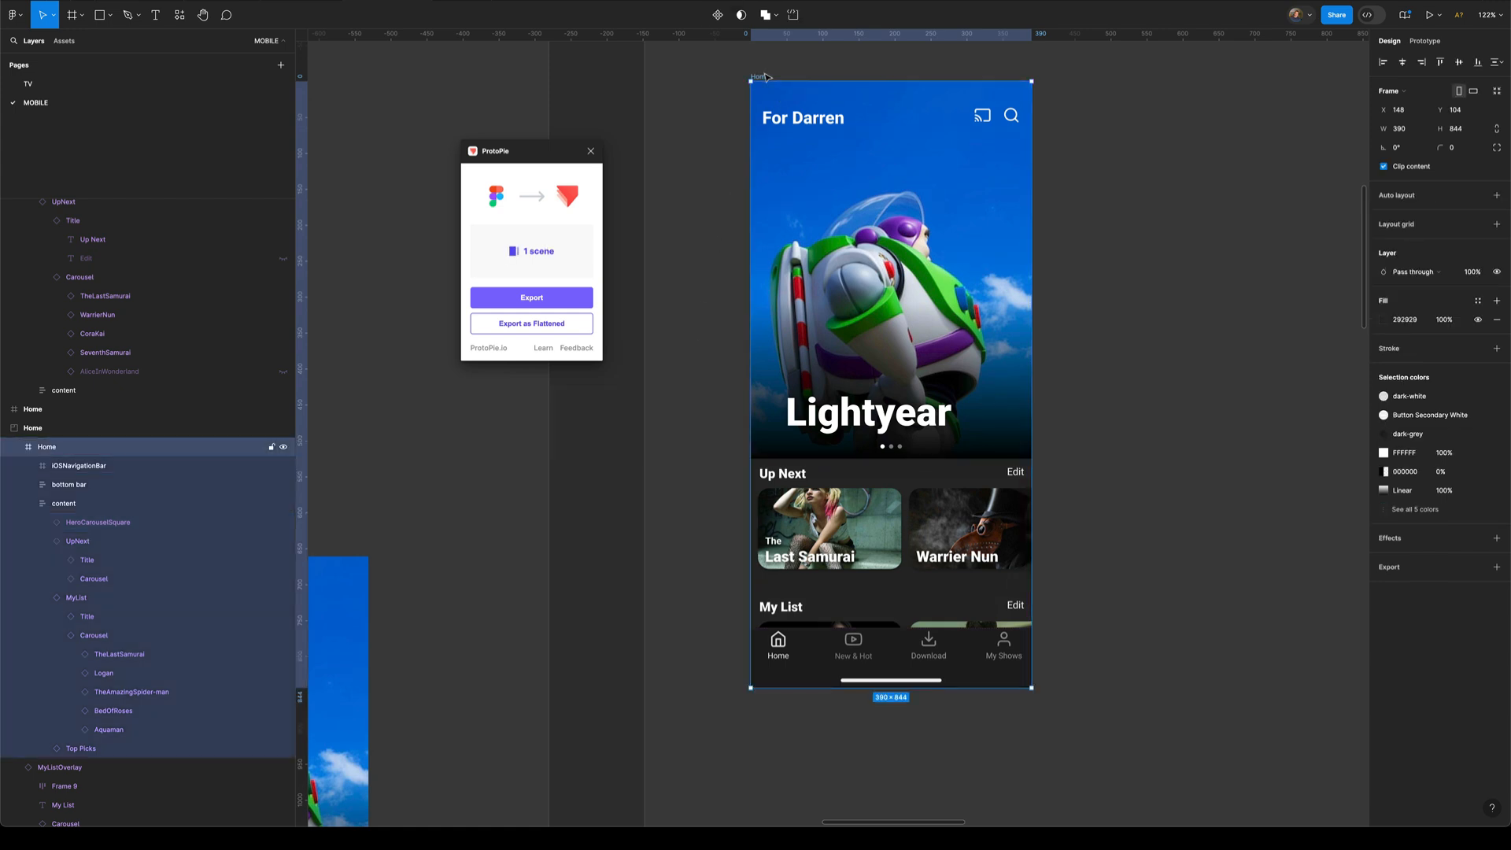
pyautogui.moveTo(766, 75)
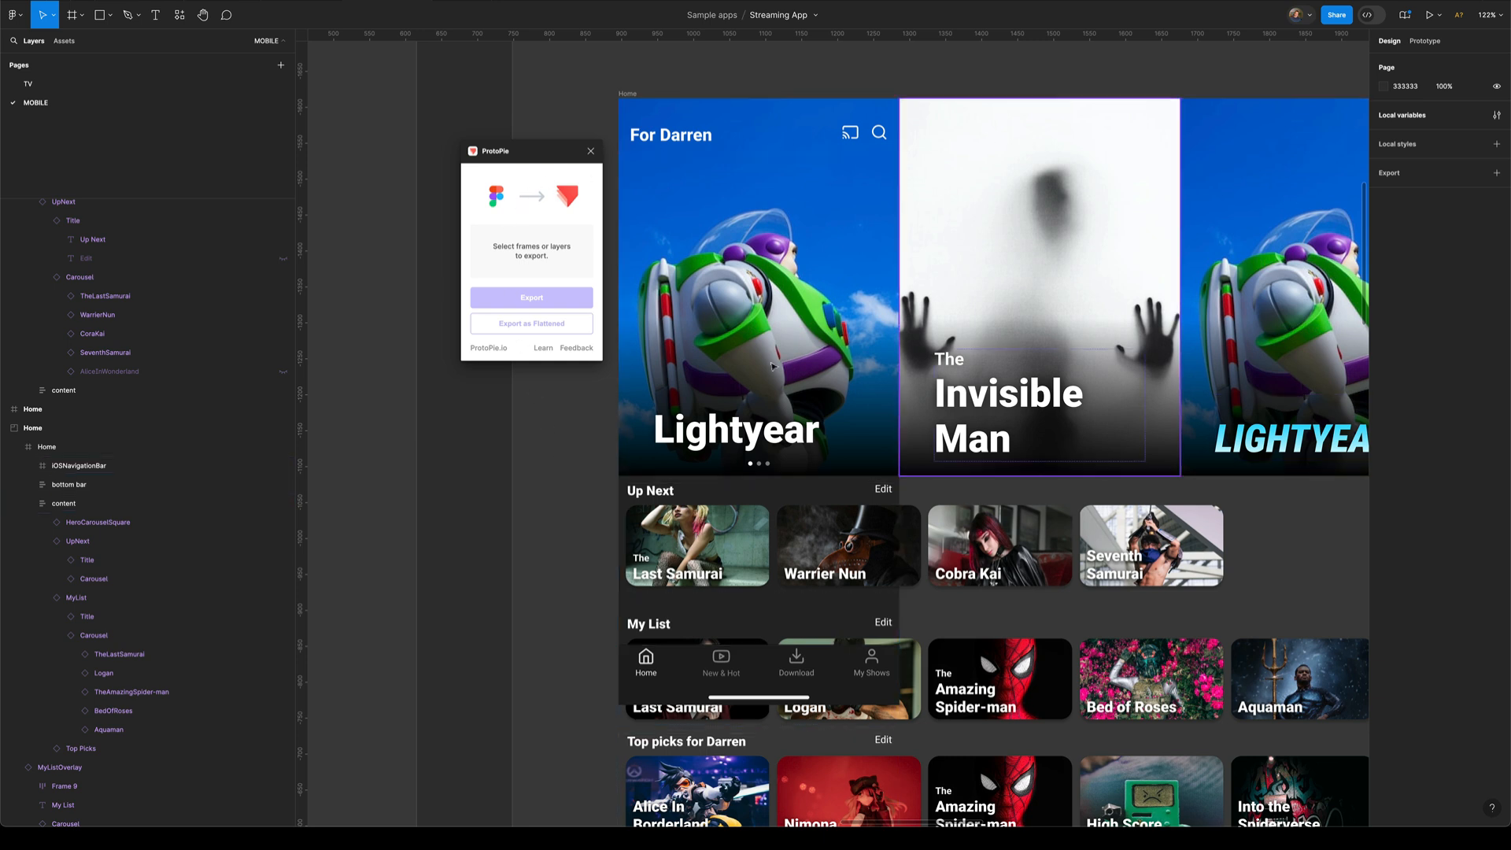
# Export HeroCarouselSquare under Home > content as one flattened image to ProtoPie
pyautogui.click(63, 504)
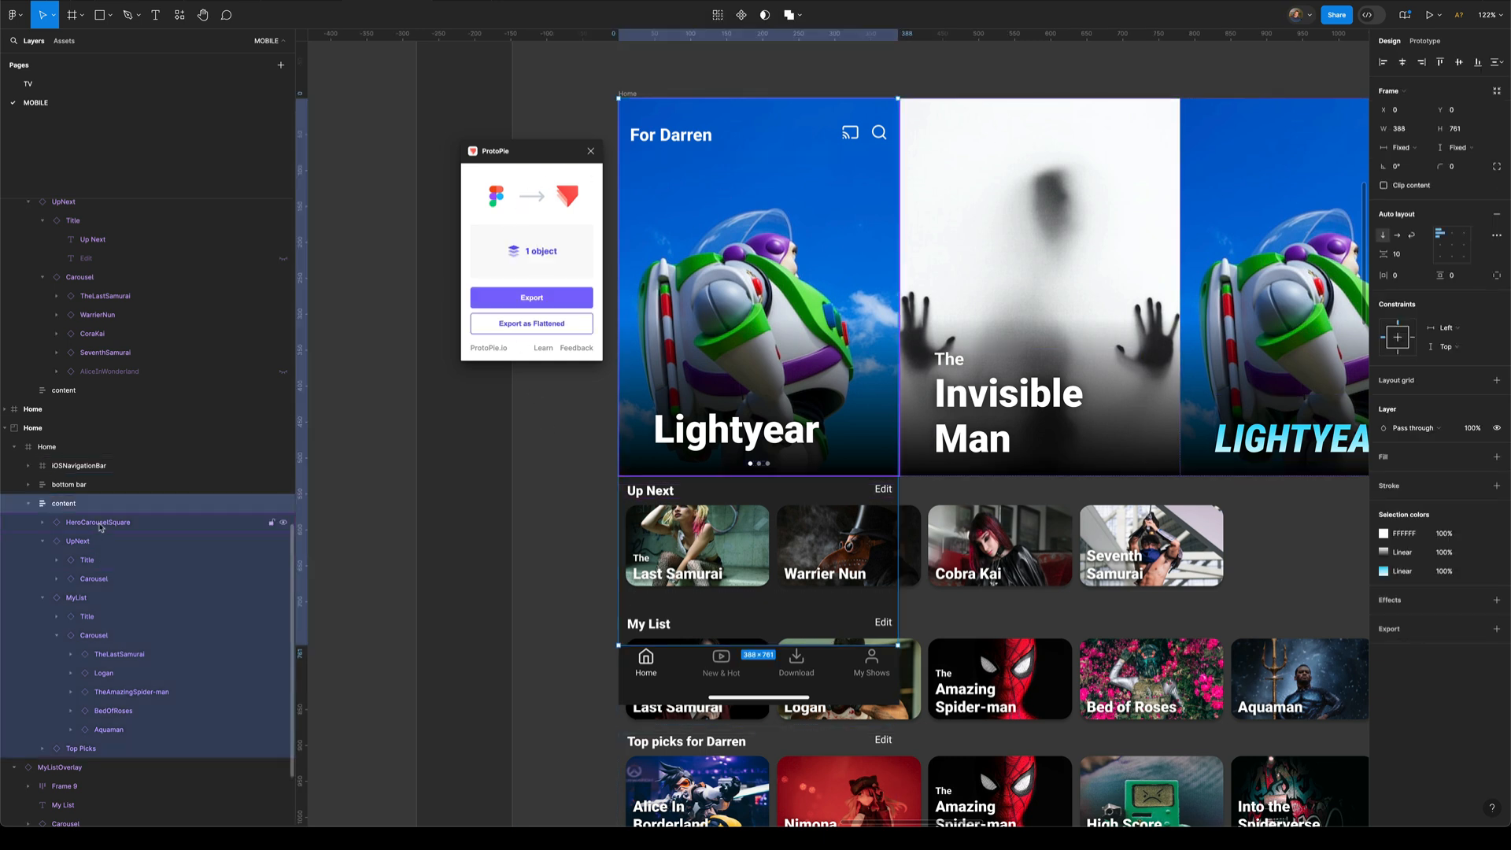
pyautogui.click(98, 521)
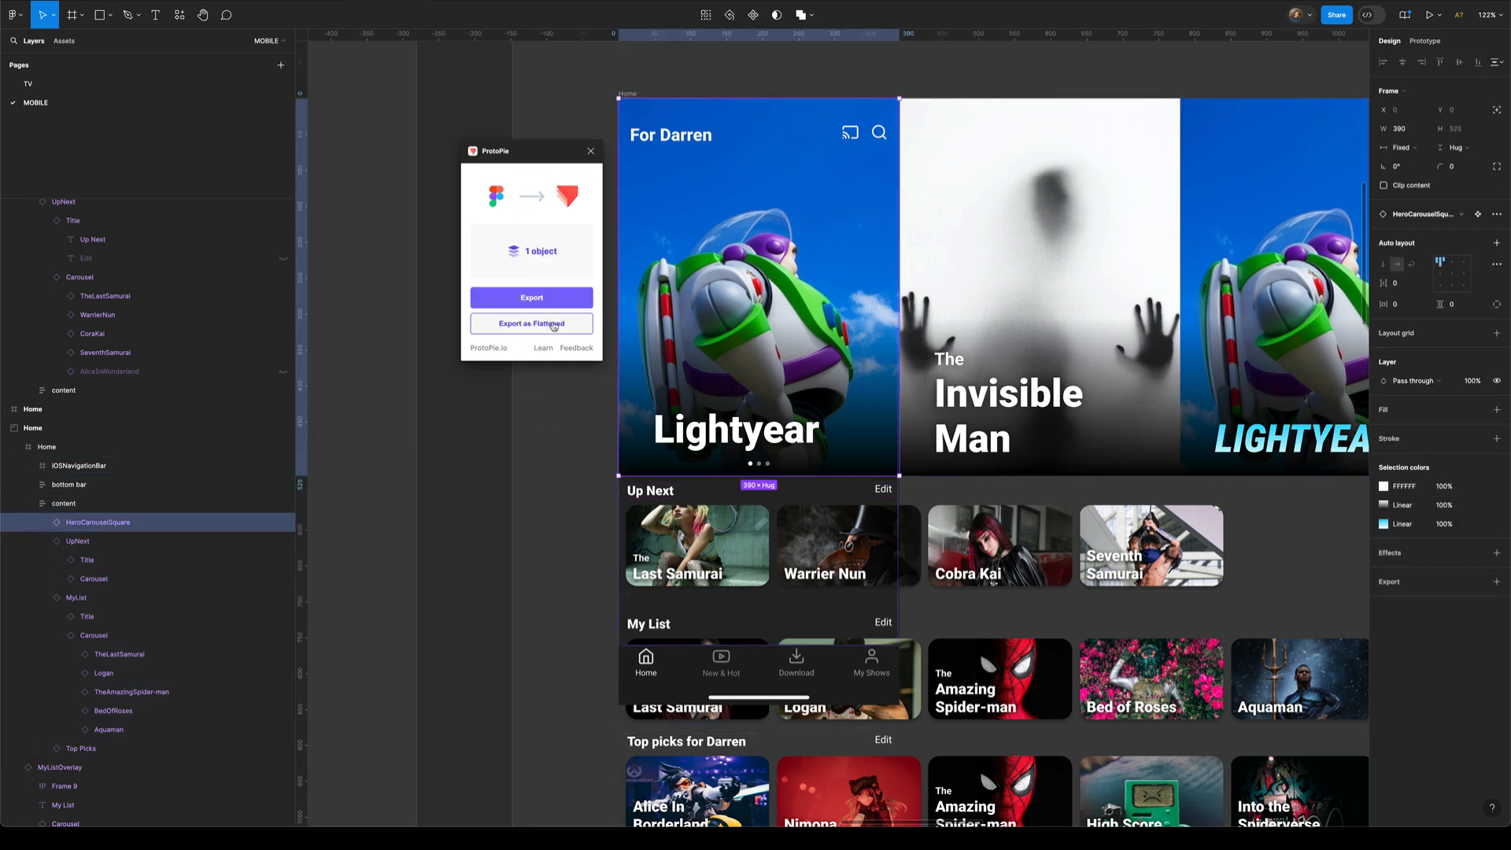
pyautogui.click(531, 322)
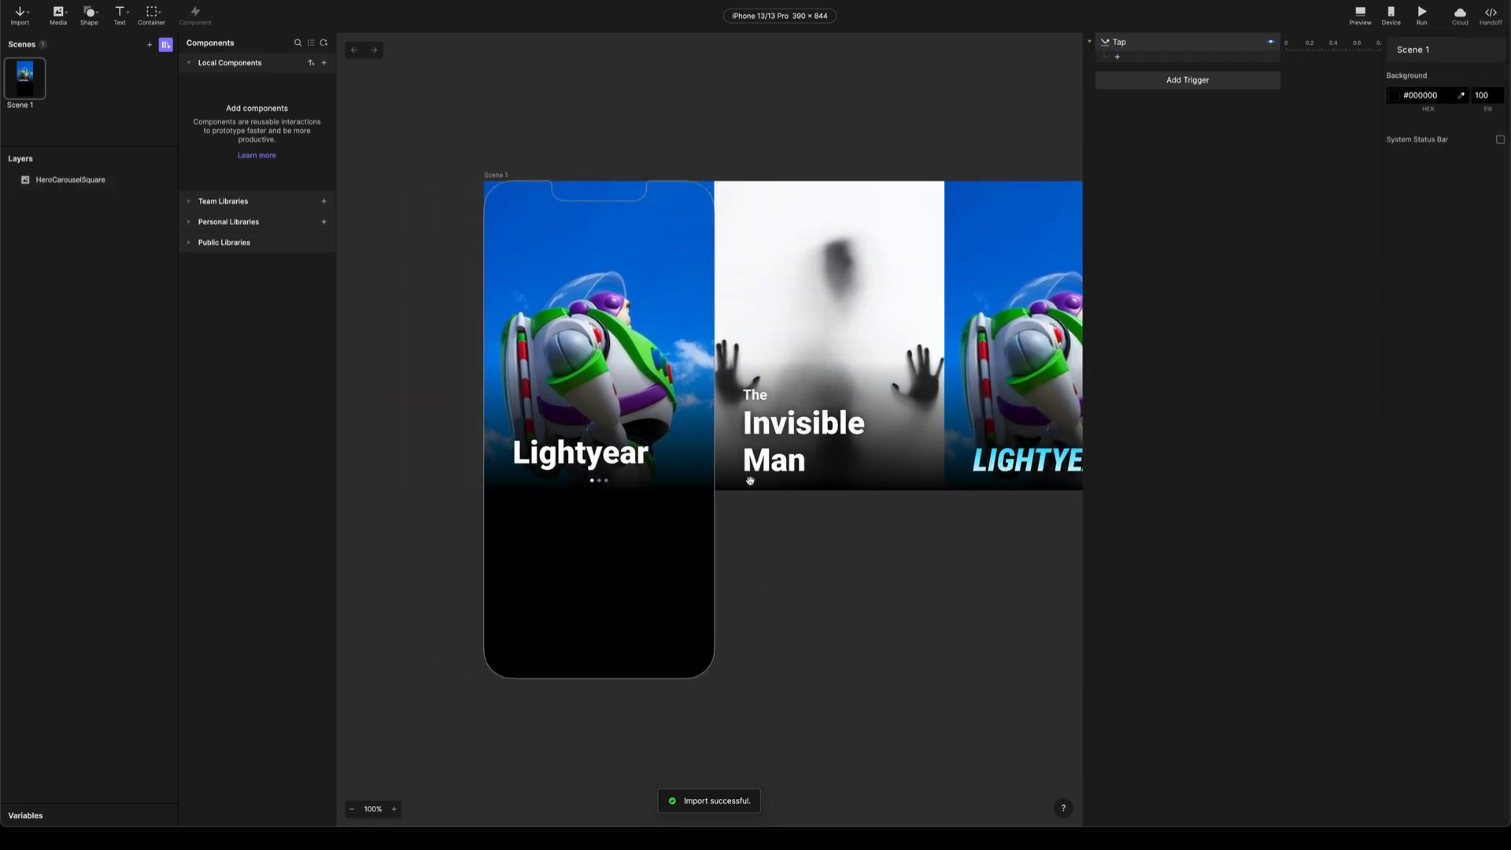
# Wrap the carousel in a 390-wide container paging horizontally and check it in Preview
pyautogui.click(69, 179)
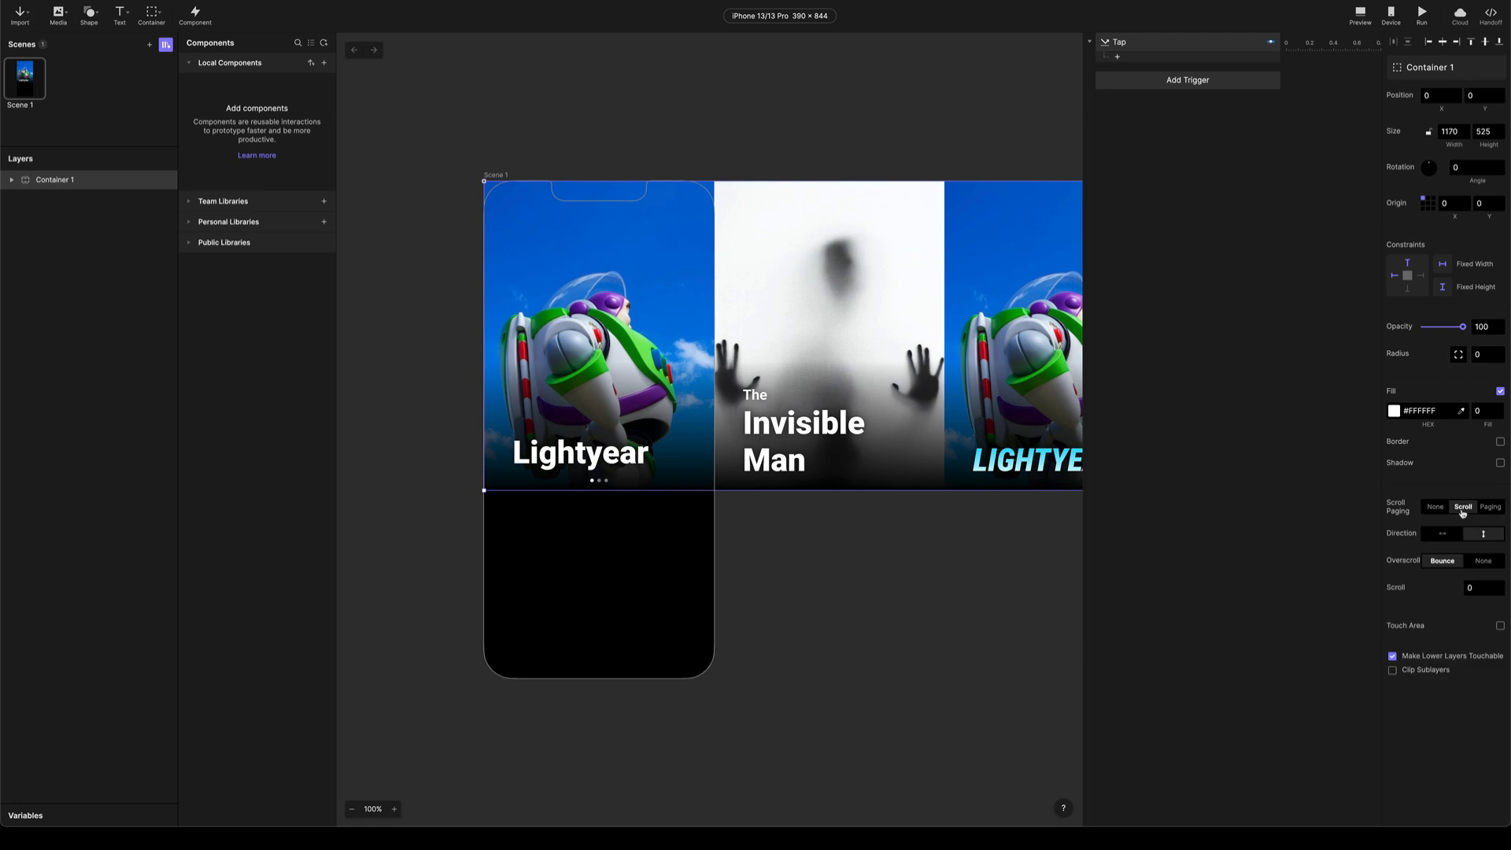
pyautogui.click(1491, 506)
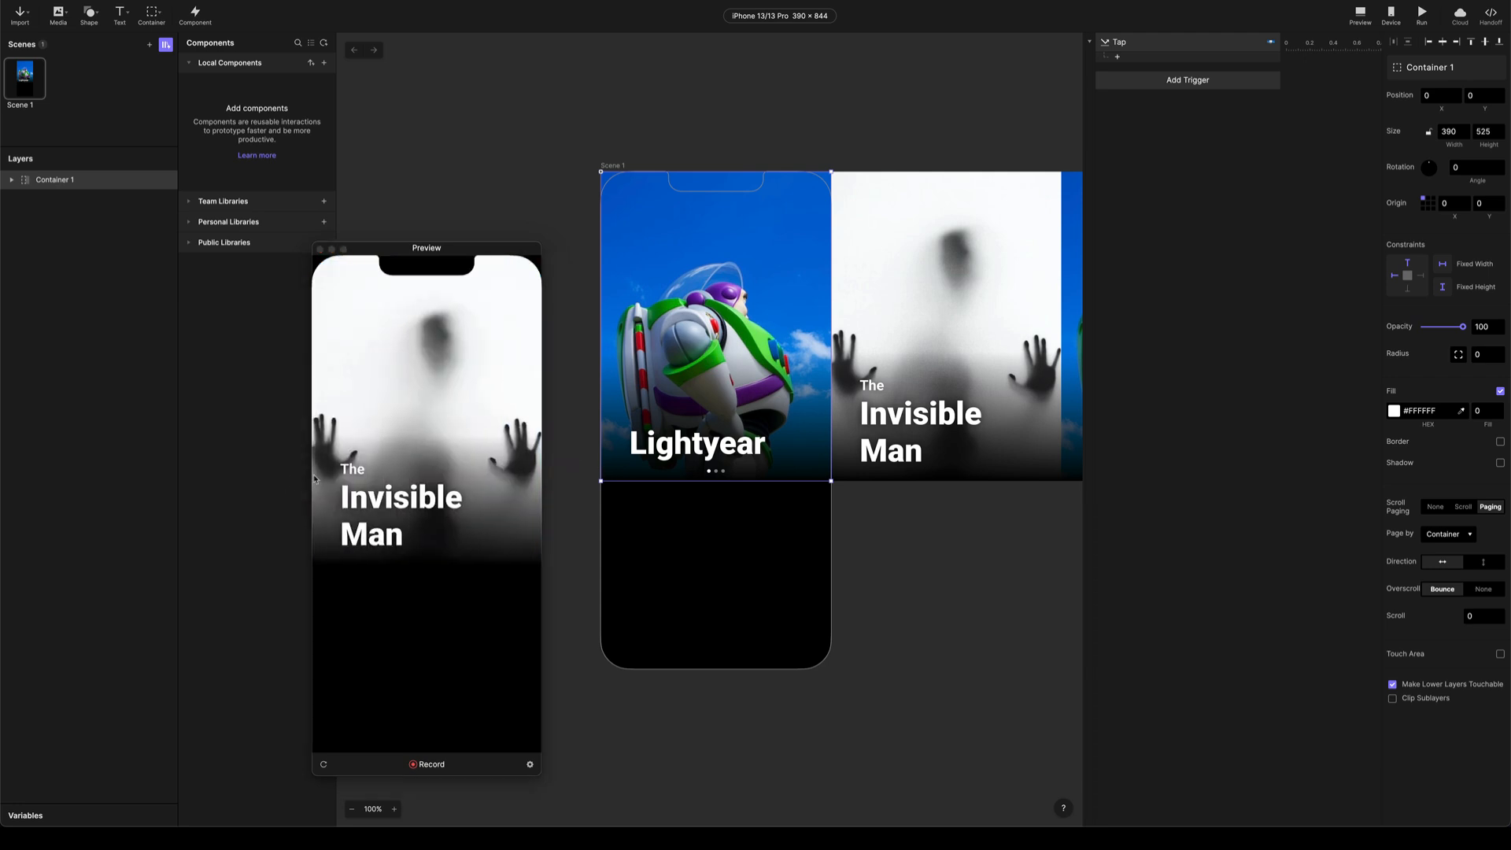
pyautogui.moveTo(427, 247); pyautogui.dragTo(592, 269)
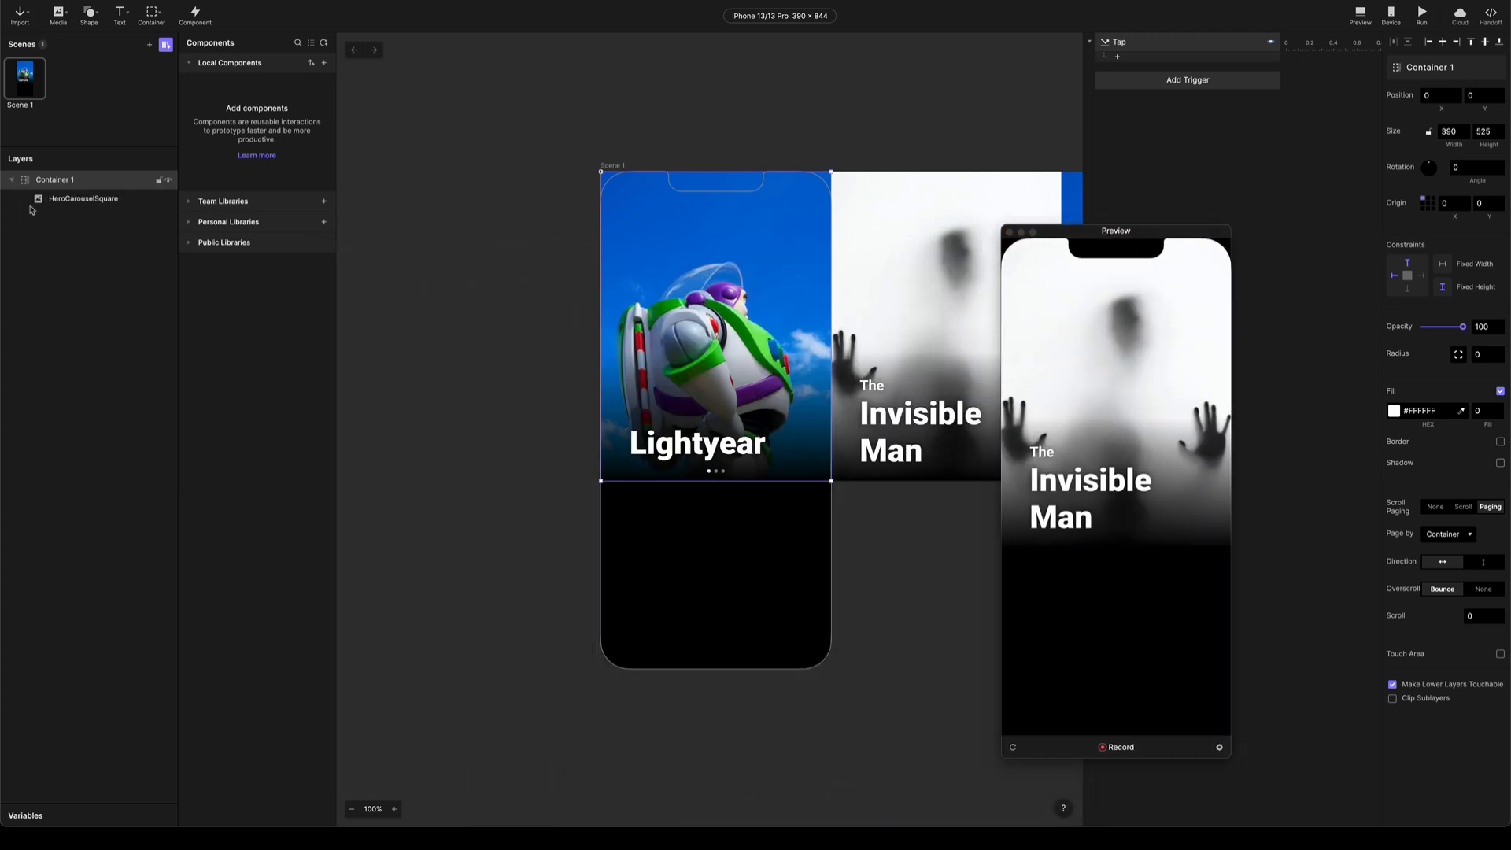
pyautogui.moveTo(1116, 230); pyautogui.dragTo(1217, 199)
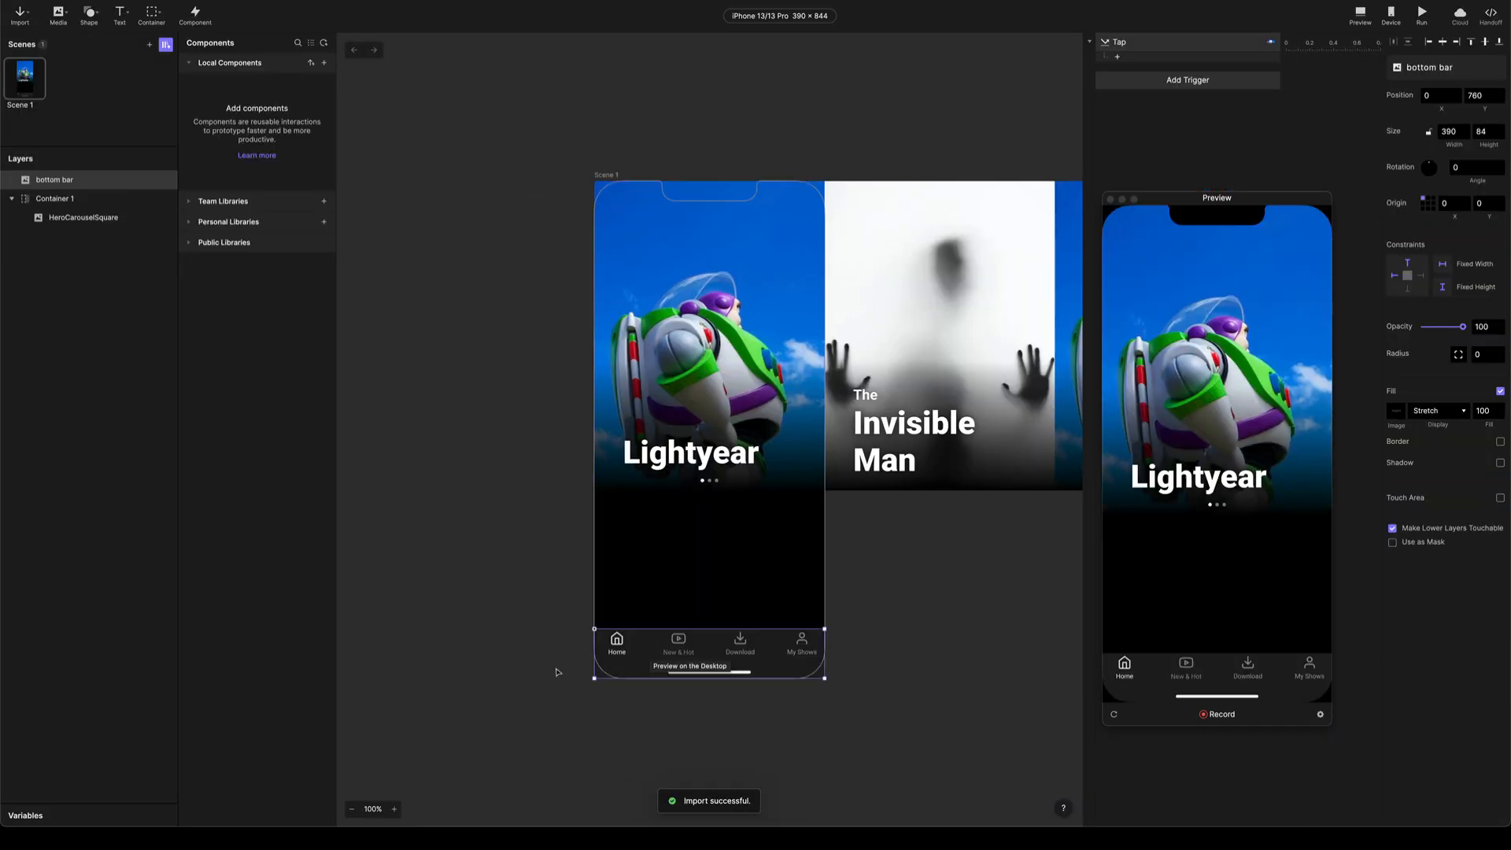
# Export the bottom bar and the Up Next title with its carousel from Figma to ProtoPie
pyautogui.click(373, 515)
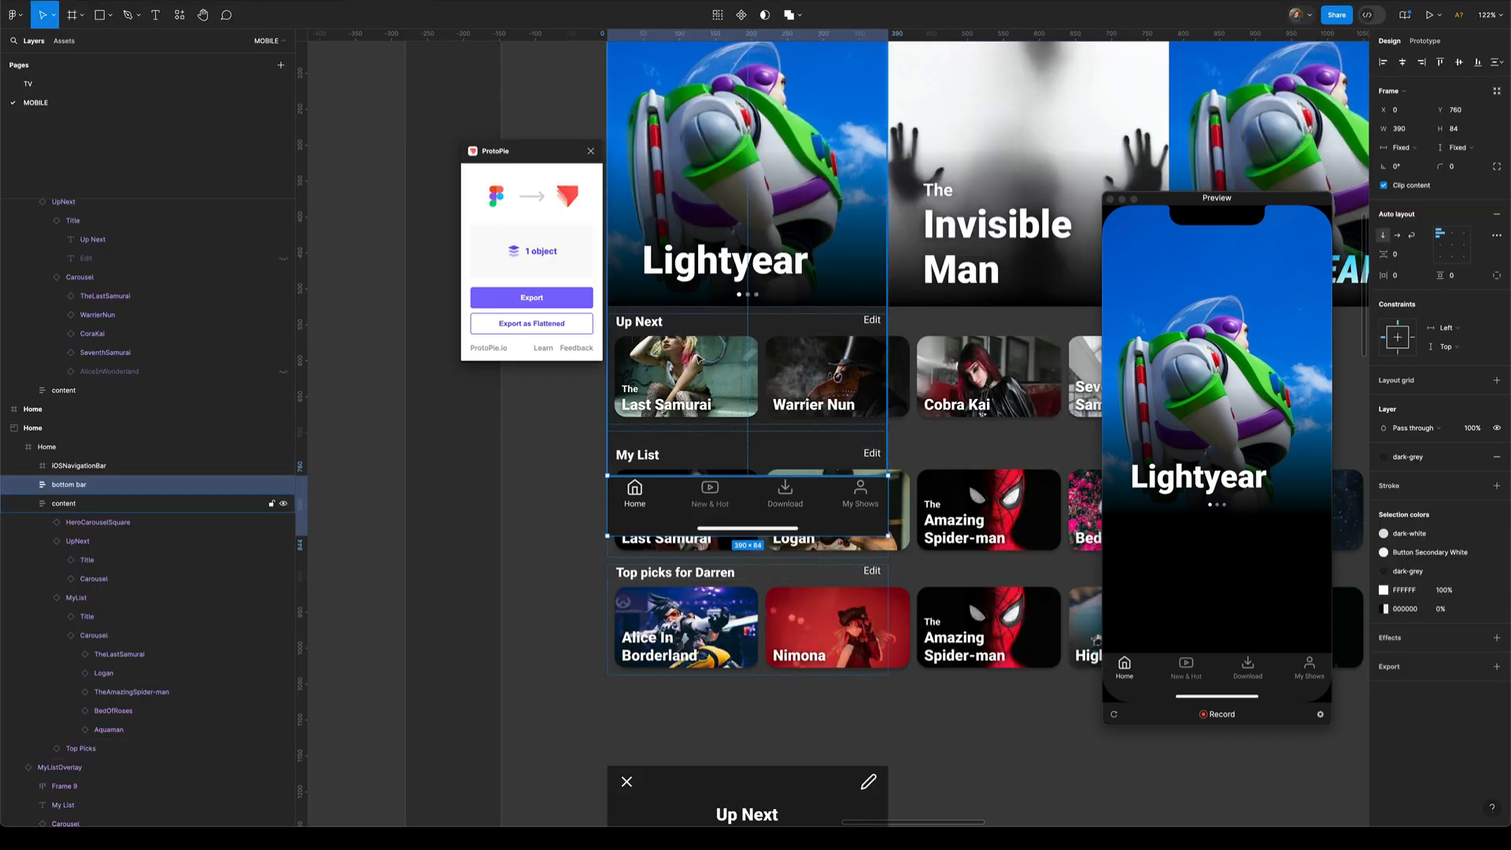
pyautogui.click(63, 502)
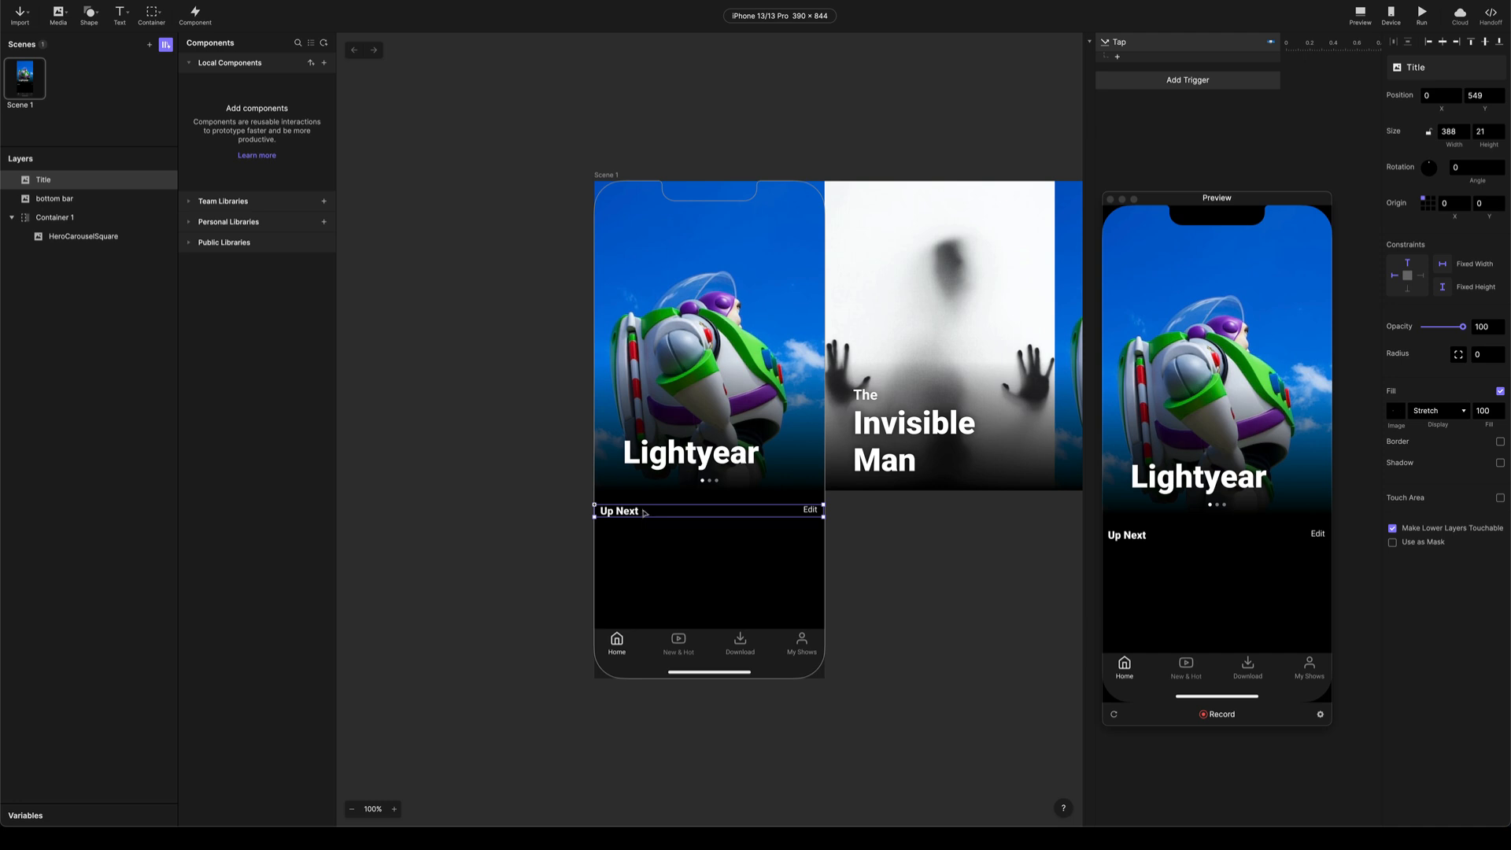
pyautogui.moveTo(706, 566)
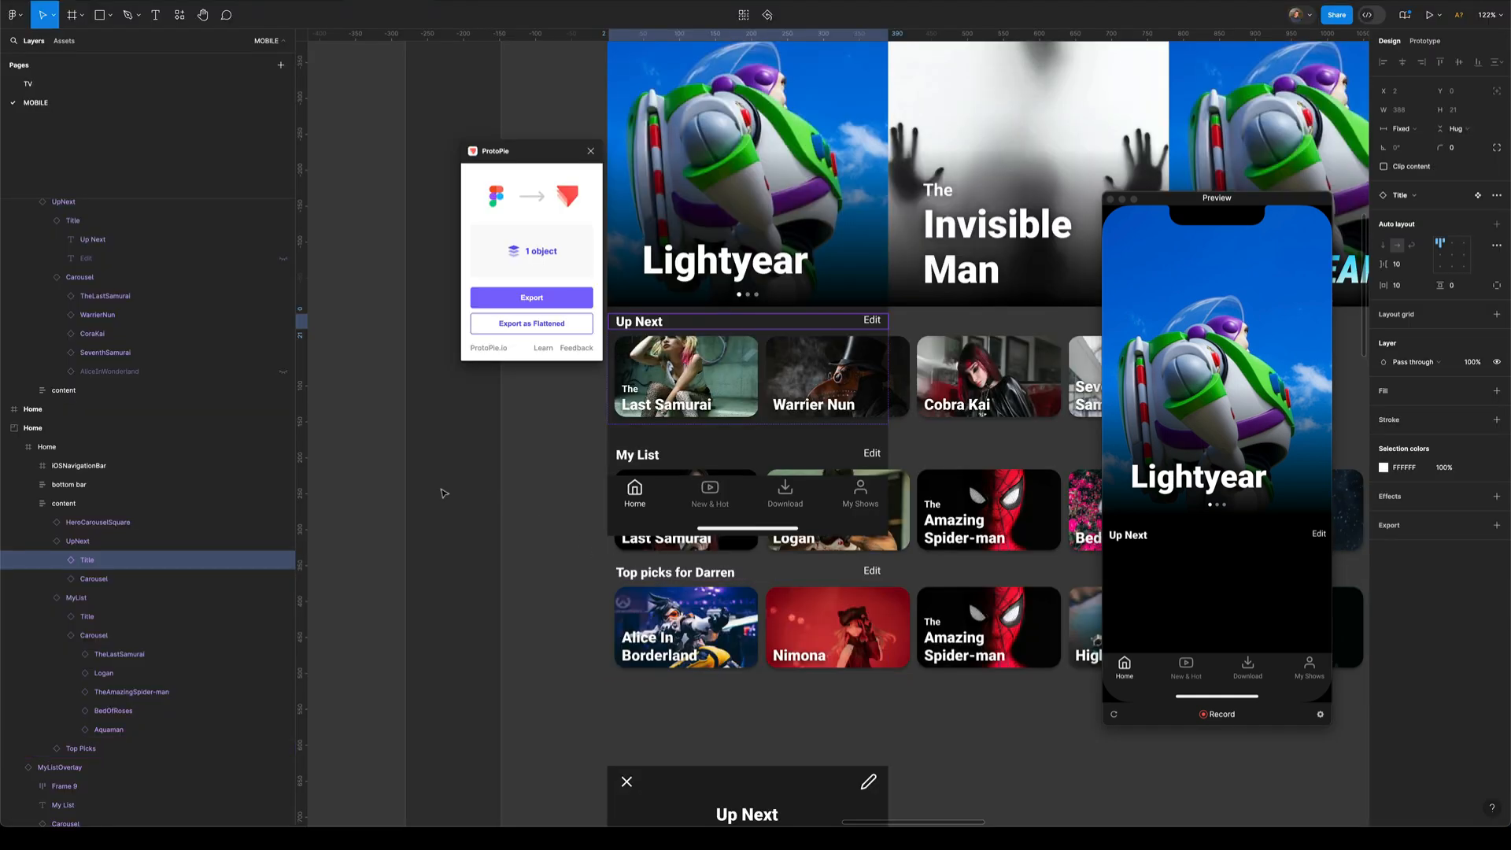
pyautogui.click(93, 578)
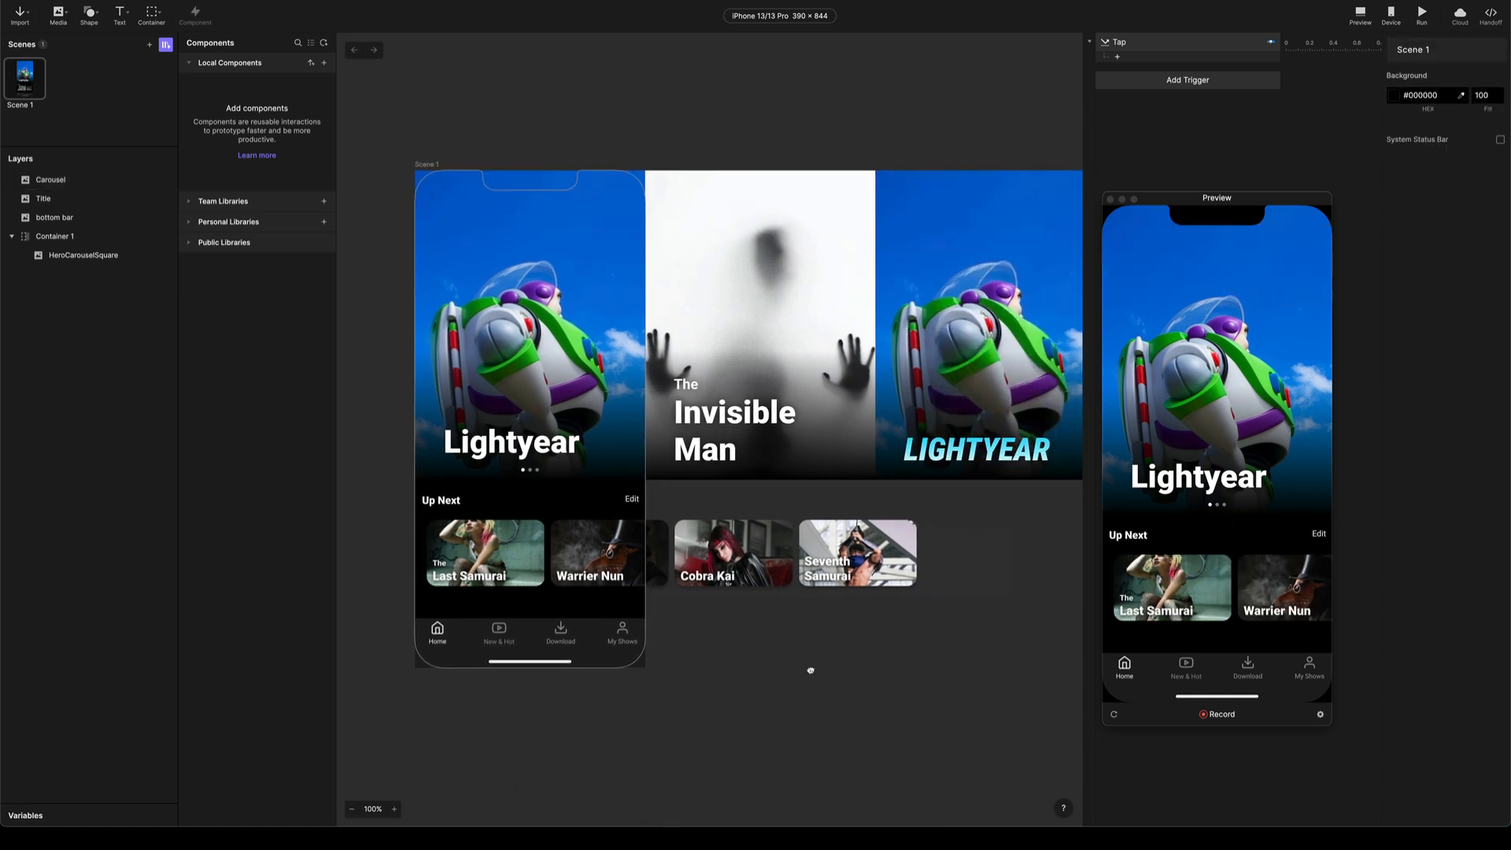
# Wrap the Up Next carousel in a phone-width scrollable container named upNext
pyautogui.click(48, 179)
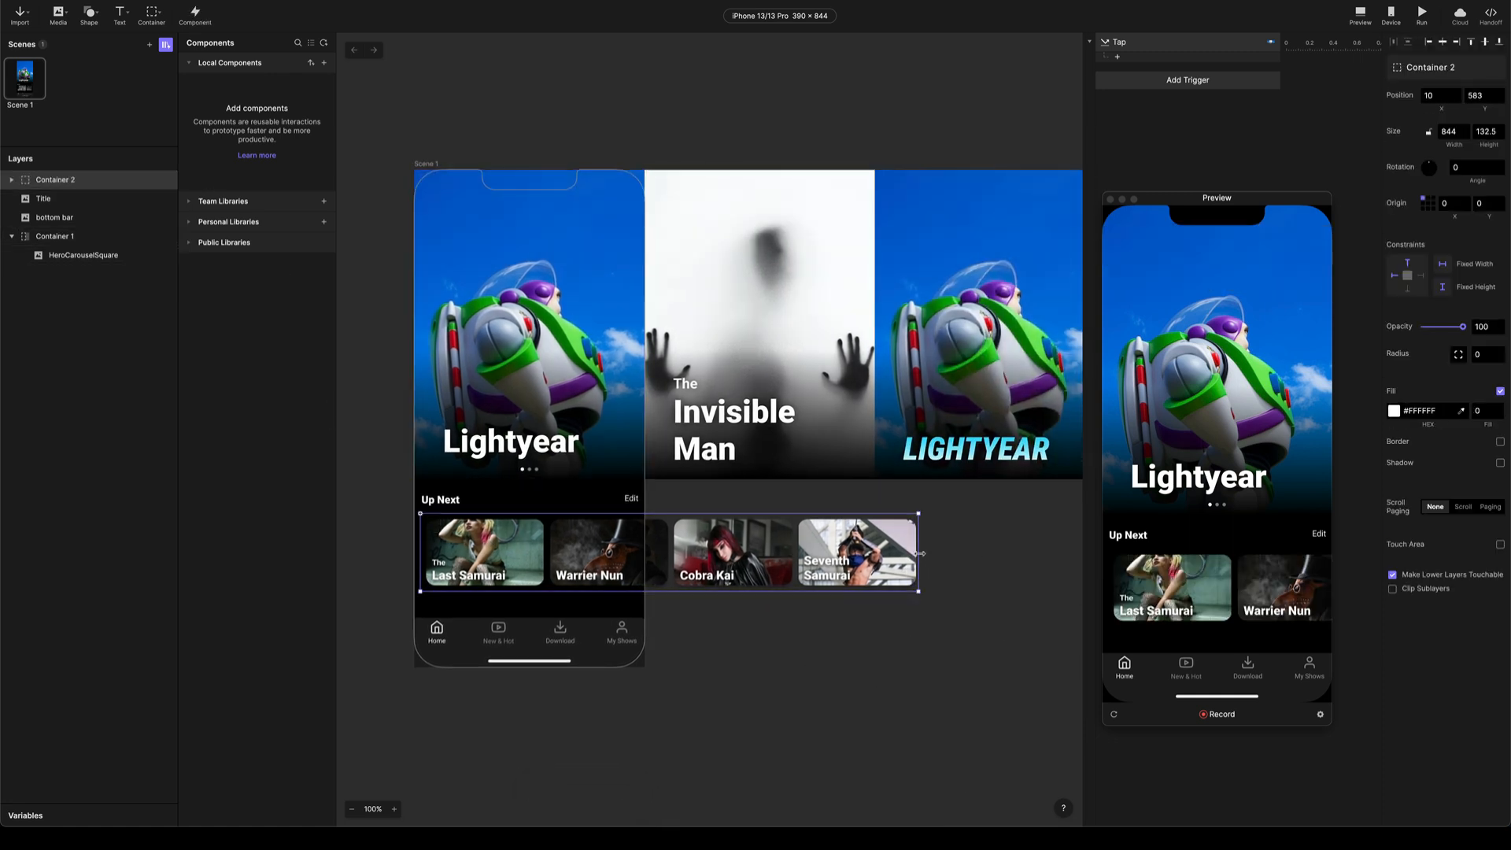
pyautogui.moveTo(916, 552); pyautogui.dragTo(646, 552)
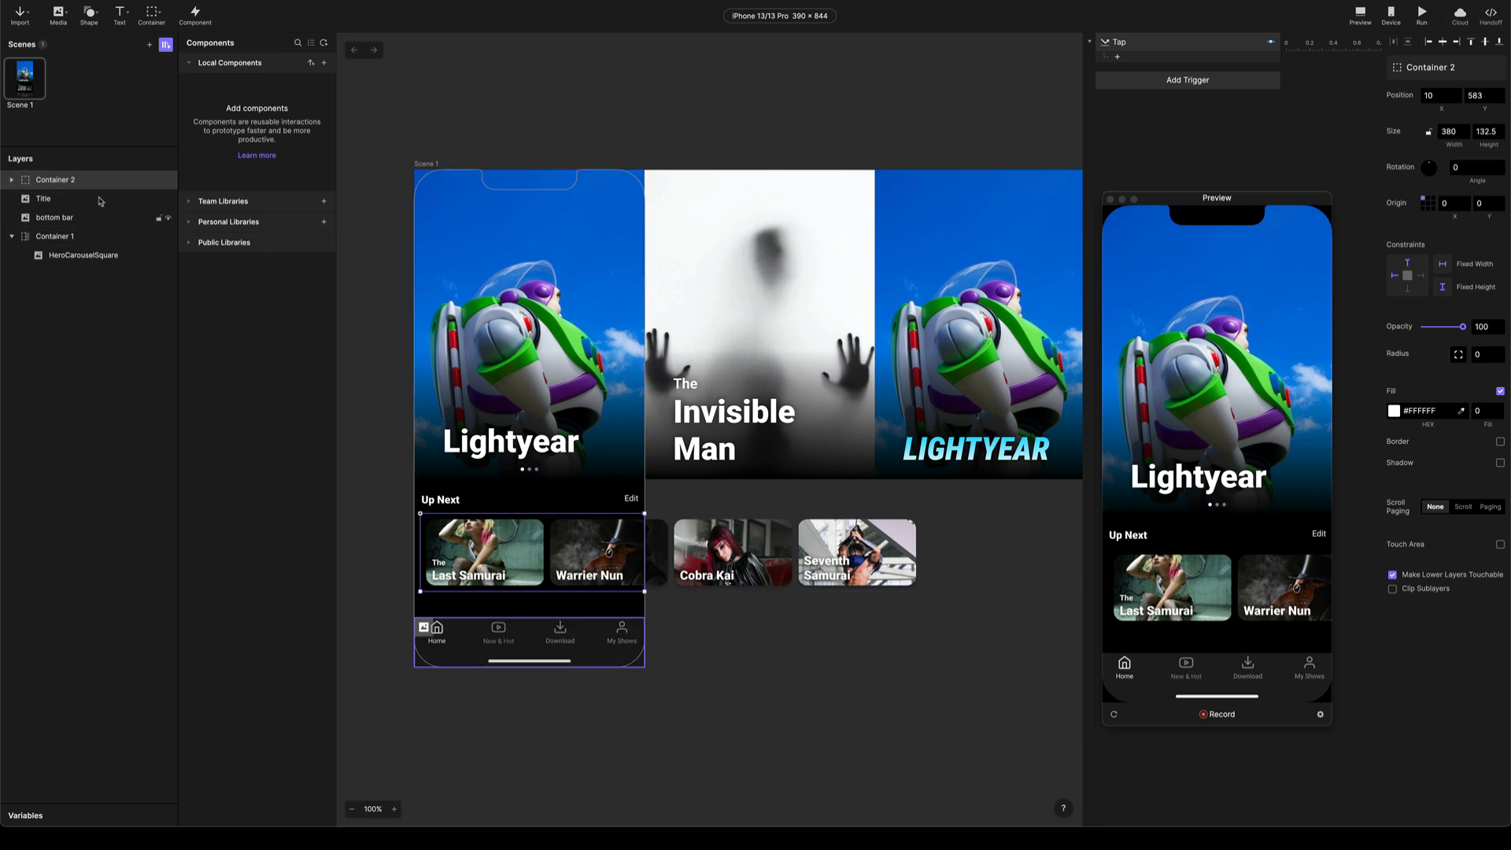
pyautogui.doubleClick(55, 180)
pyautogui.write('upNext')
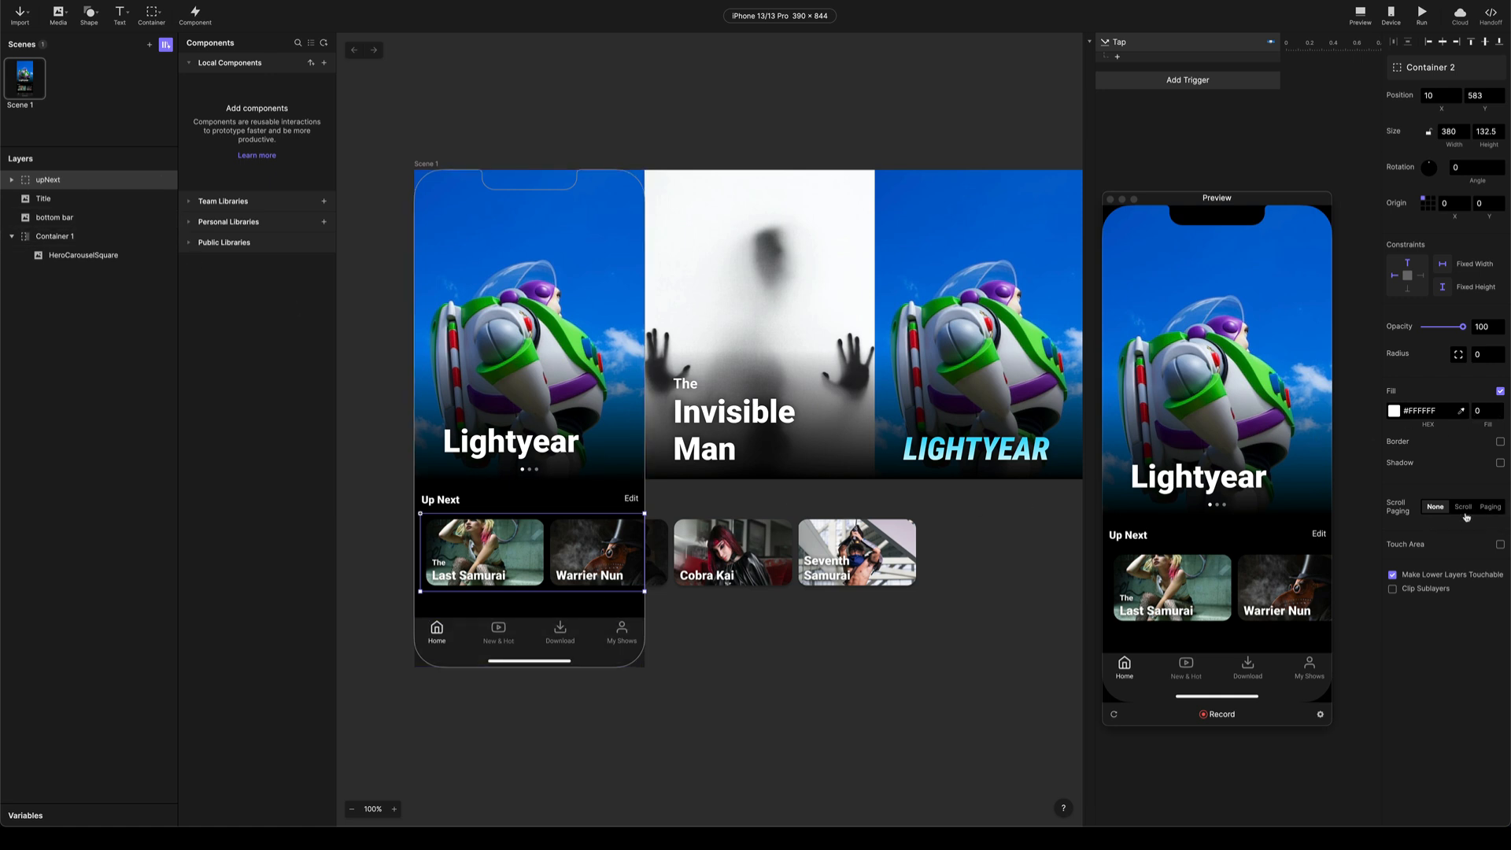
pyautogui.click(1462, 505)
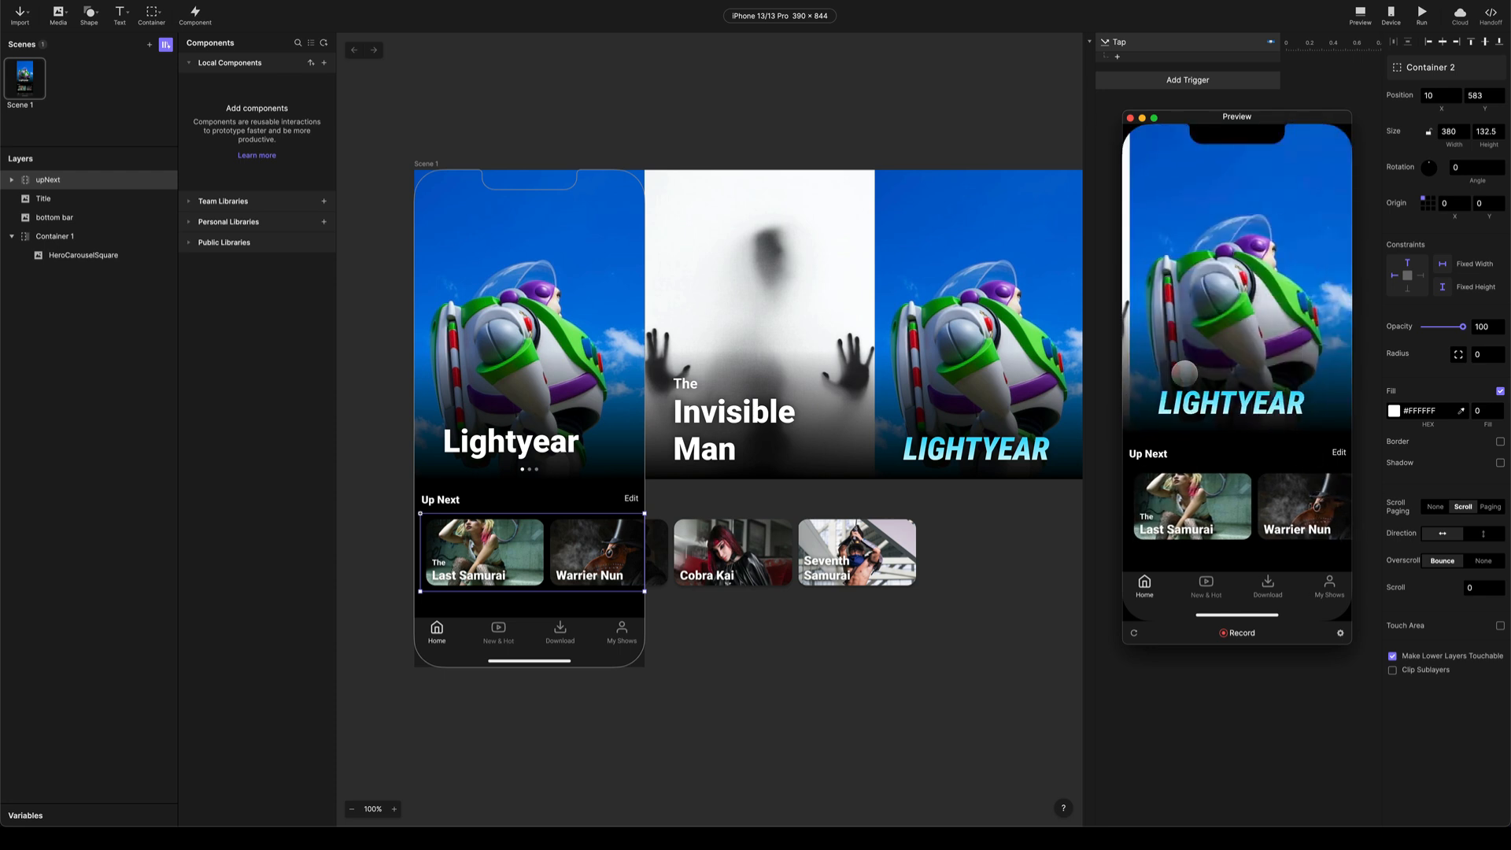
# Check the Up Next row in Preview and collapse the Hero group in the layer list
pyautogui.moveTo(1237, 117); pyautogui.dragTo(1135, 131)
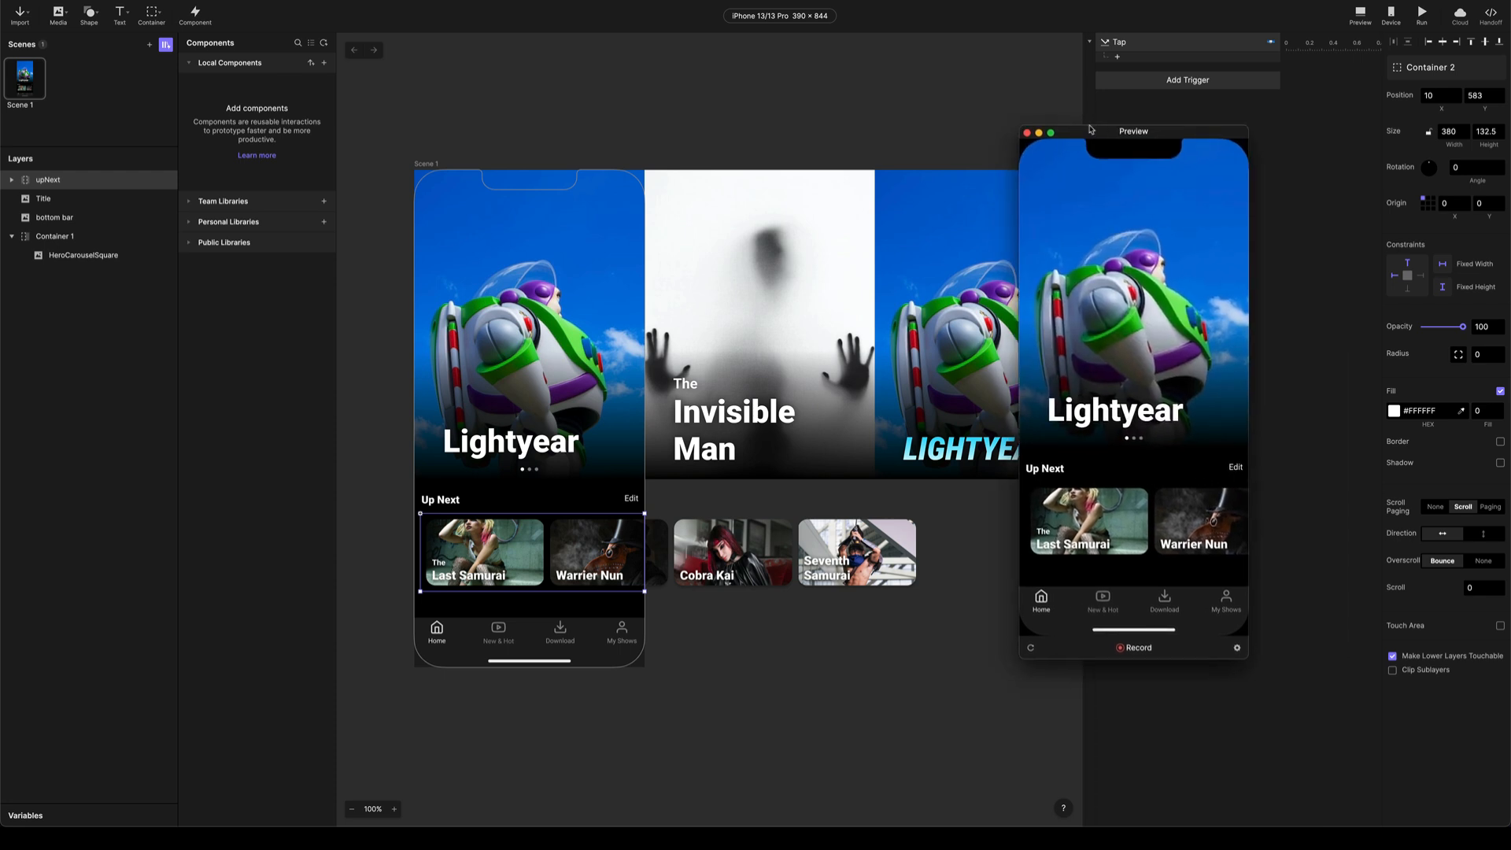
pyautogui.moveTo(1089, 131); pyautogui.dragTo(1110, 121)
pyautogui.write('Hero')
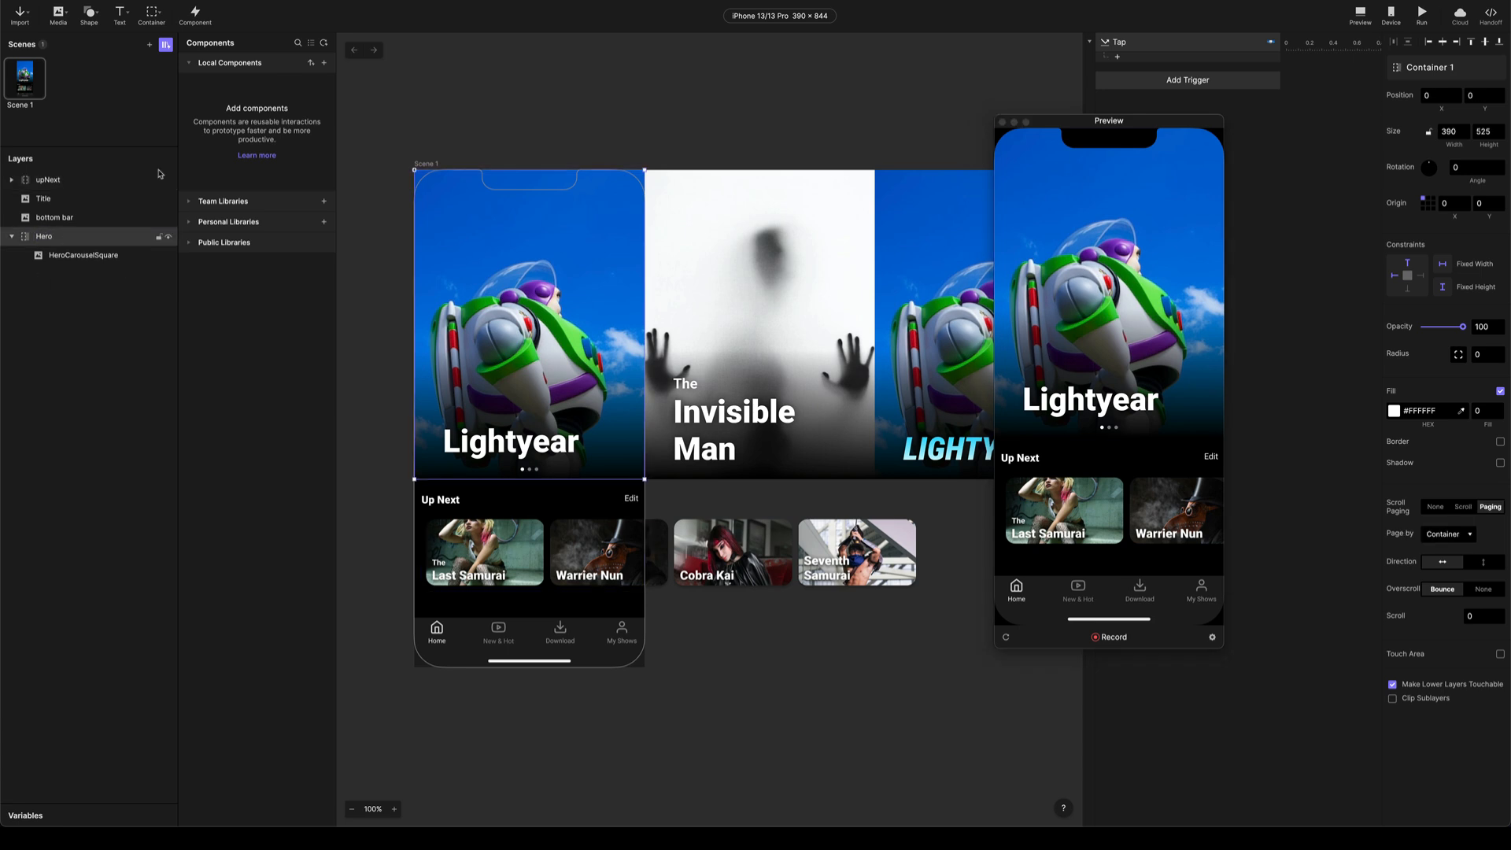
pyautogui.moveTo(1108, 121); pyautogui.dragTo(1151, 121)
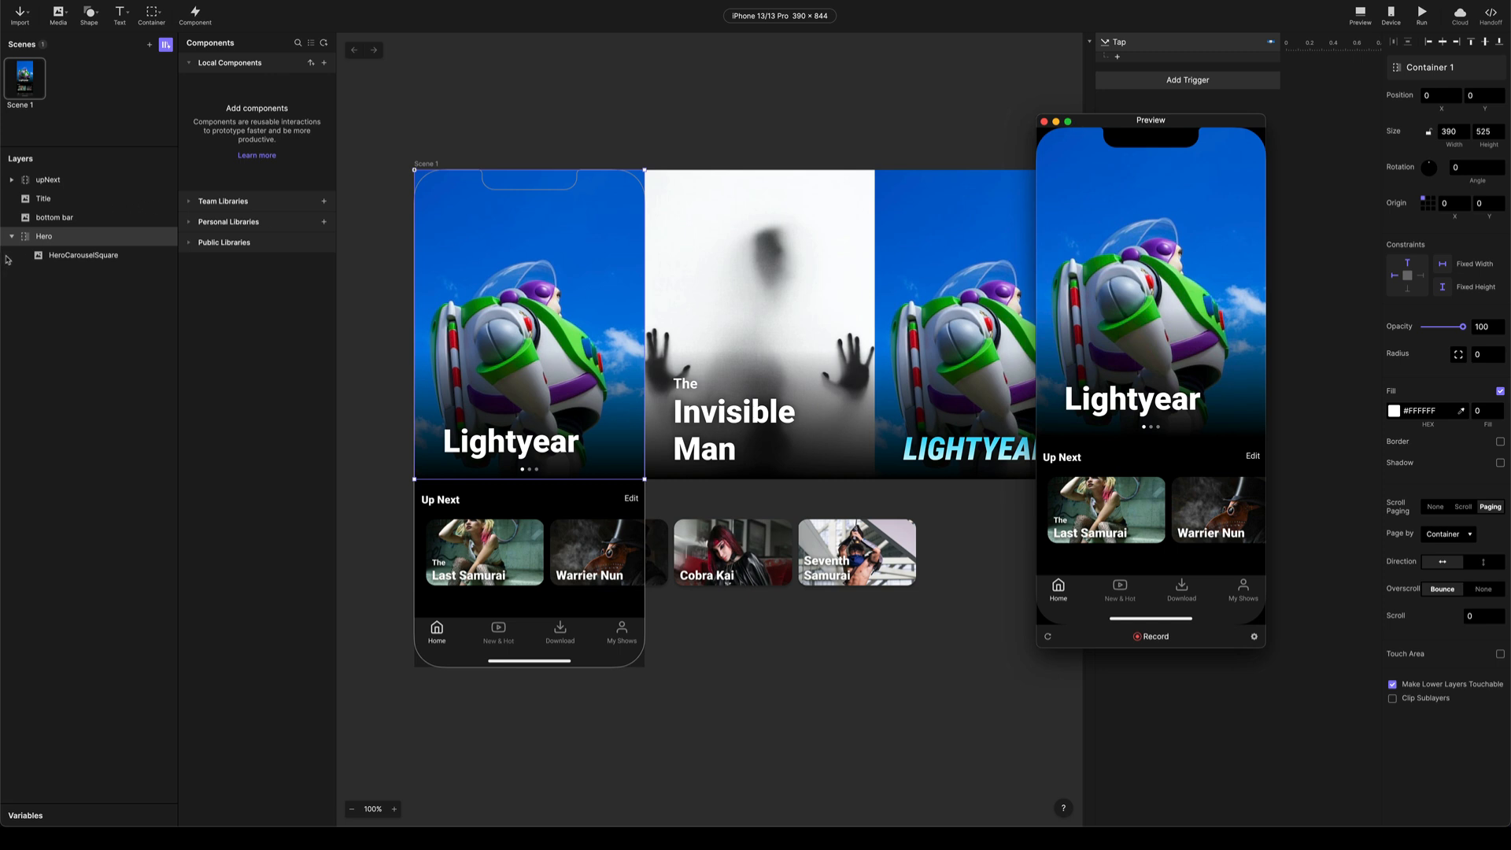
pyautogui.click(11, 236)
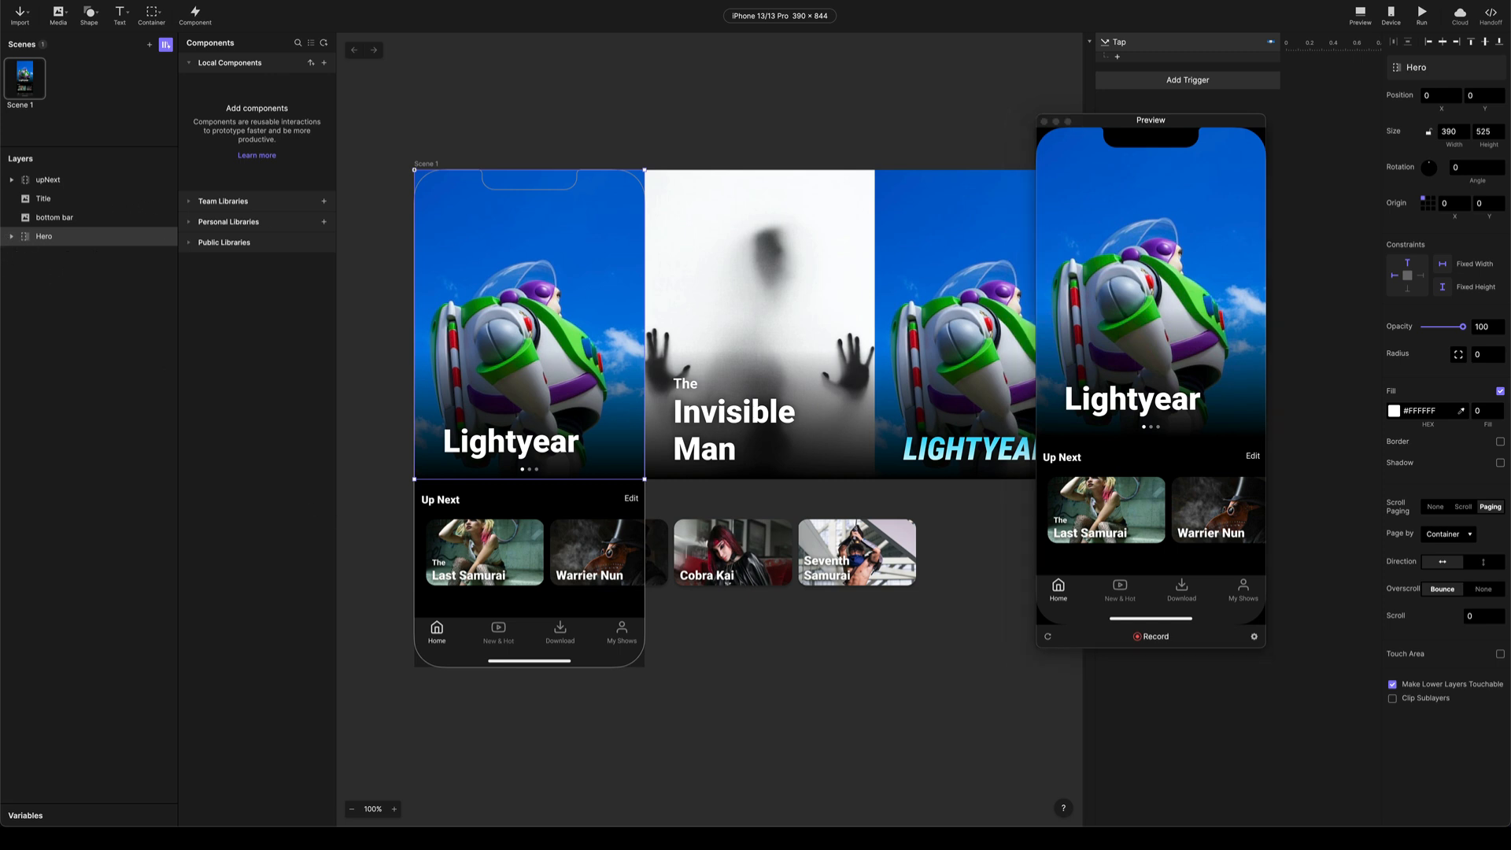
pyautogui.moveTo(669, 563)
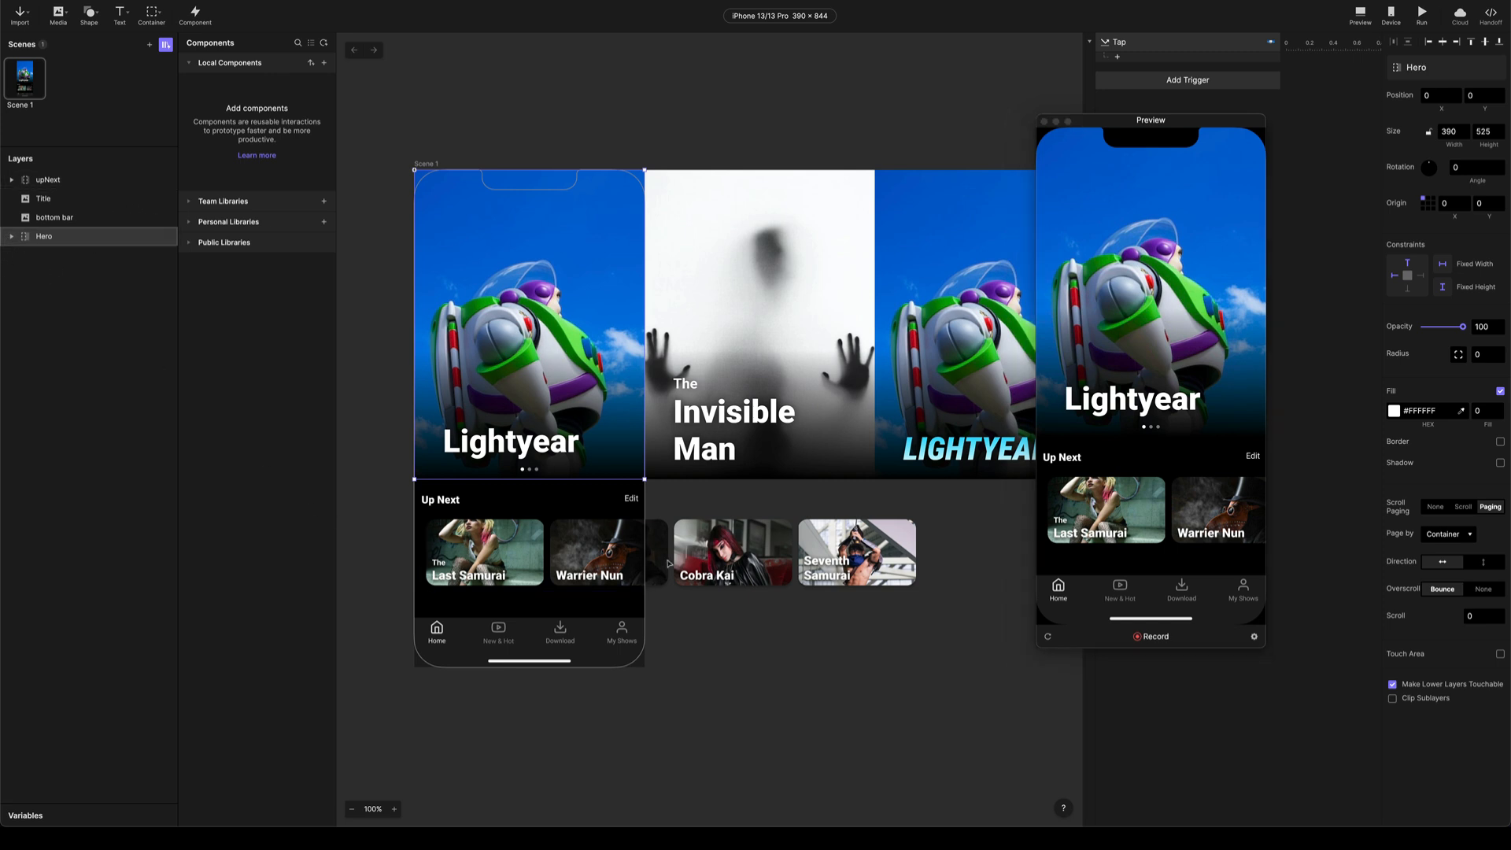
pyautogui.click(489, 552)
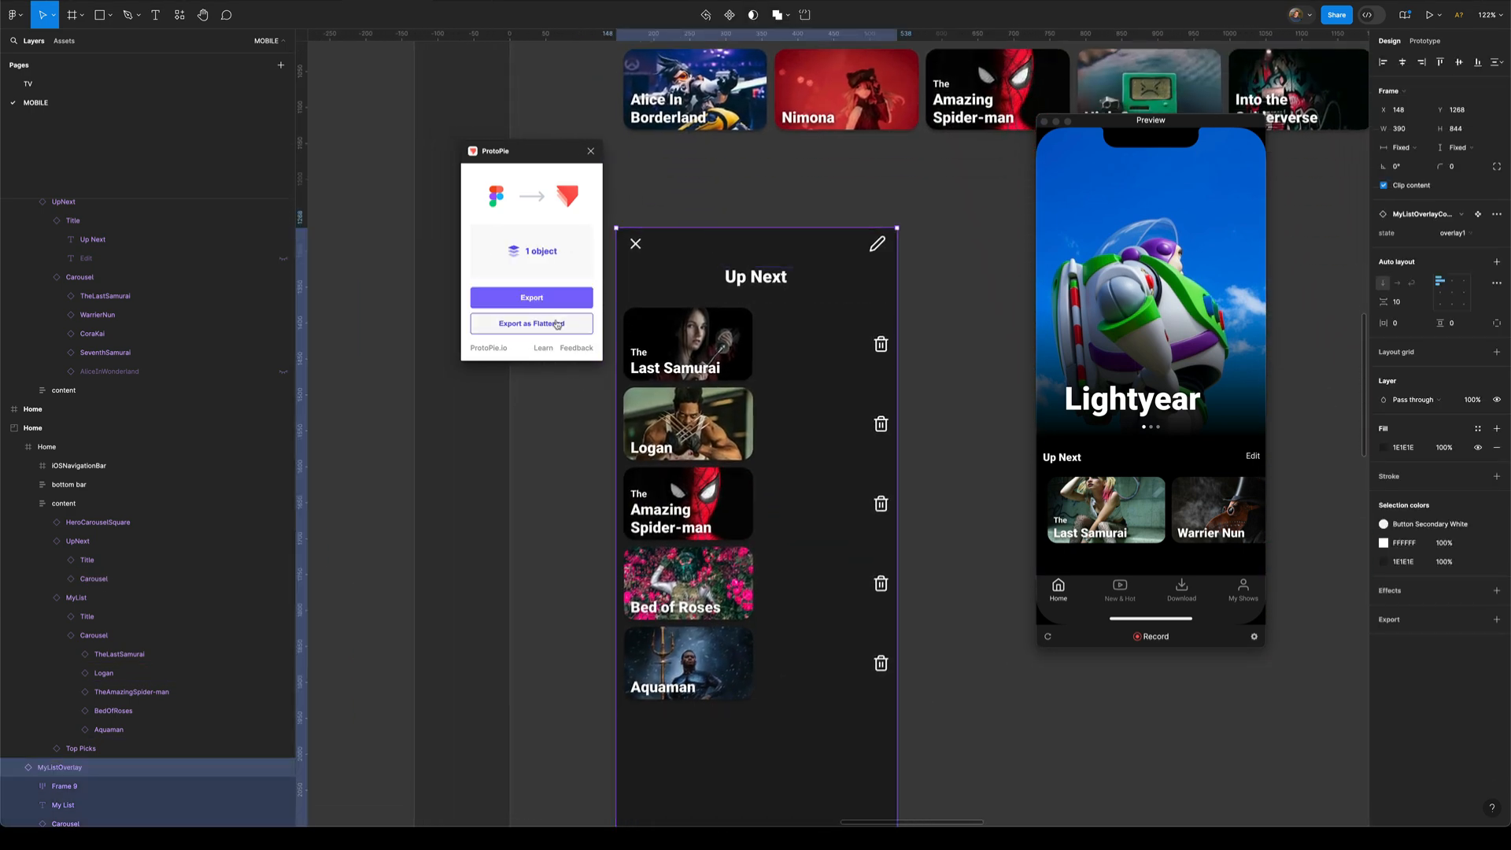
# Import the Up Next overlay flattened and place its container at 0, 844 below the home screen
pyautogui.click(531, 297)
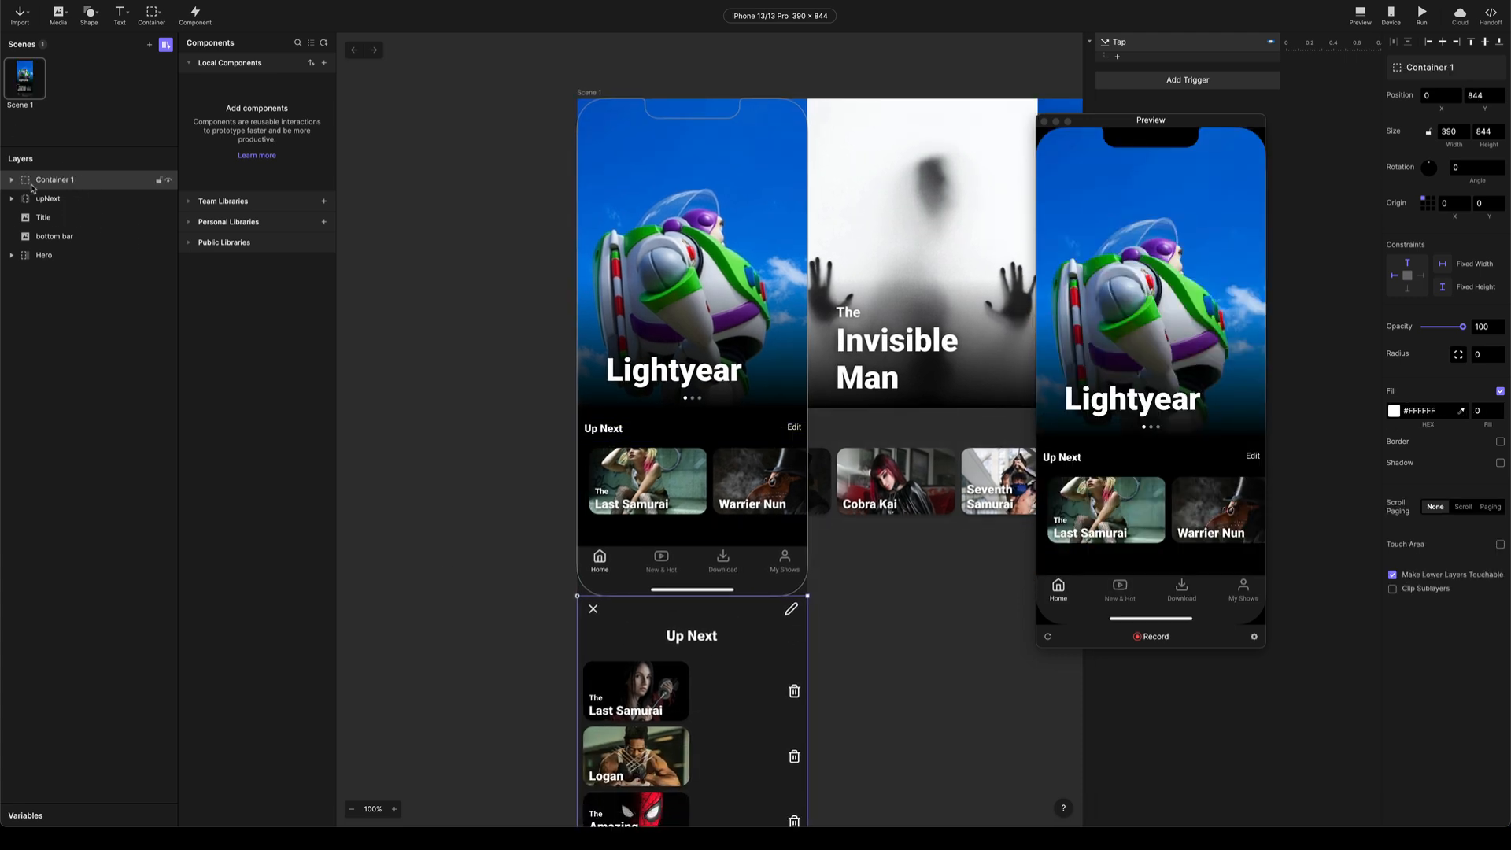
pyautogui.doubleClick(55, 180)
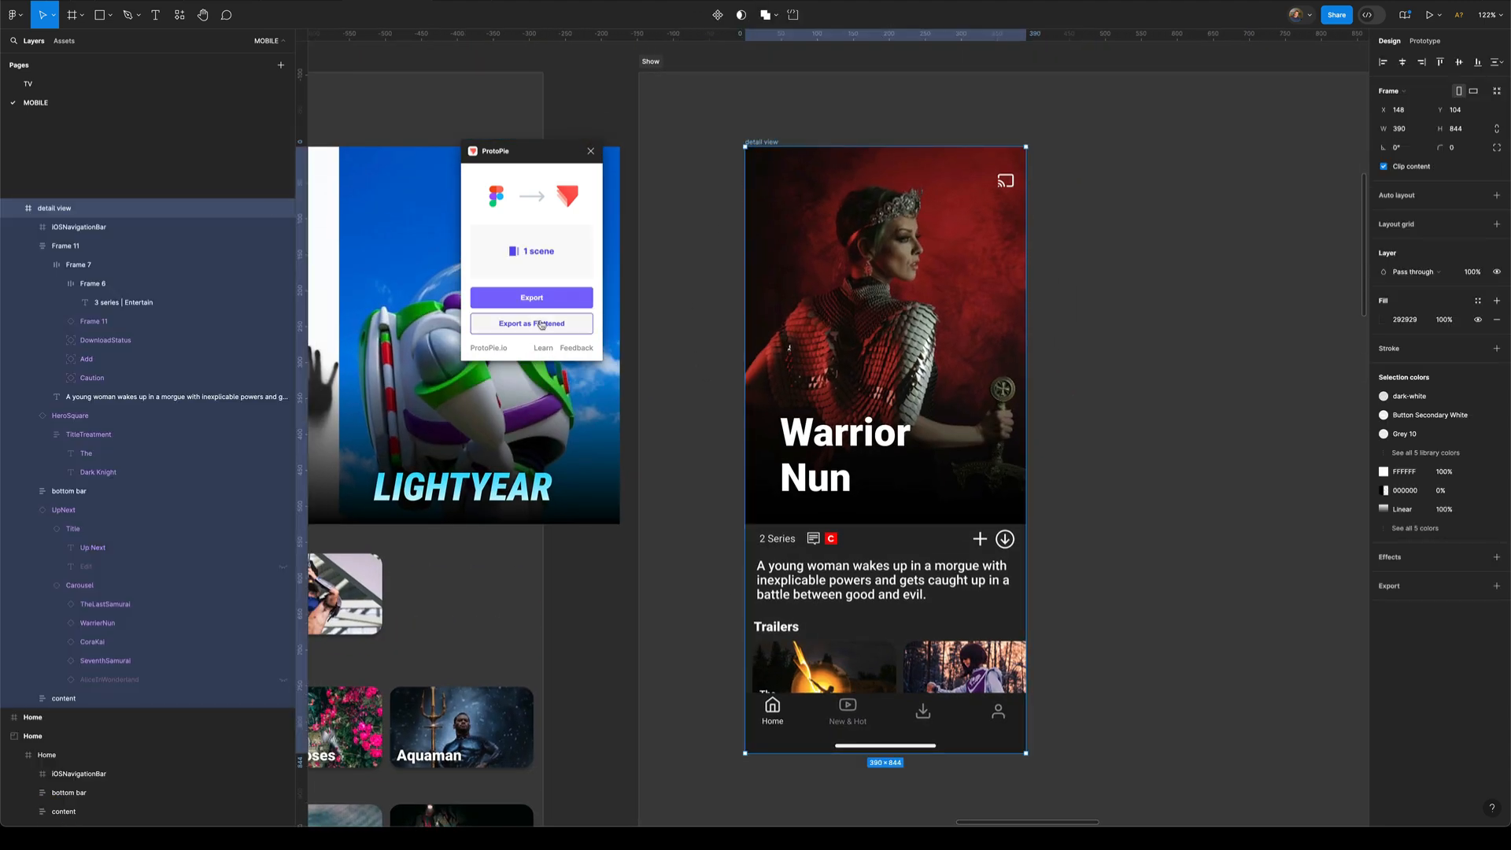
# Import the Warrior Nun detail view flattened and park it at X 390 beside the home screen
pyautogui.click(530, 323)
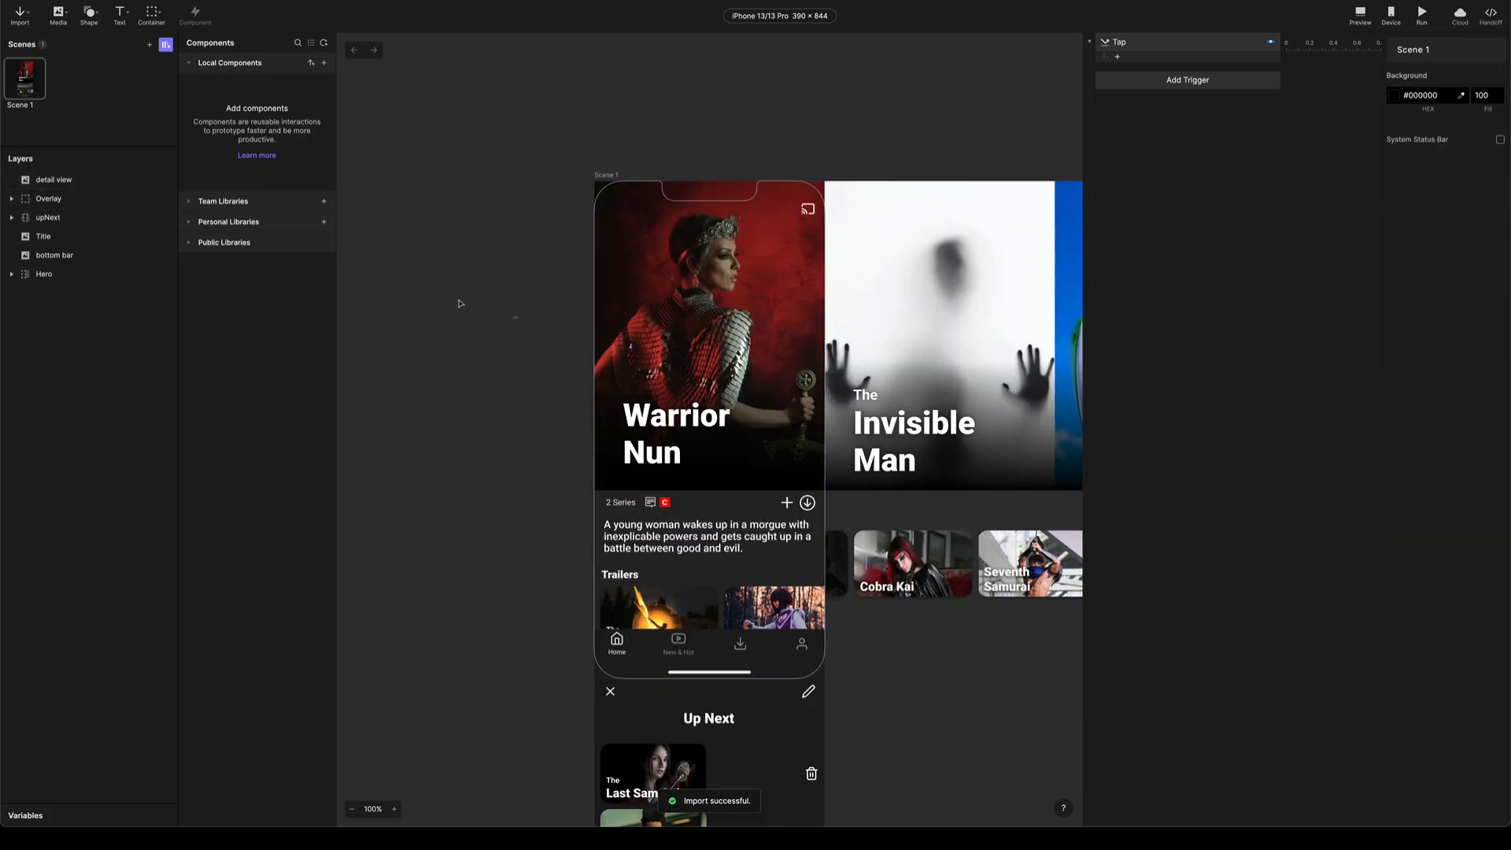
pyautogui.click(53, 179)
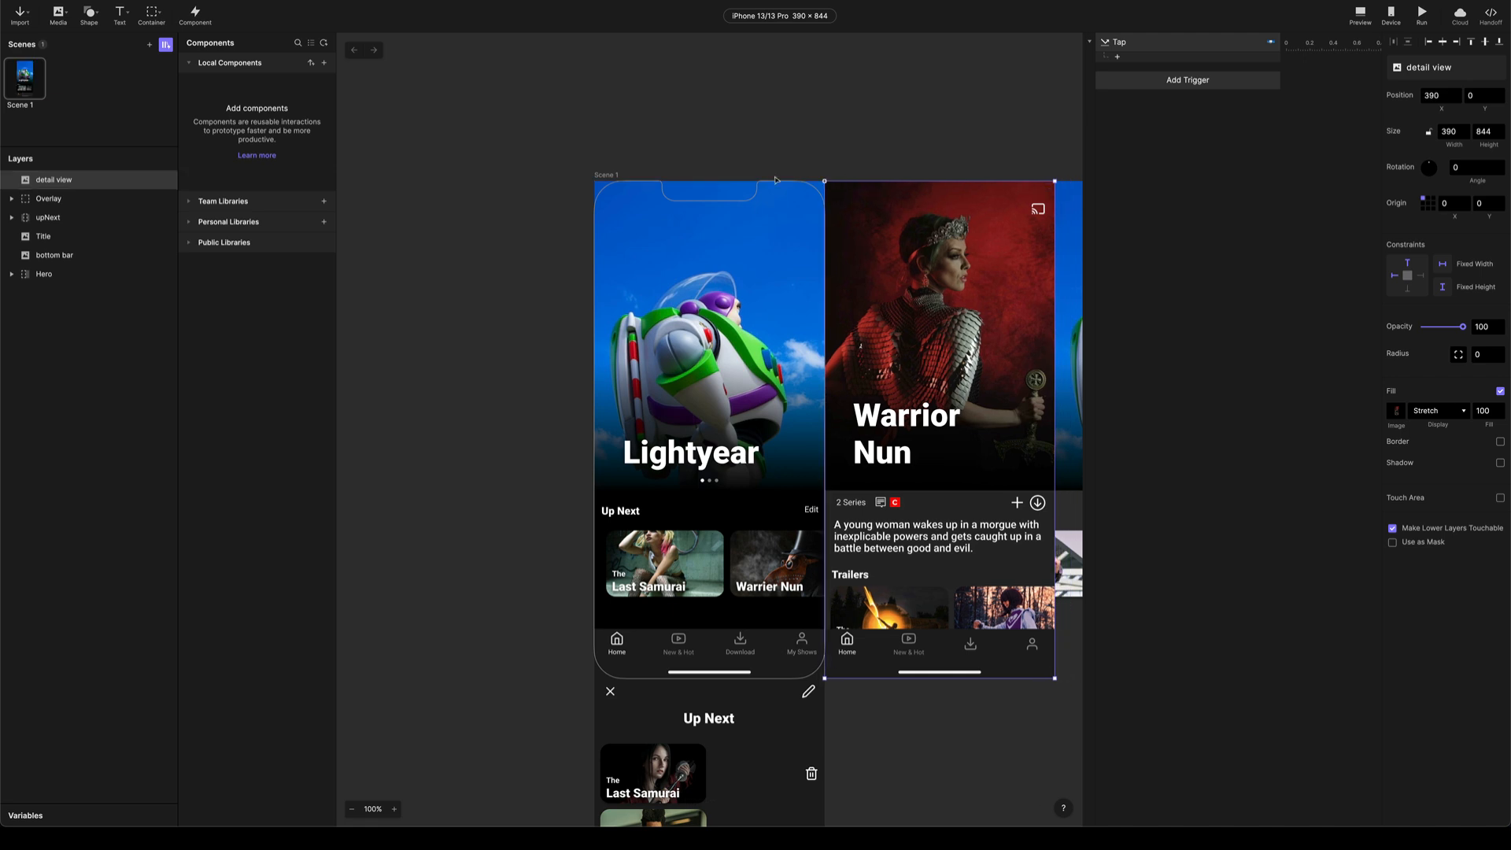
pyautogui.moveTo(483, 371)
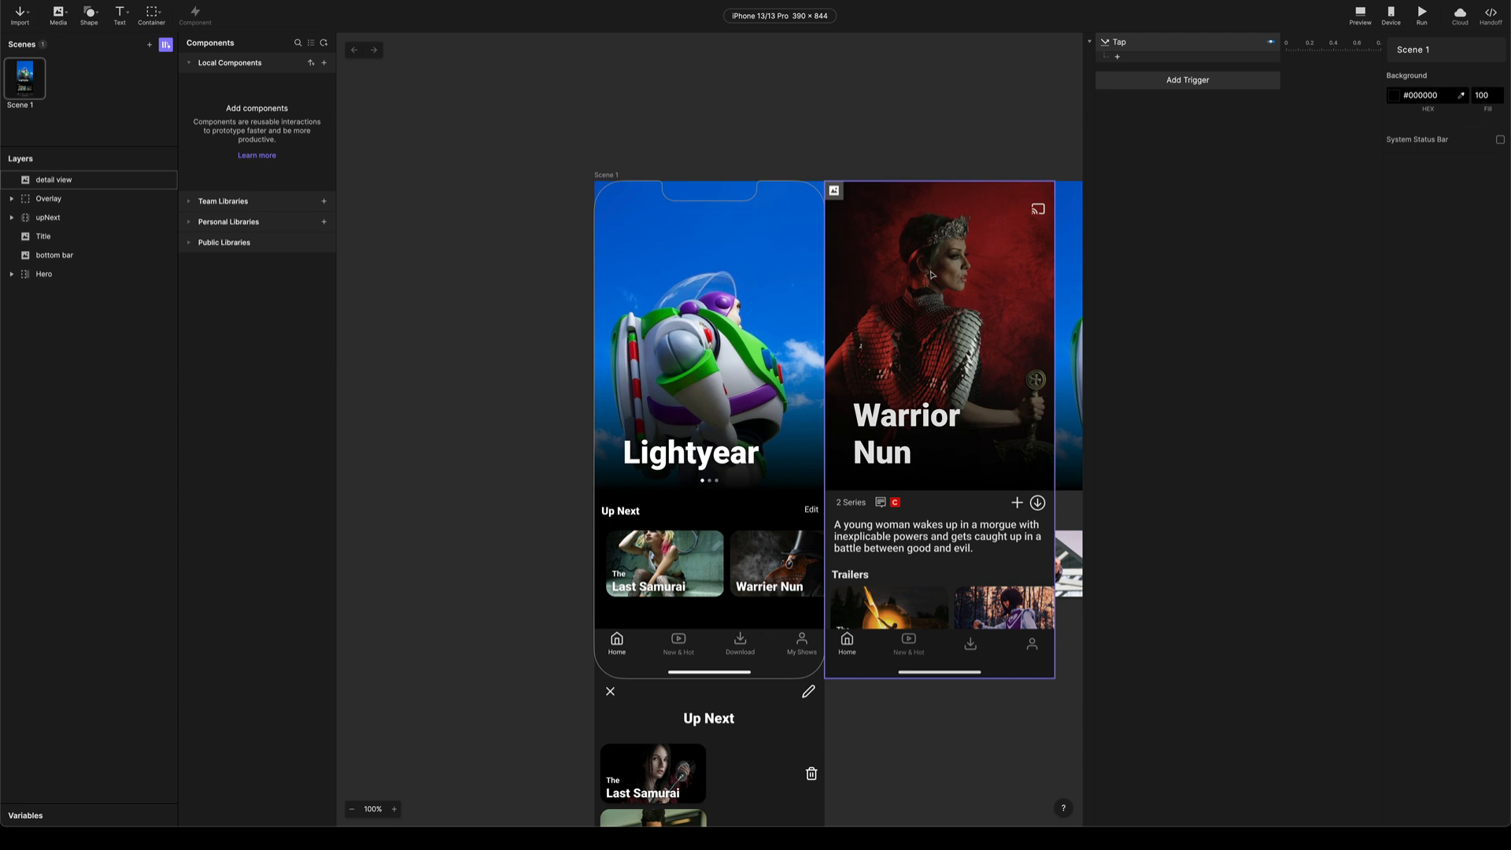
pyautogui.moveTo(877, 277)
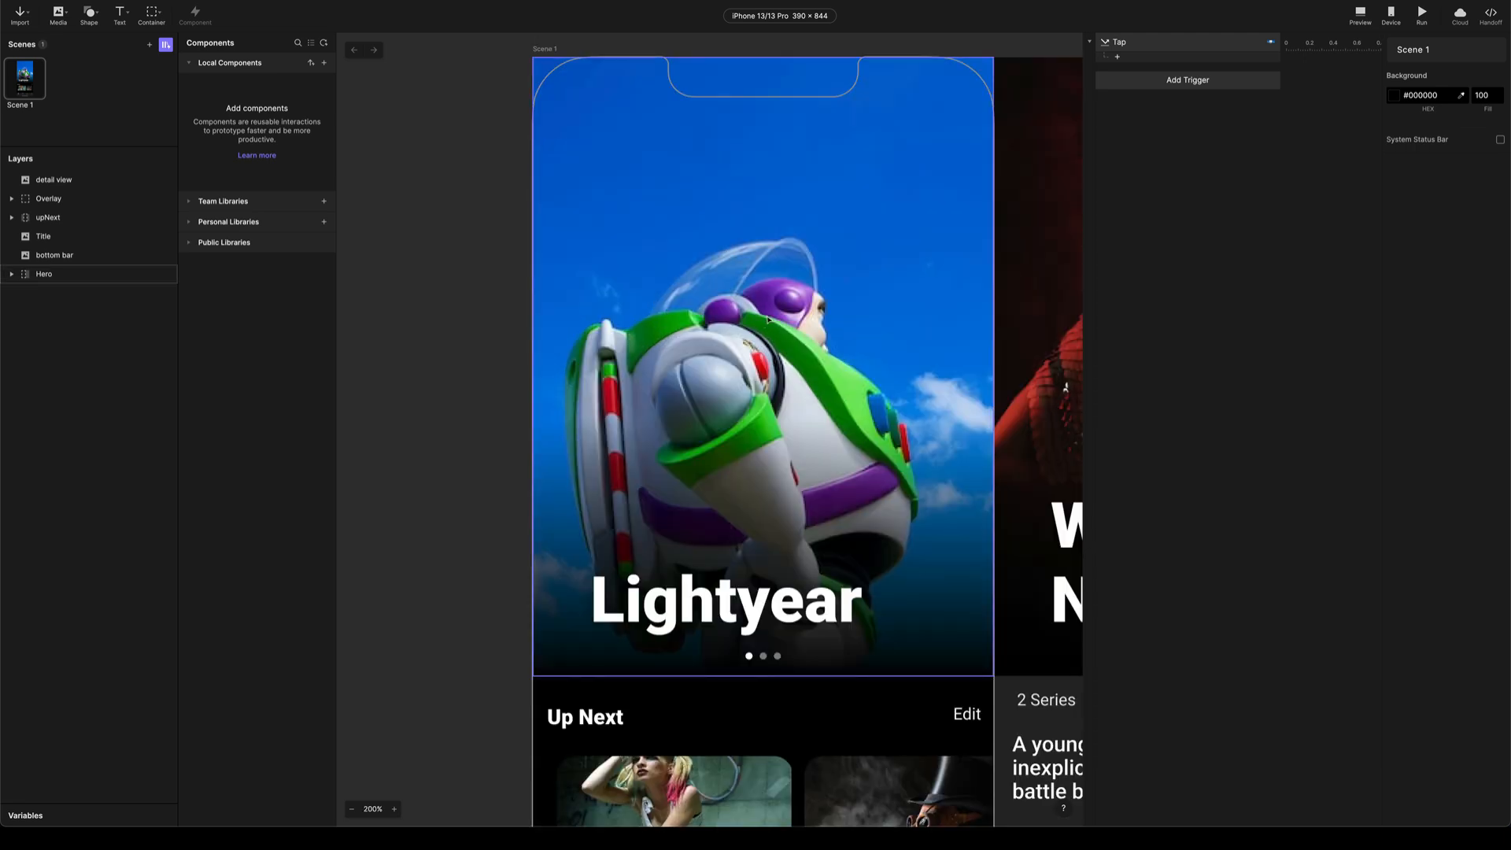
pyautogui.click(351, 809)
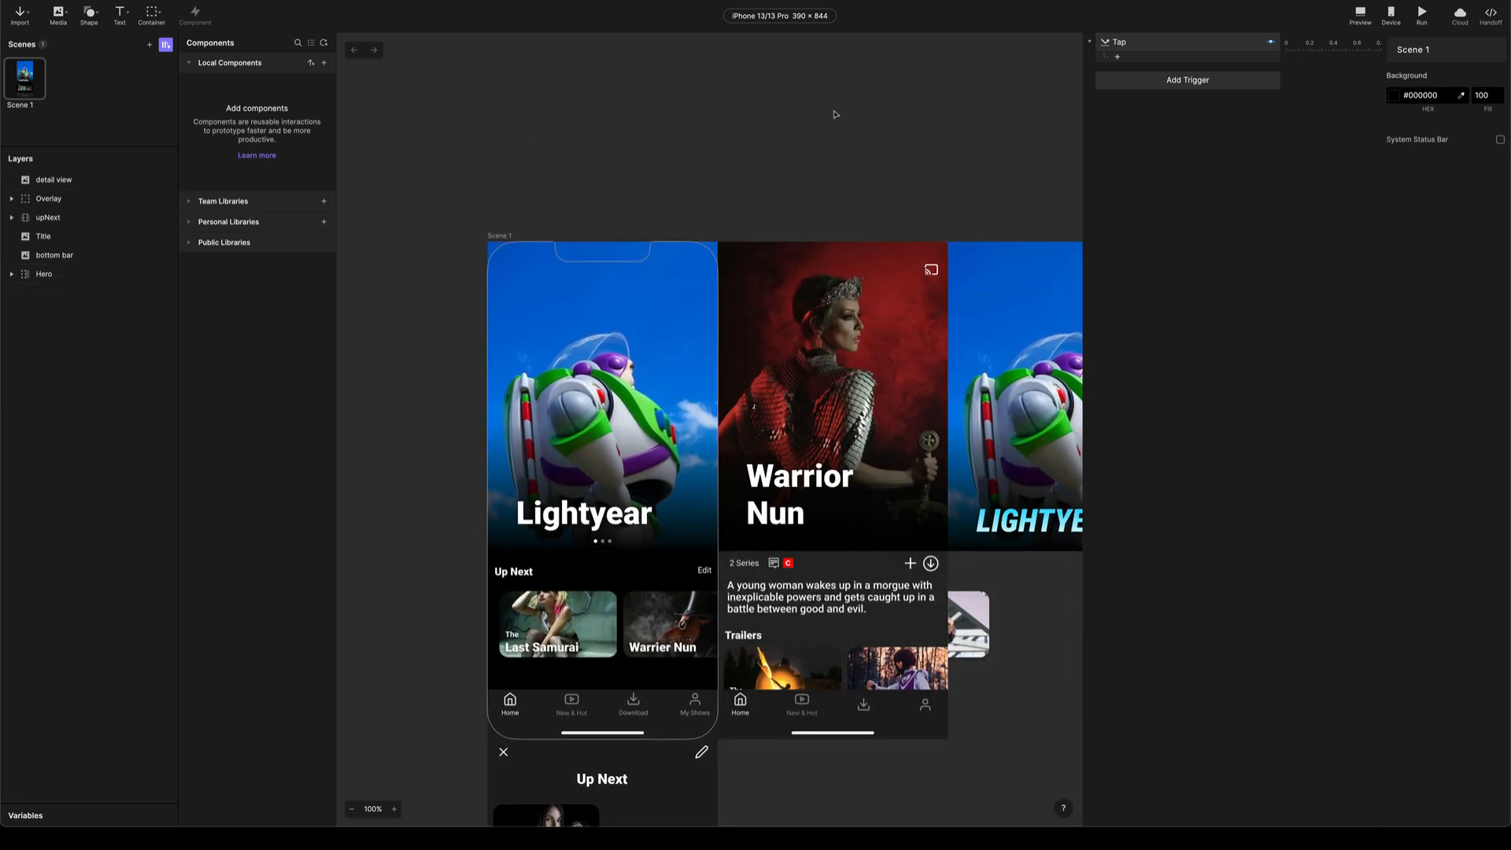
pyautogui.click(1390, 12)
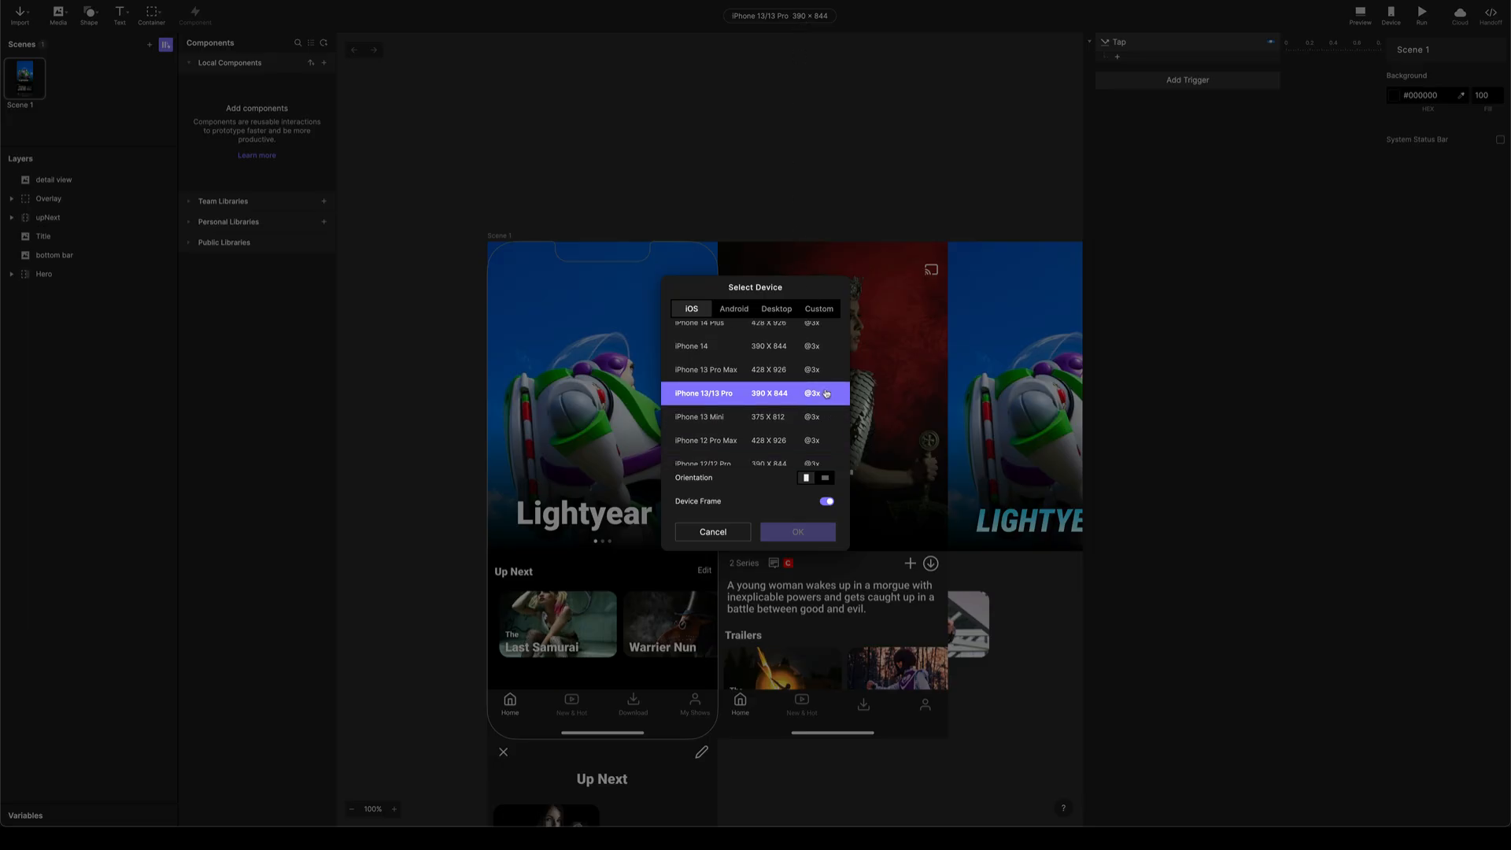
pyautogui.moveTo(798, 439)
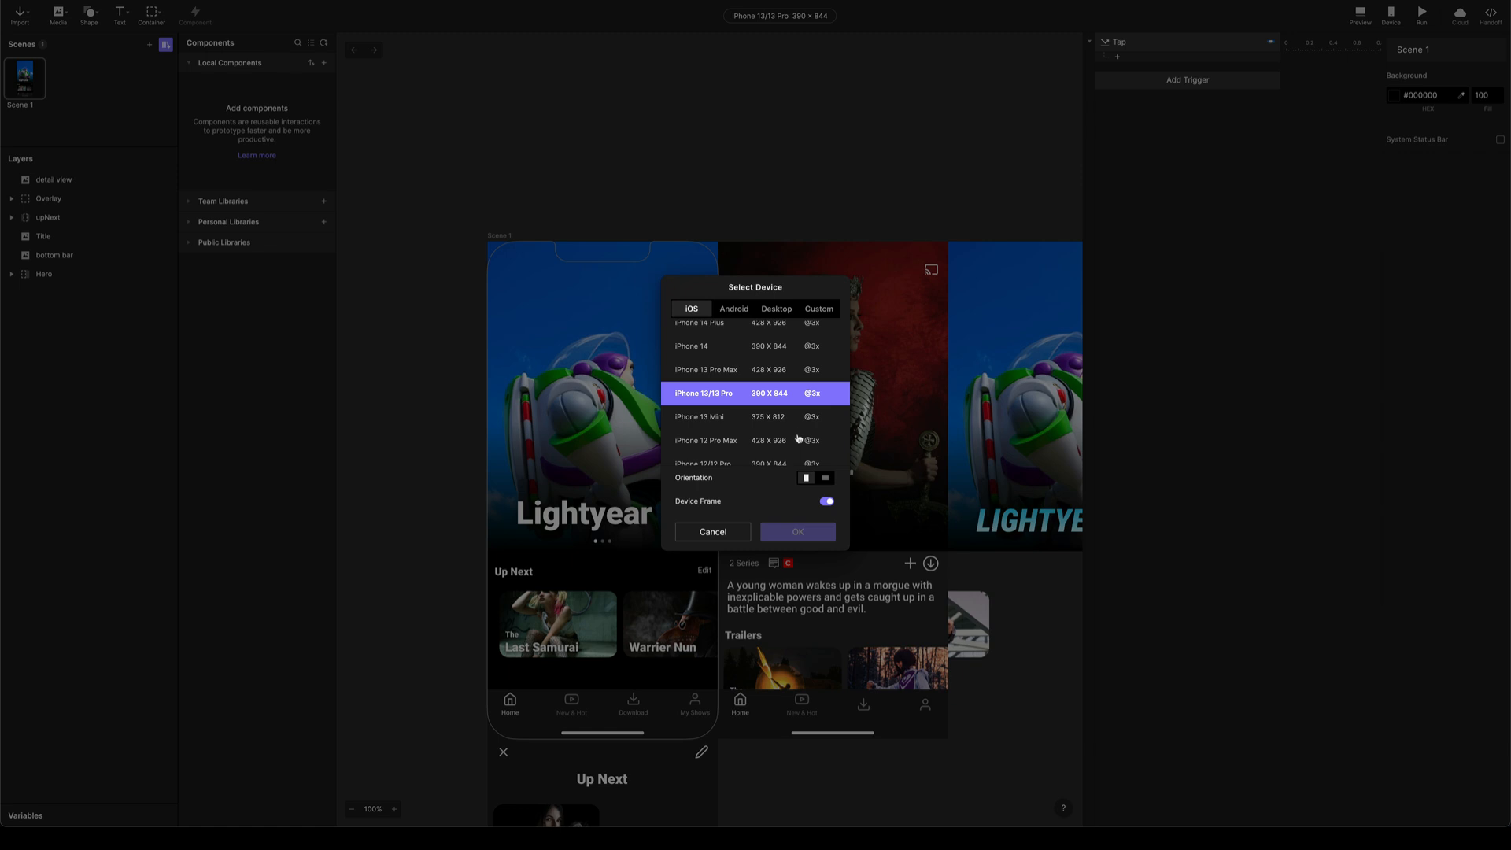
pyautogui.moveTo(809, 406)
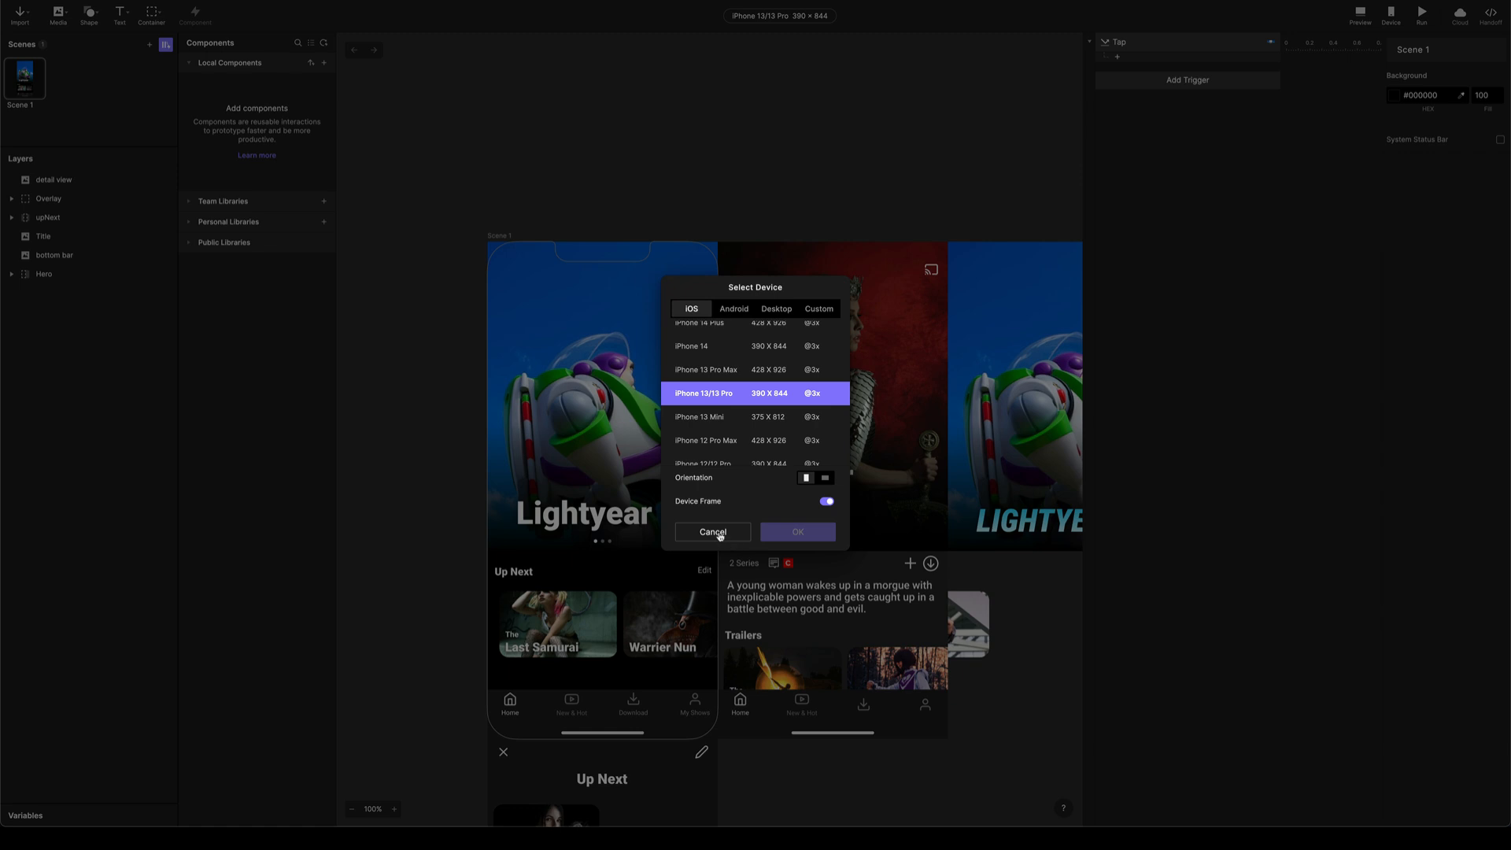
pyautogui.moveTo(715, 537)
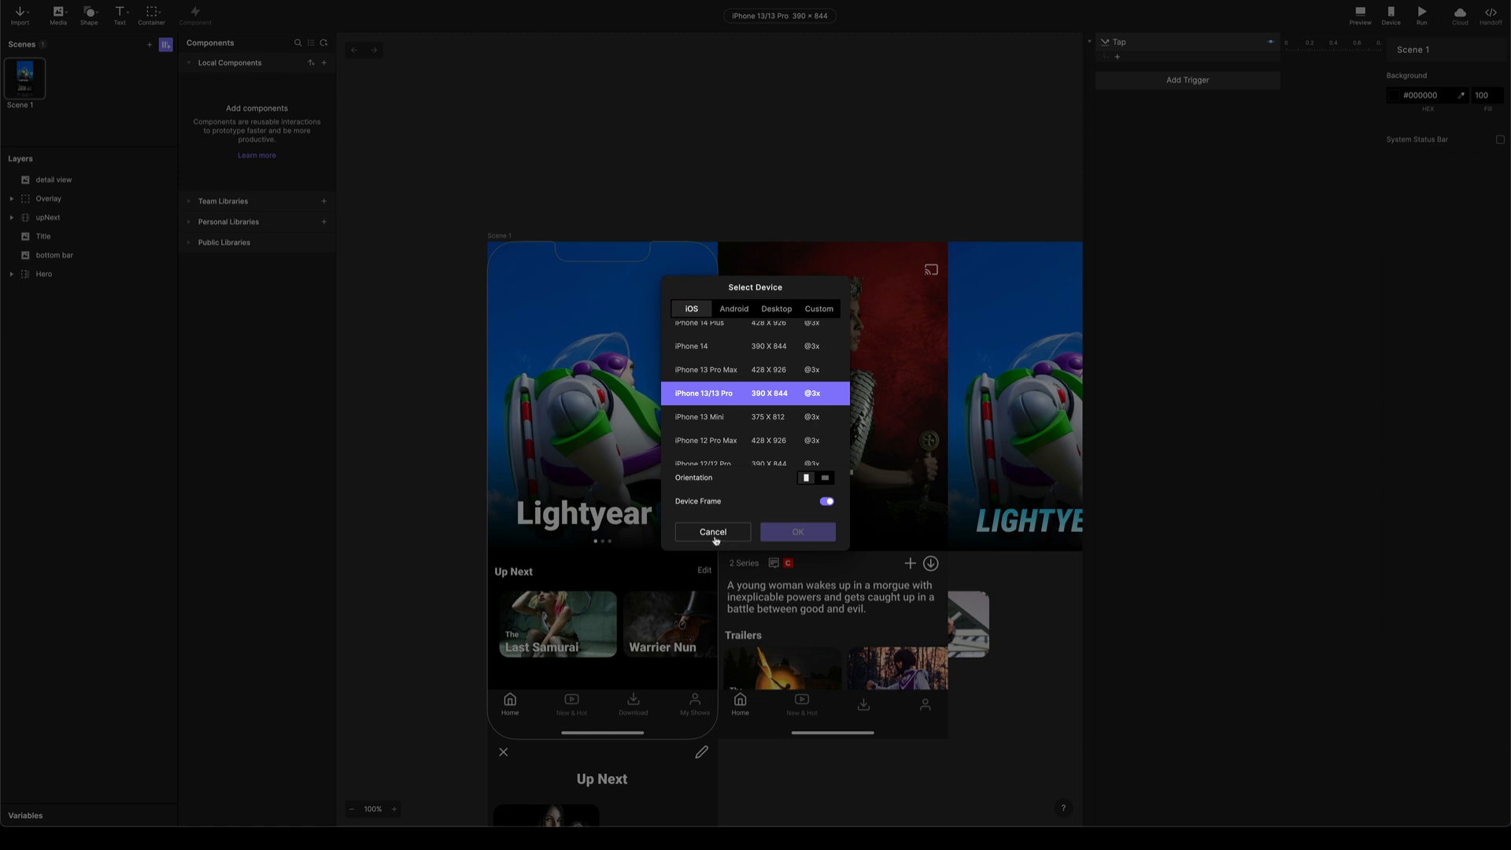
pyautogui.click(711, 532)
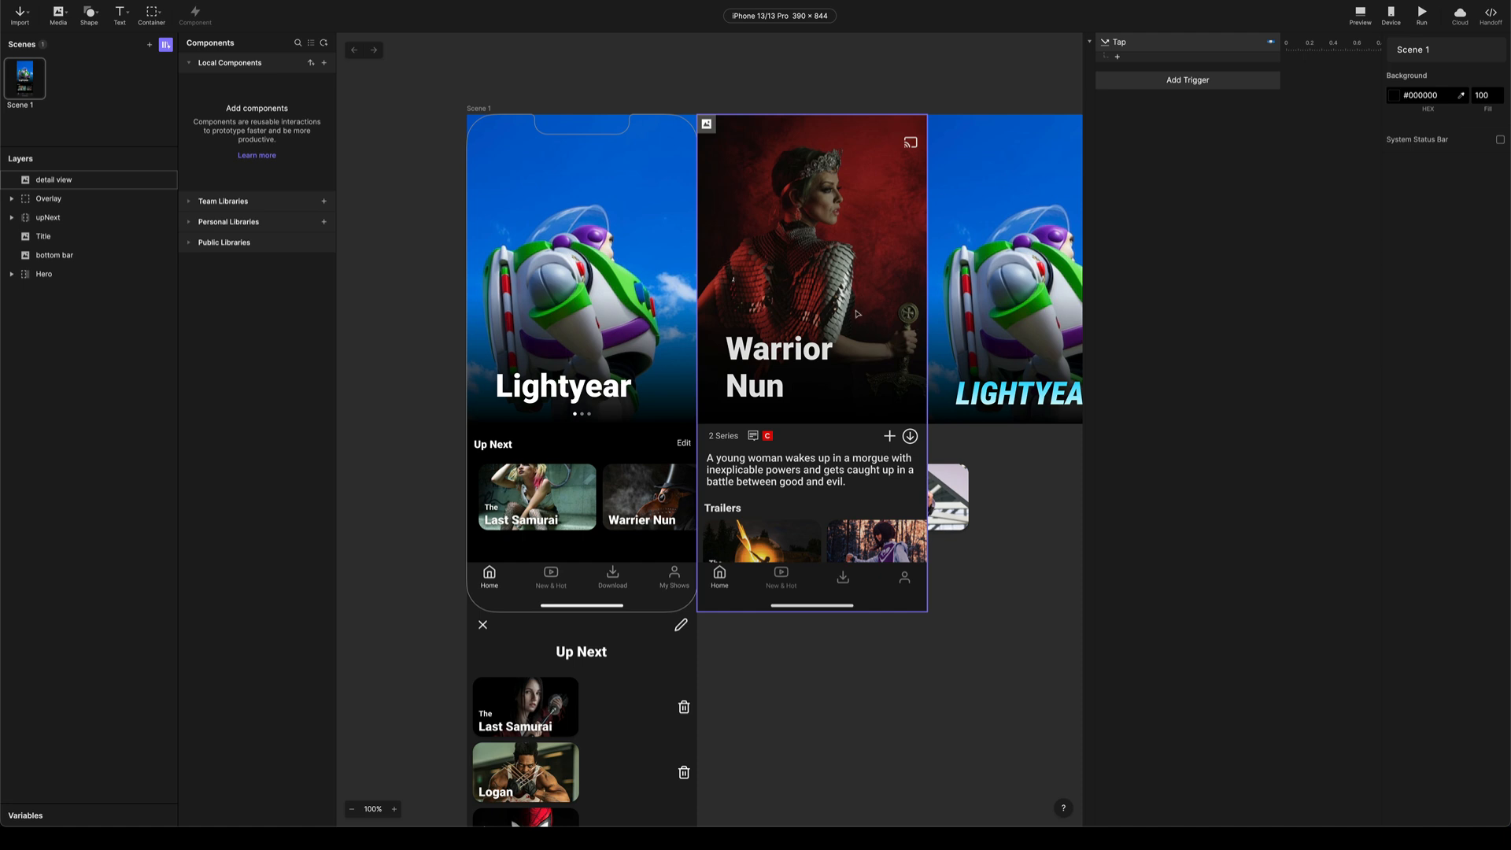
# Wrap the detail view layer in a container renamed Detail
pyautogui.click(54, 179)
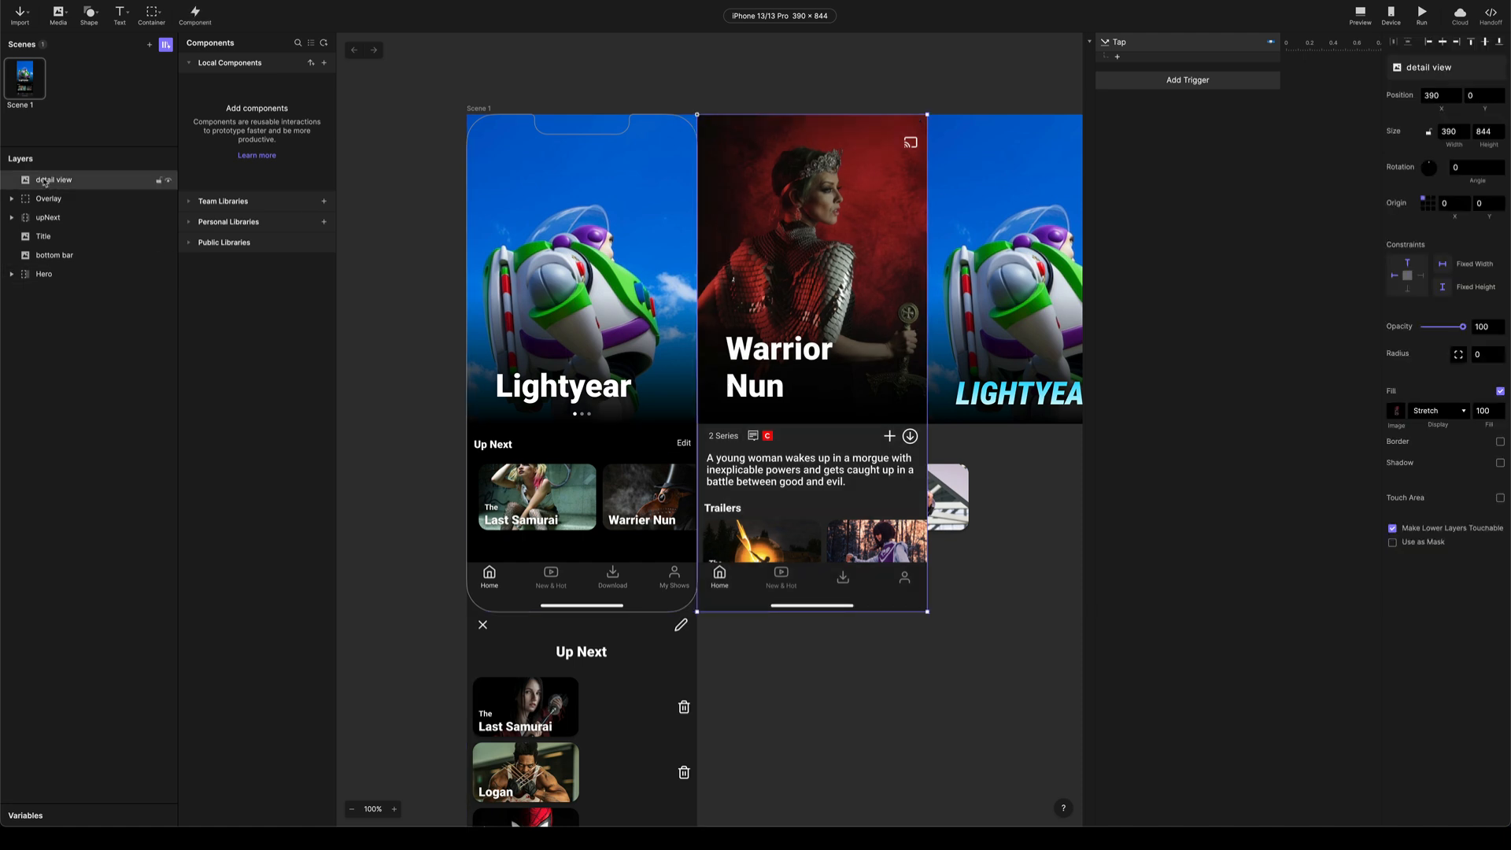
pyautogui.doubleClick(54, 179)
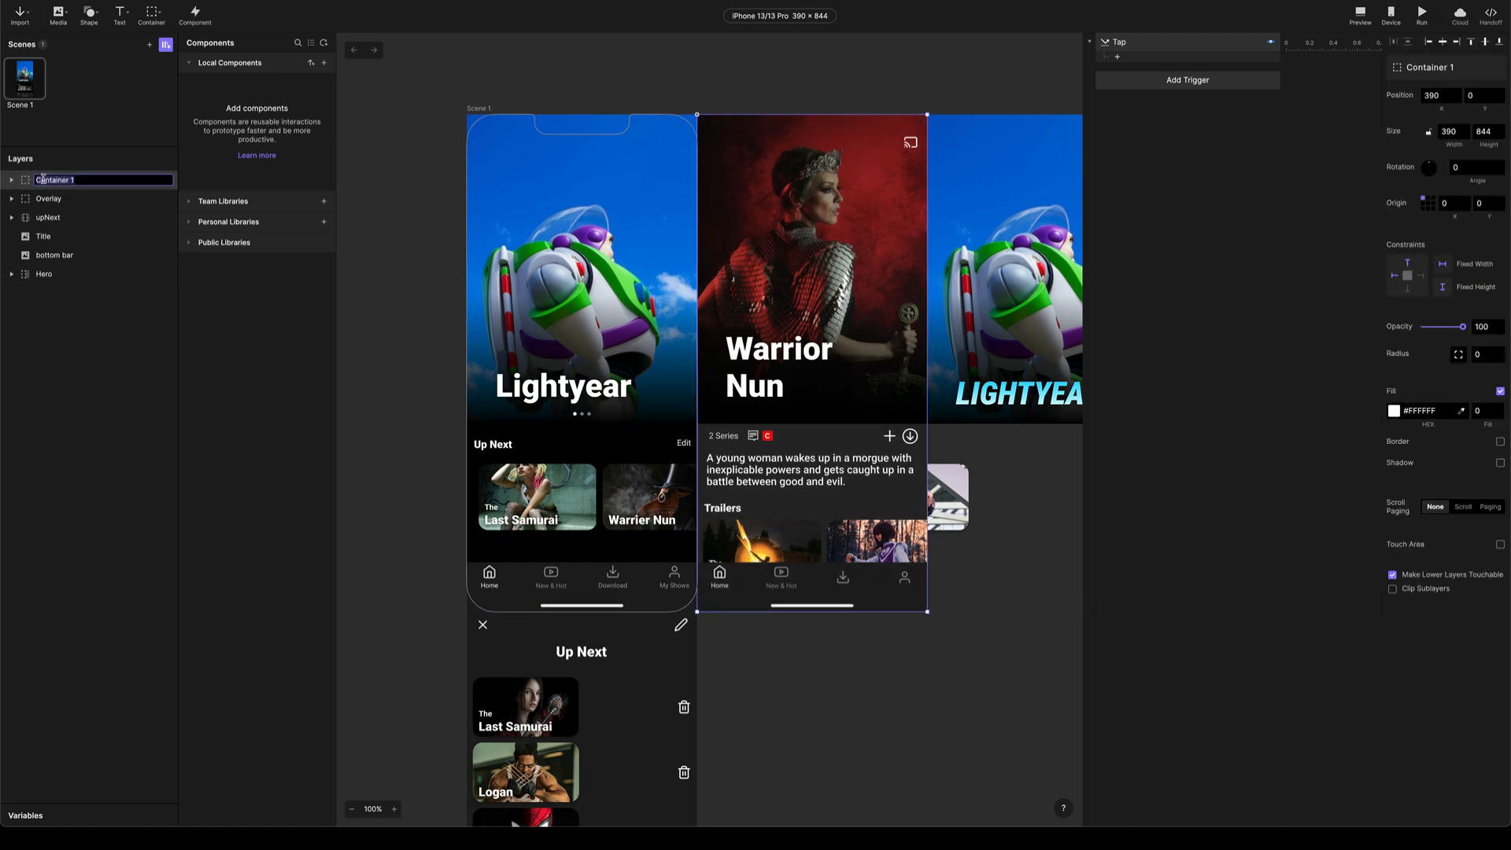
pyautogui.write('Detail')
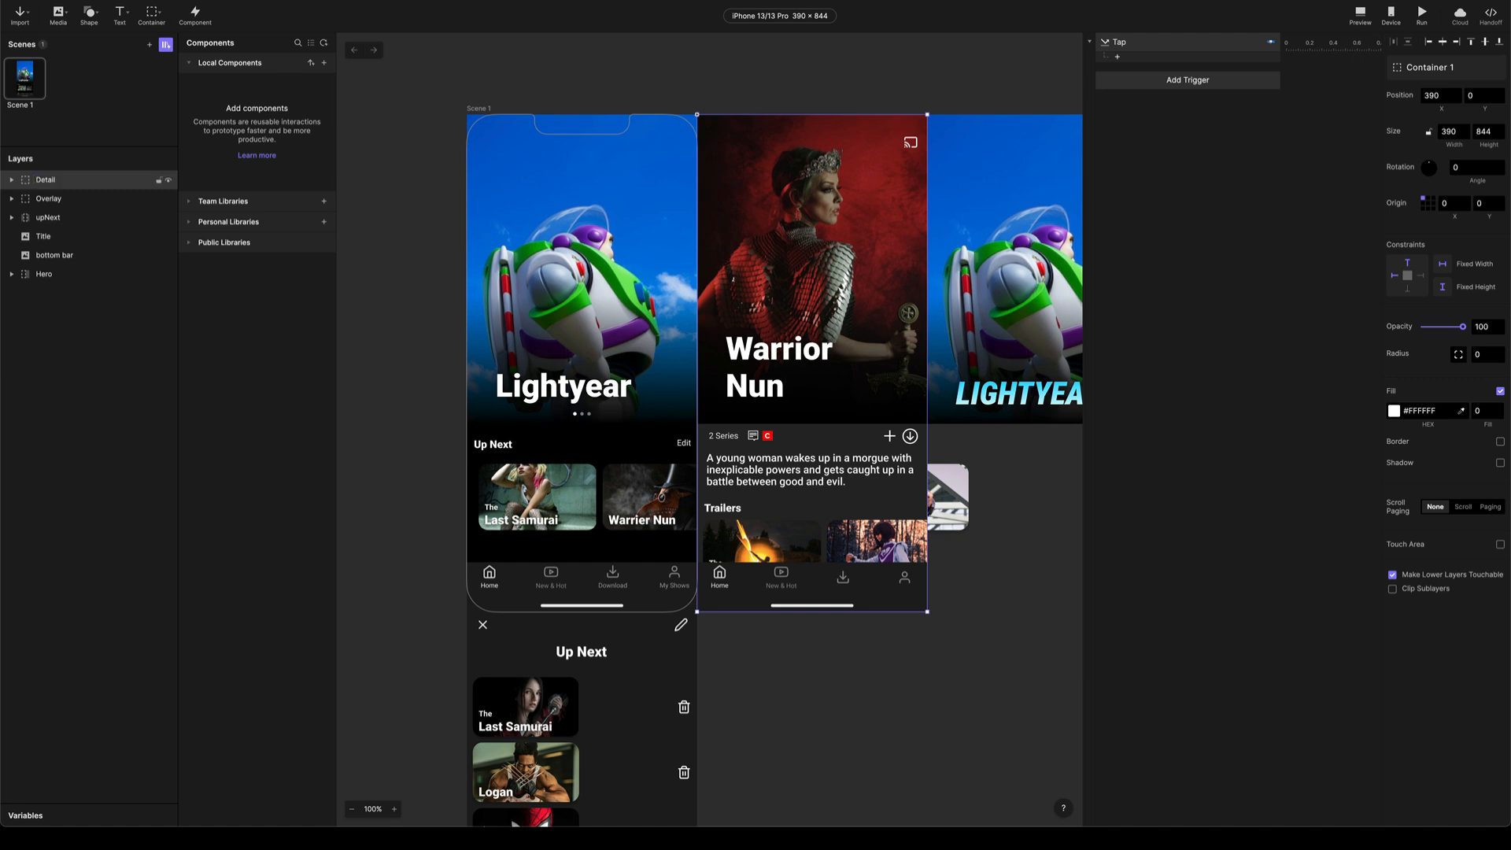
pyautogui.click(48, 198)
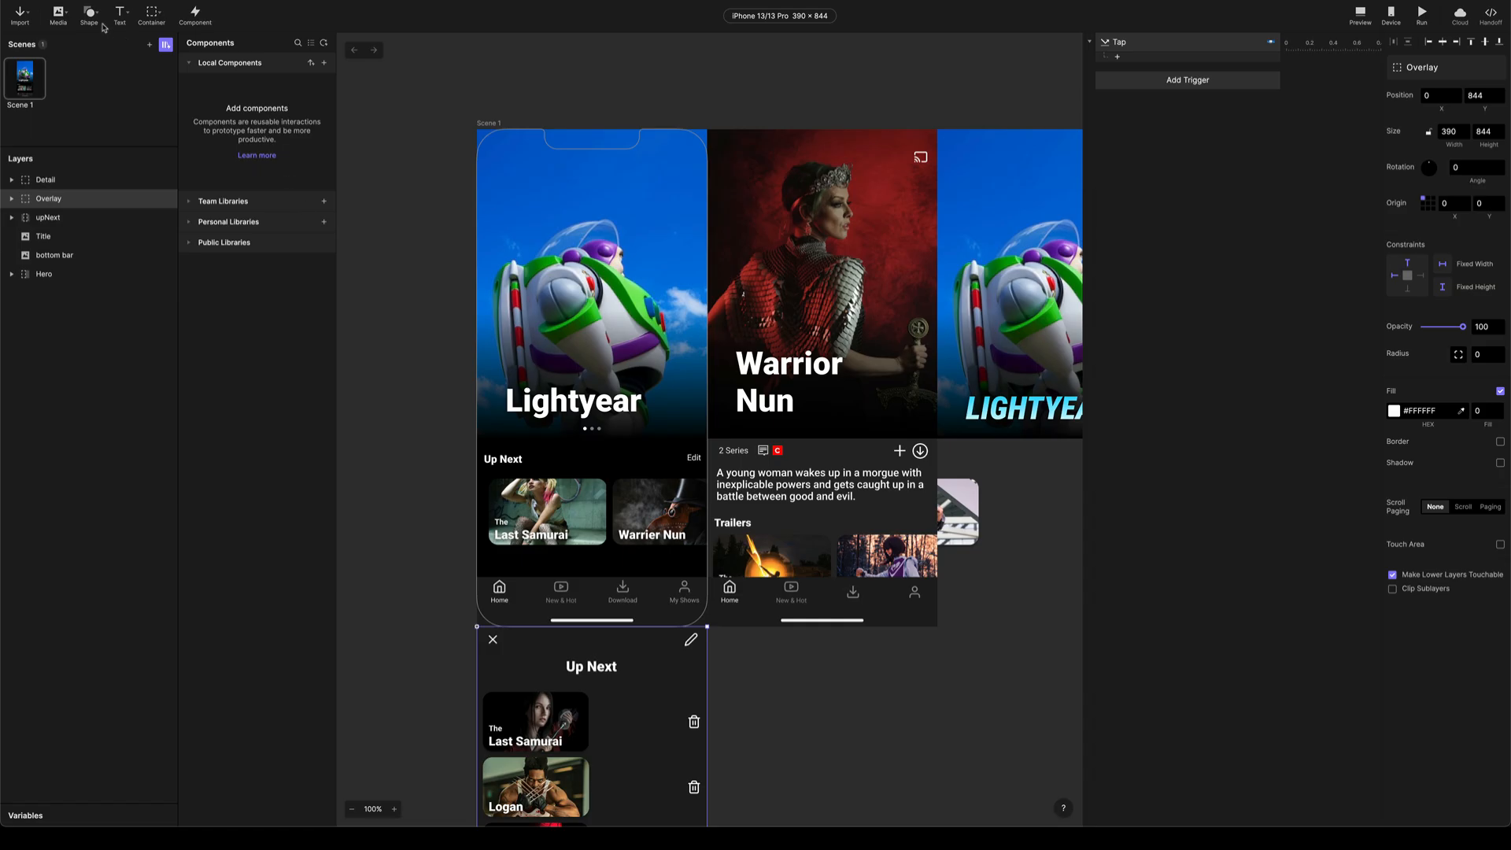
# Draw a grey rectangle over the hero and make it a local component, Hotspot, opened for editing
pyautogui.click(88, 14)
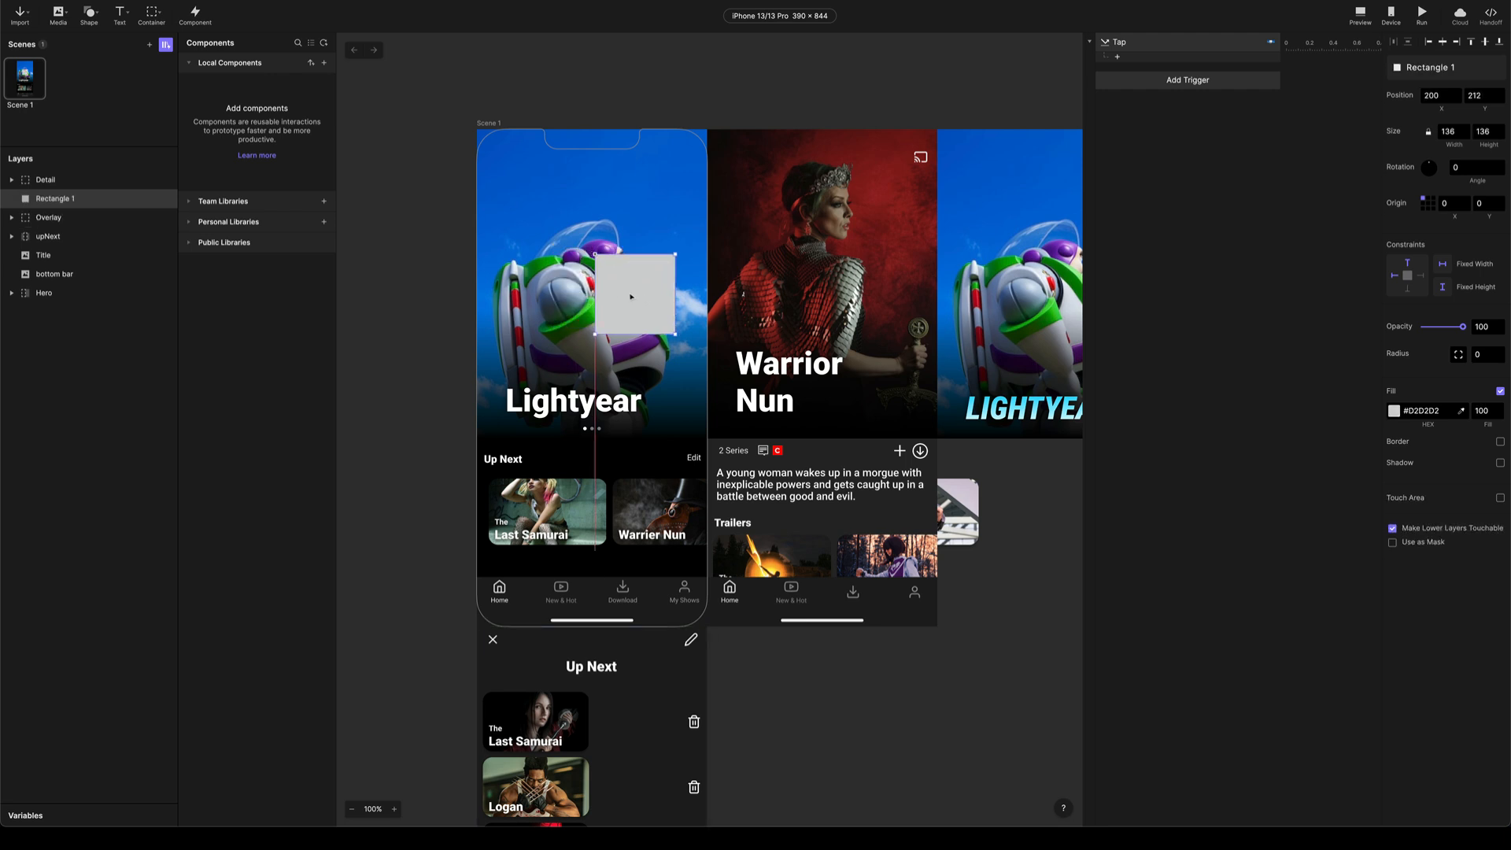
pyautogui.moveTo(631, 296); pyautogui.dragTo(600, 280)
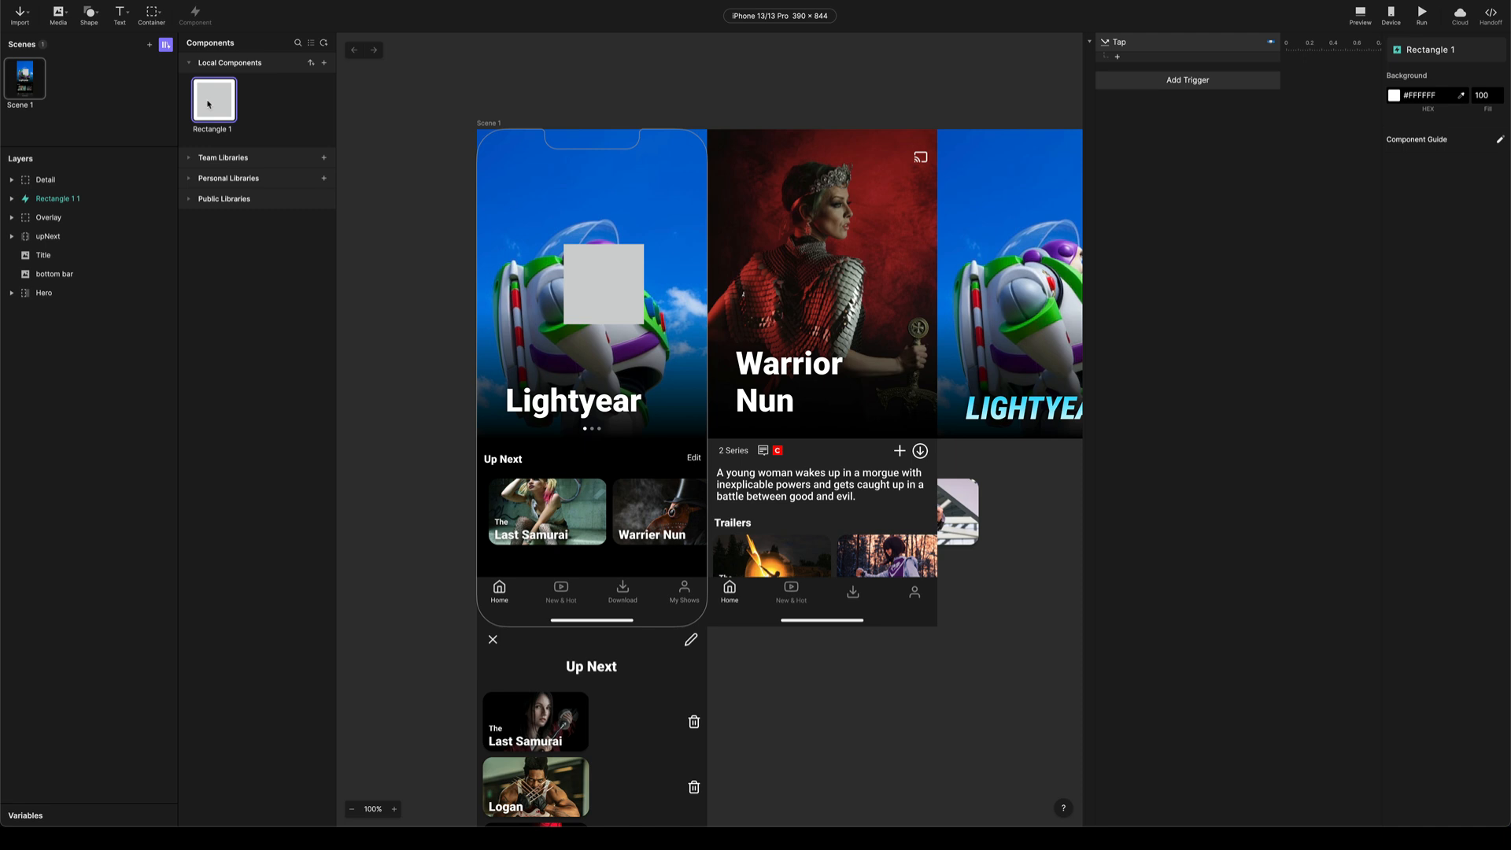
pyautogui.doubleClick(213, 99)
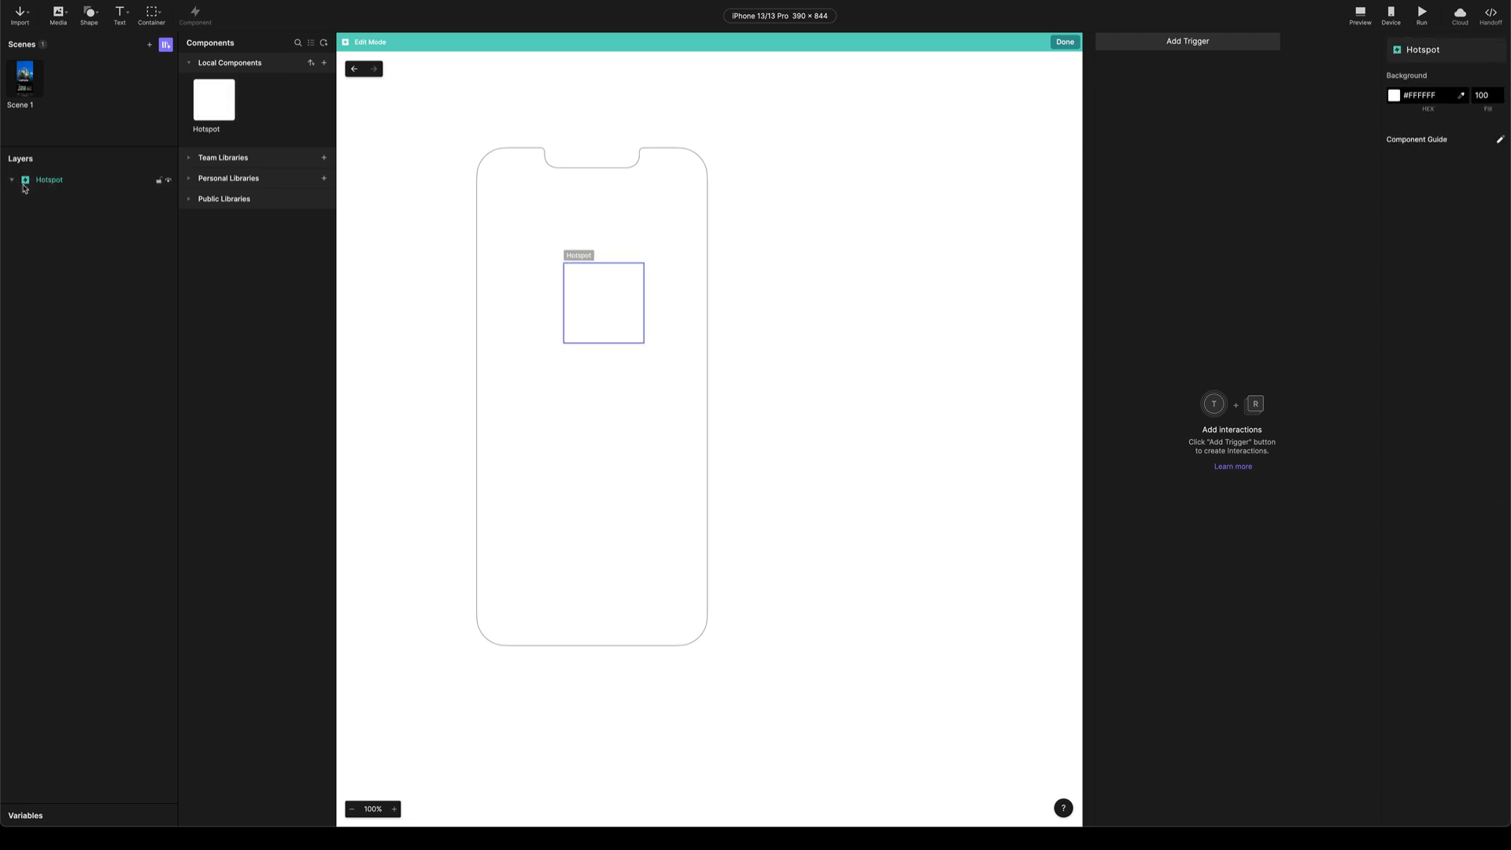
# Give the Hotspot square a pink #FA52DE fill at 0 opacity as an invisible tap area
pyautogui.click(603, 303)
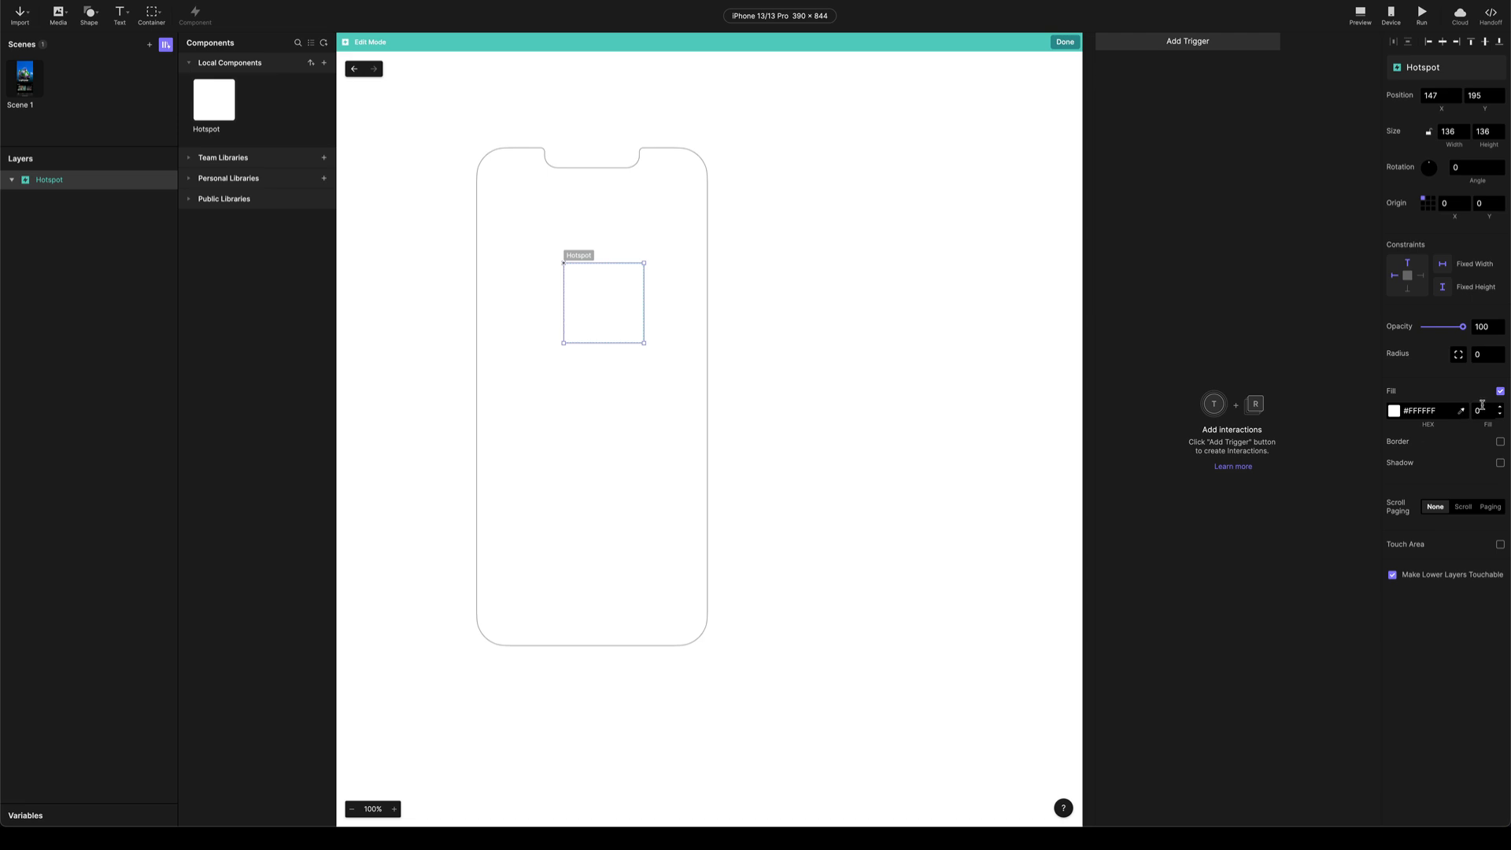
pyautogui.click(1393, 411)
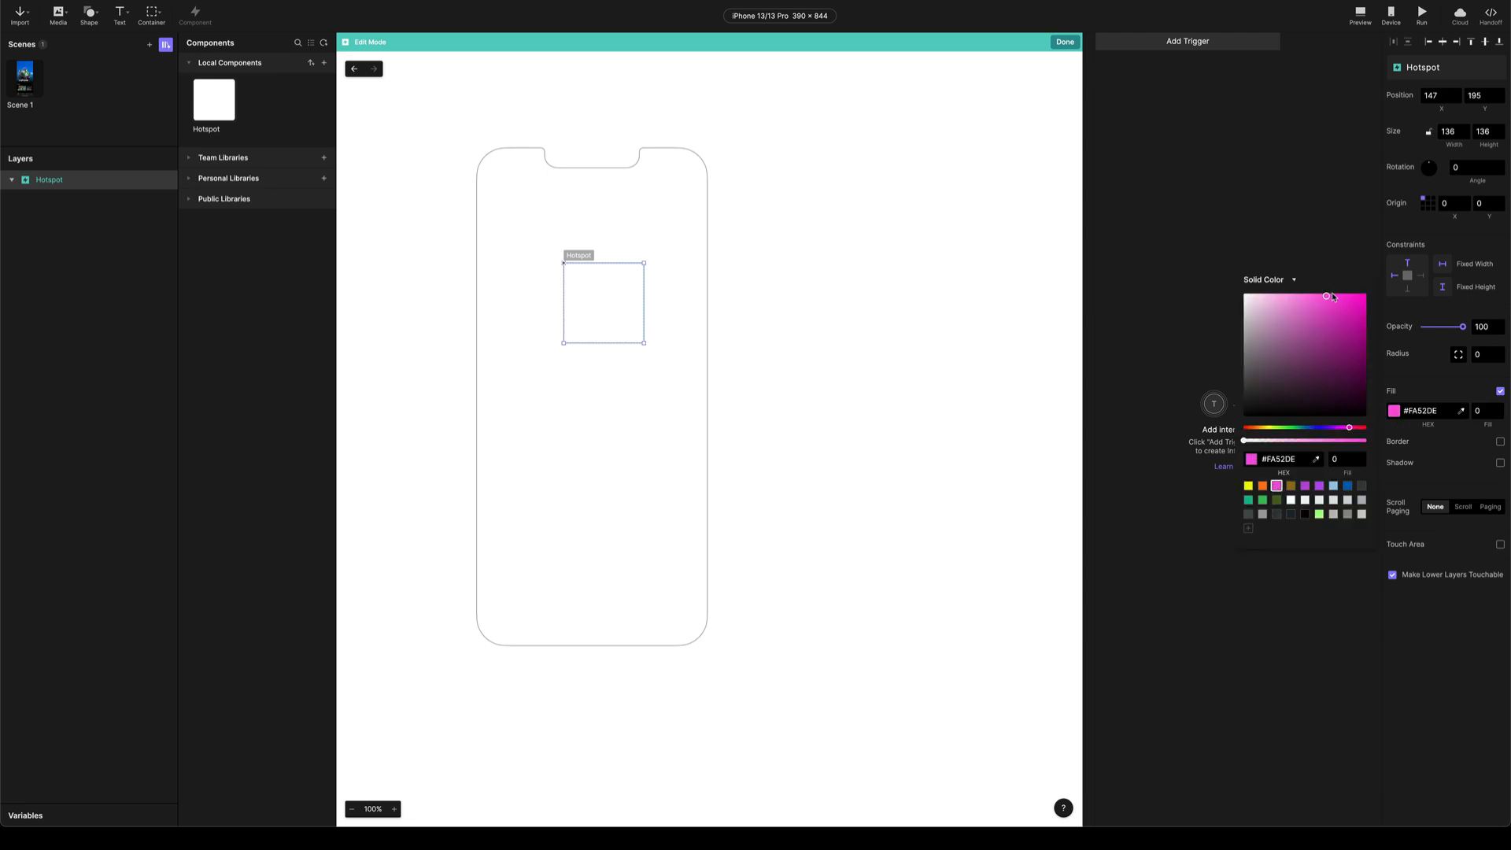
pyautogui.moveTo(1328, 296); pyautogui.dragTo(1364, 294)
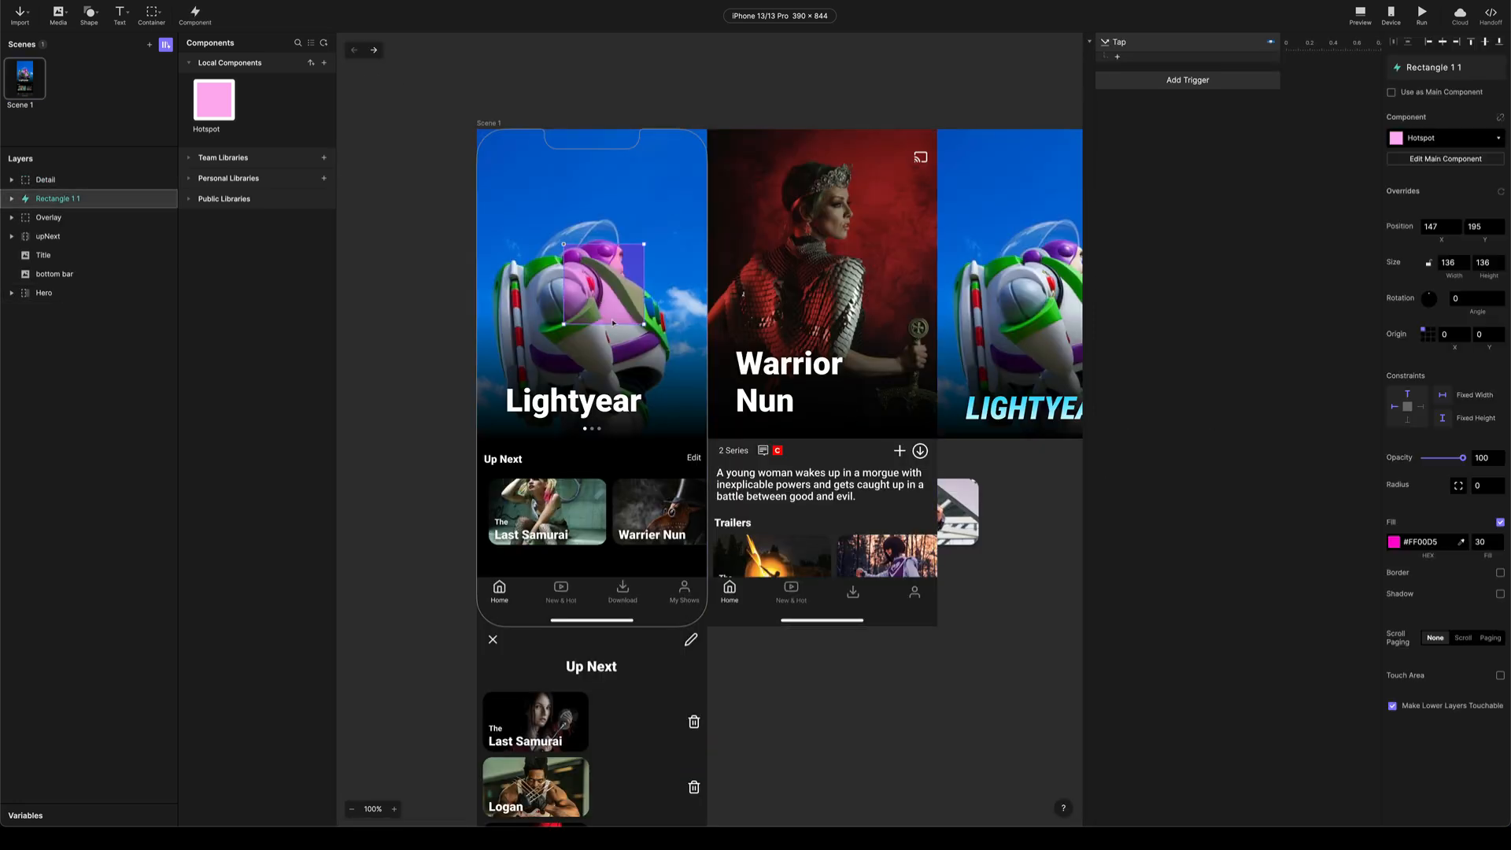
# Fit the Hotspot instance over the Up Next Edit link and rename its layer 'hotspot'
pyautogui.moveTo(612, 290); pyautogui.dragTo(622, 496)
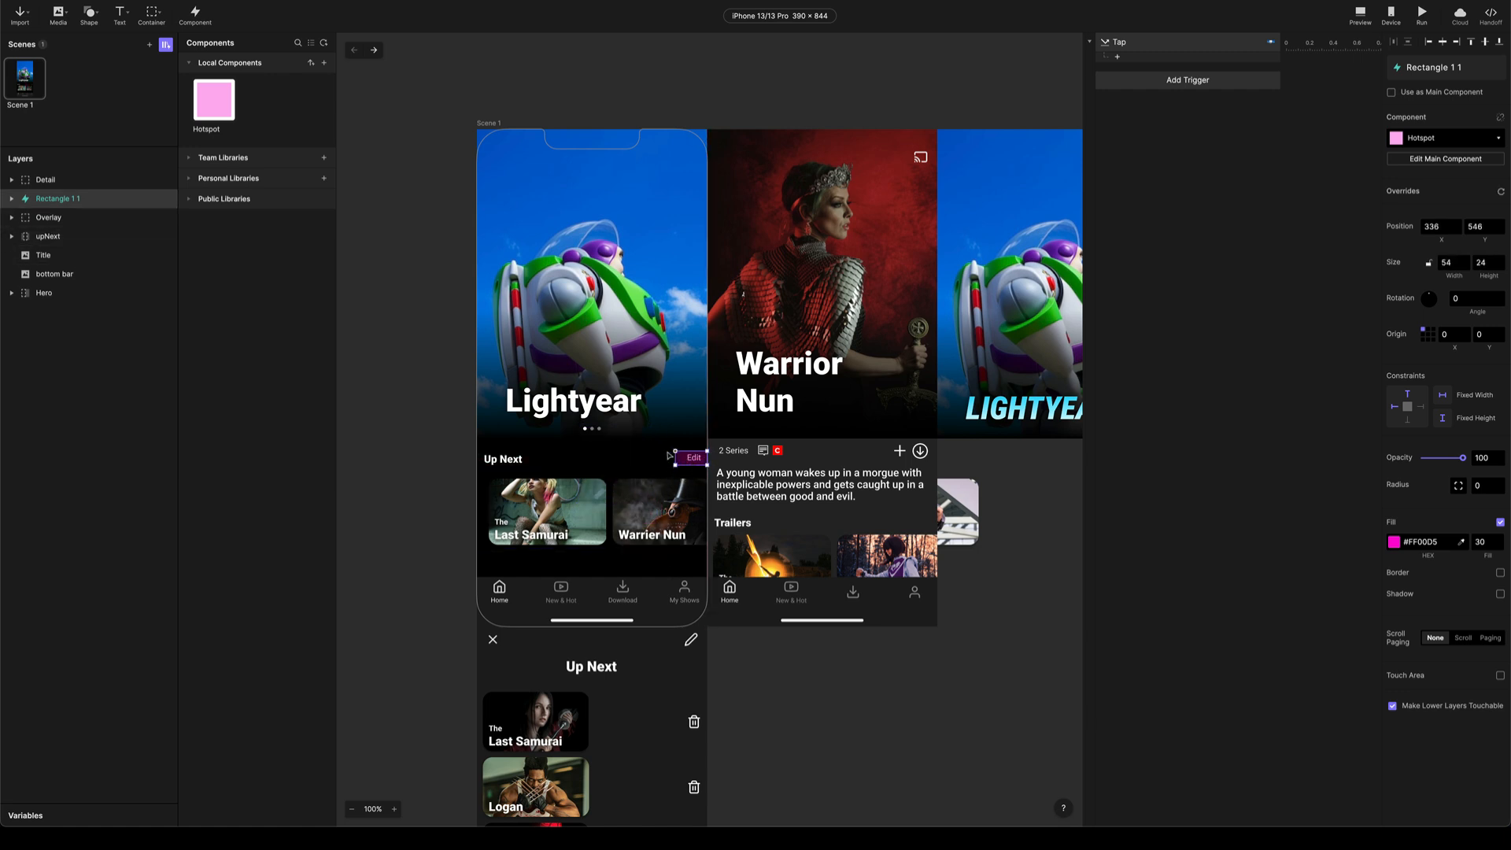
pyautogui.doubleClick(58, 198)
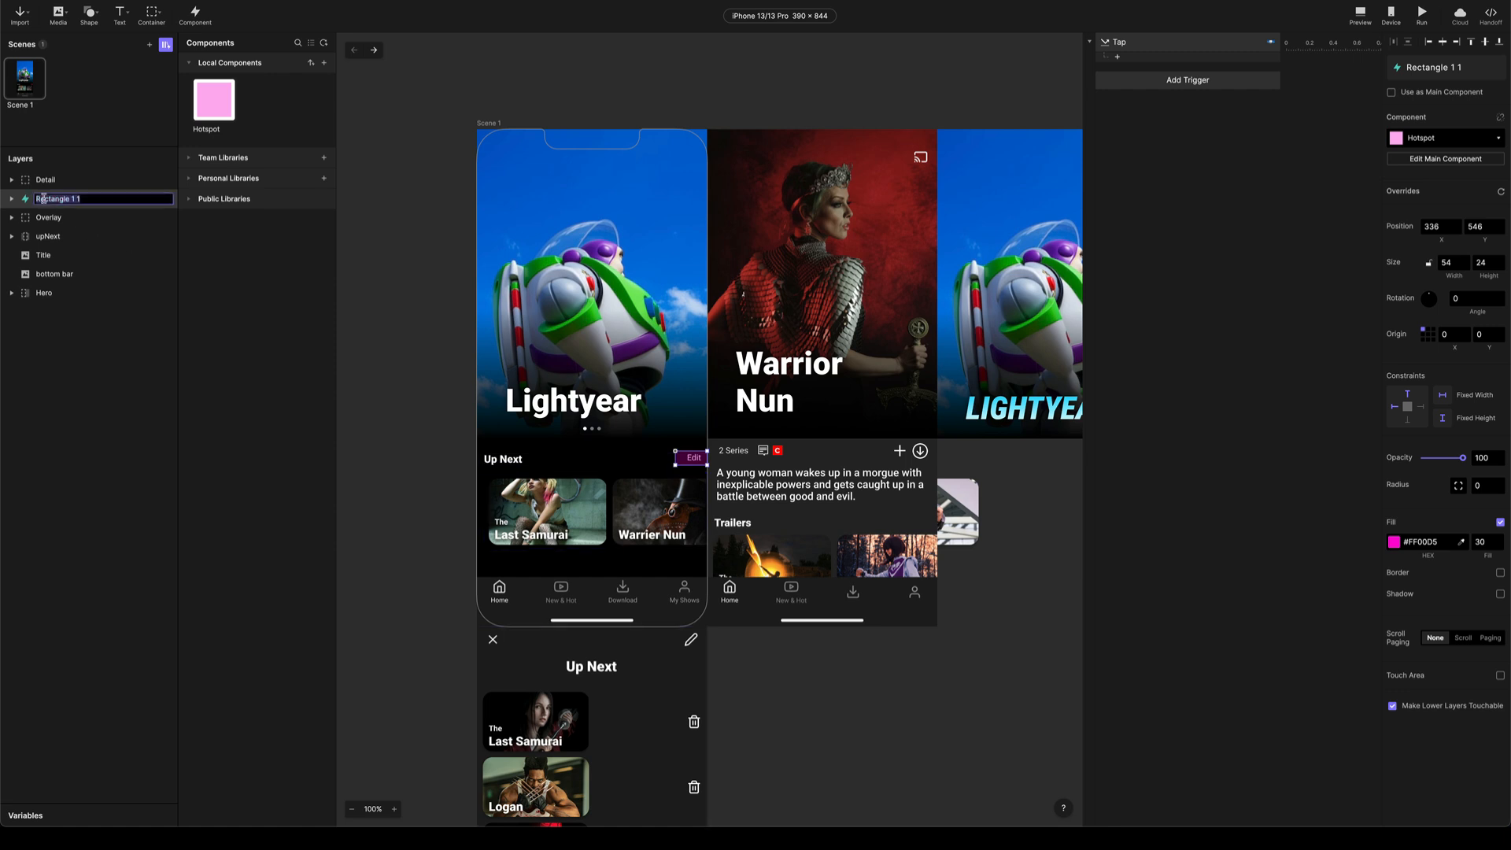
pyautogui.write('hotspot')
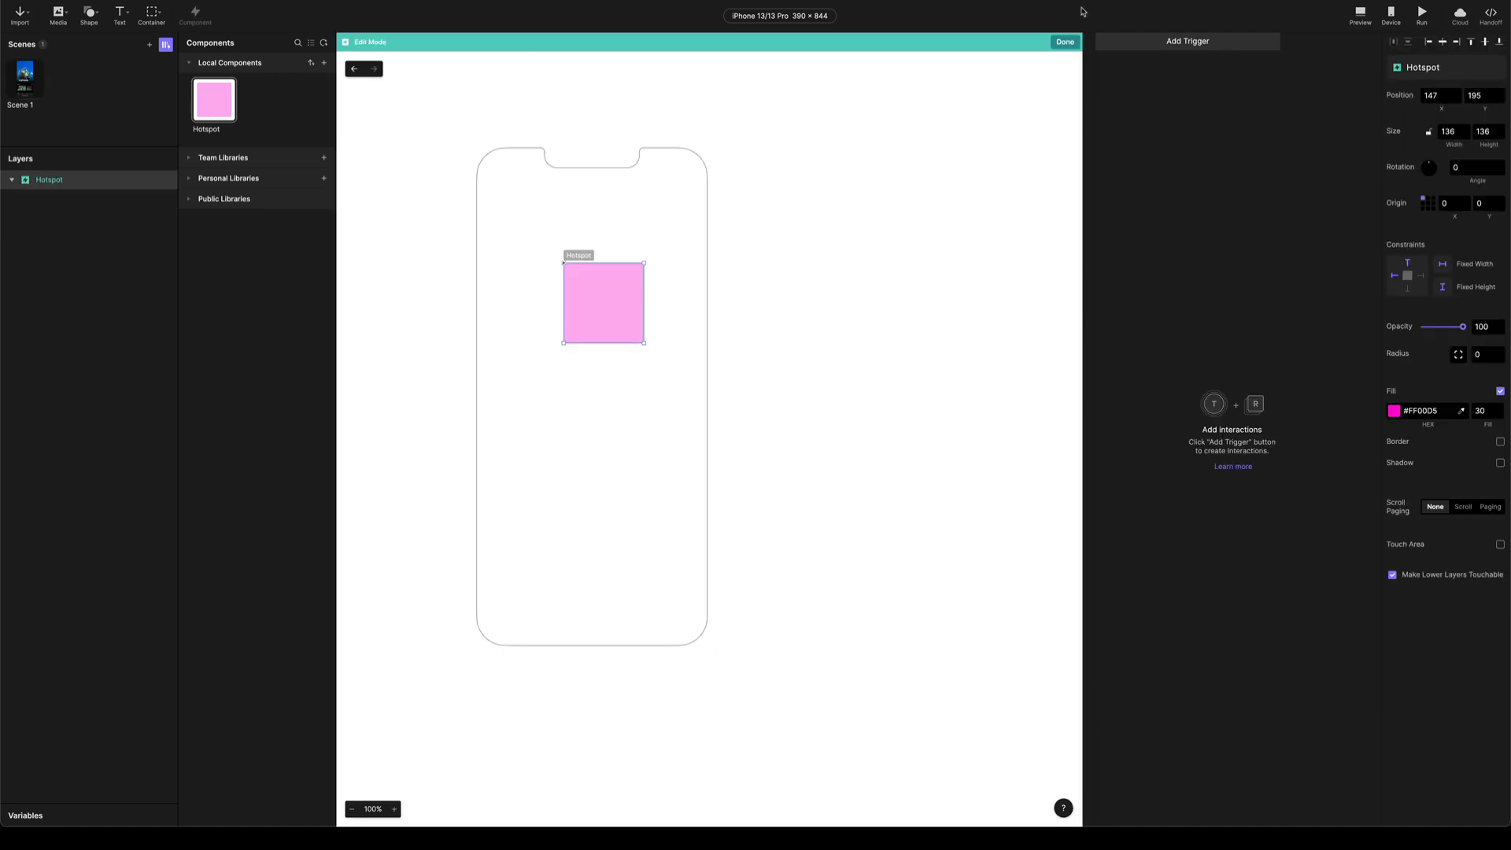
# Add a Start trigger with a Color response setting fill opacity 0 over duration 0, then finish editing
pyautogui.click(1186, 41)
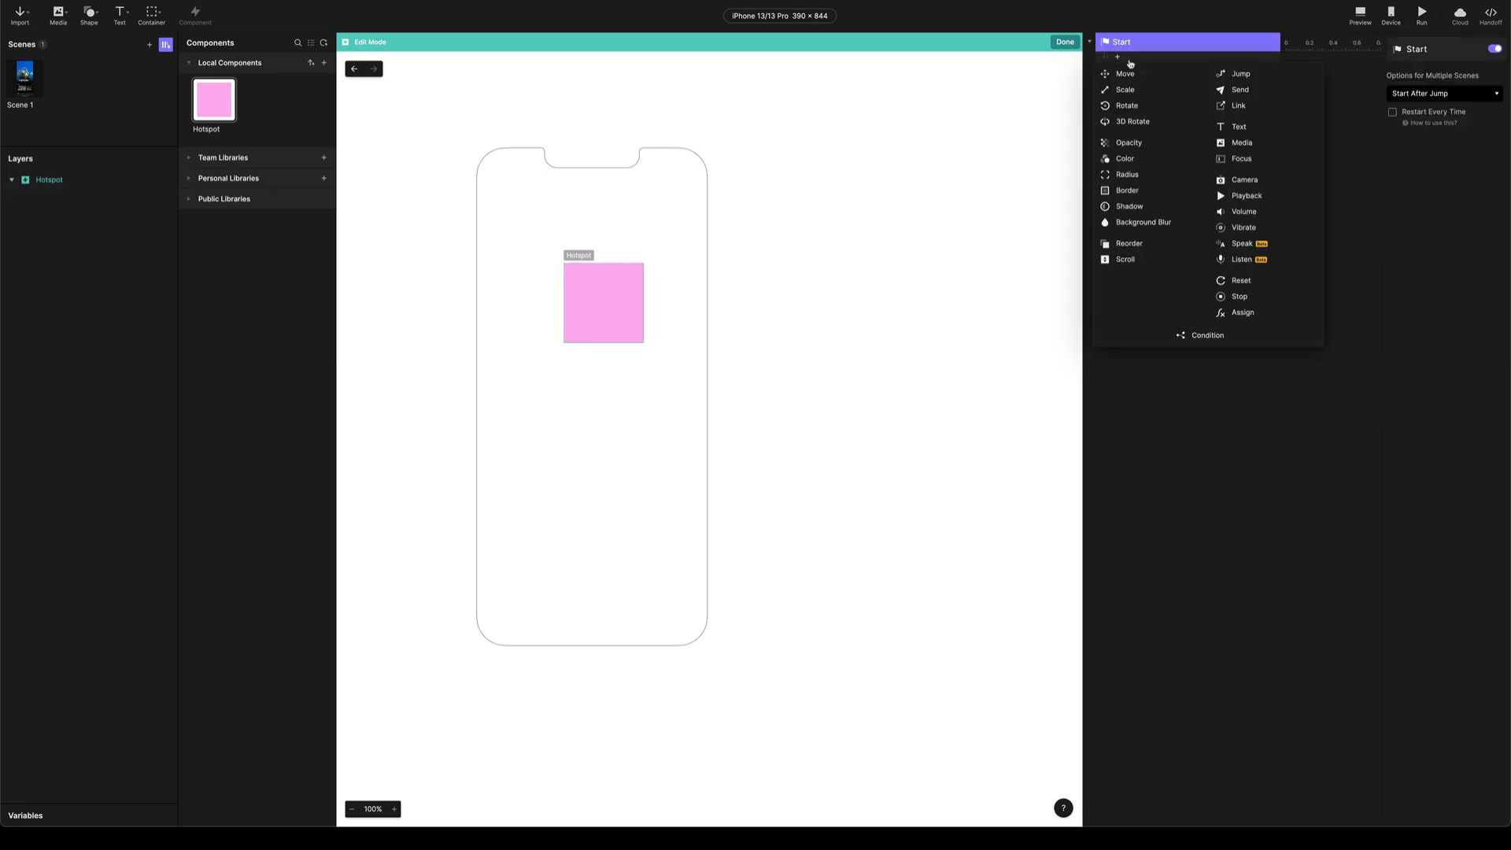
pyautogui.click(1124, 157)
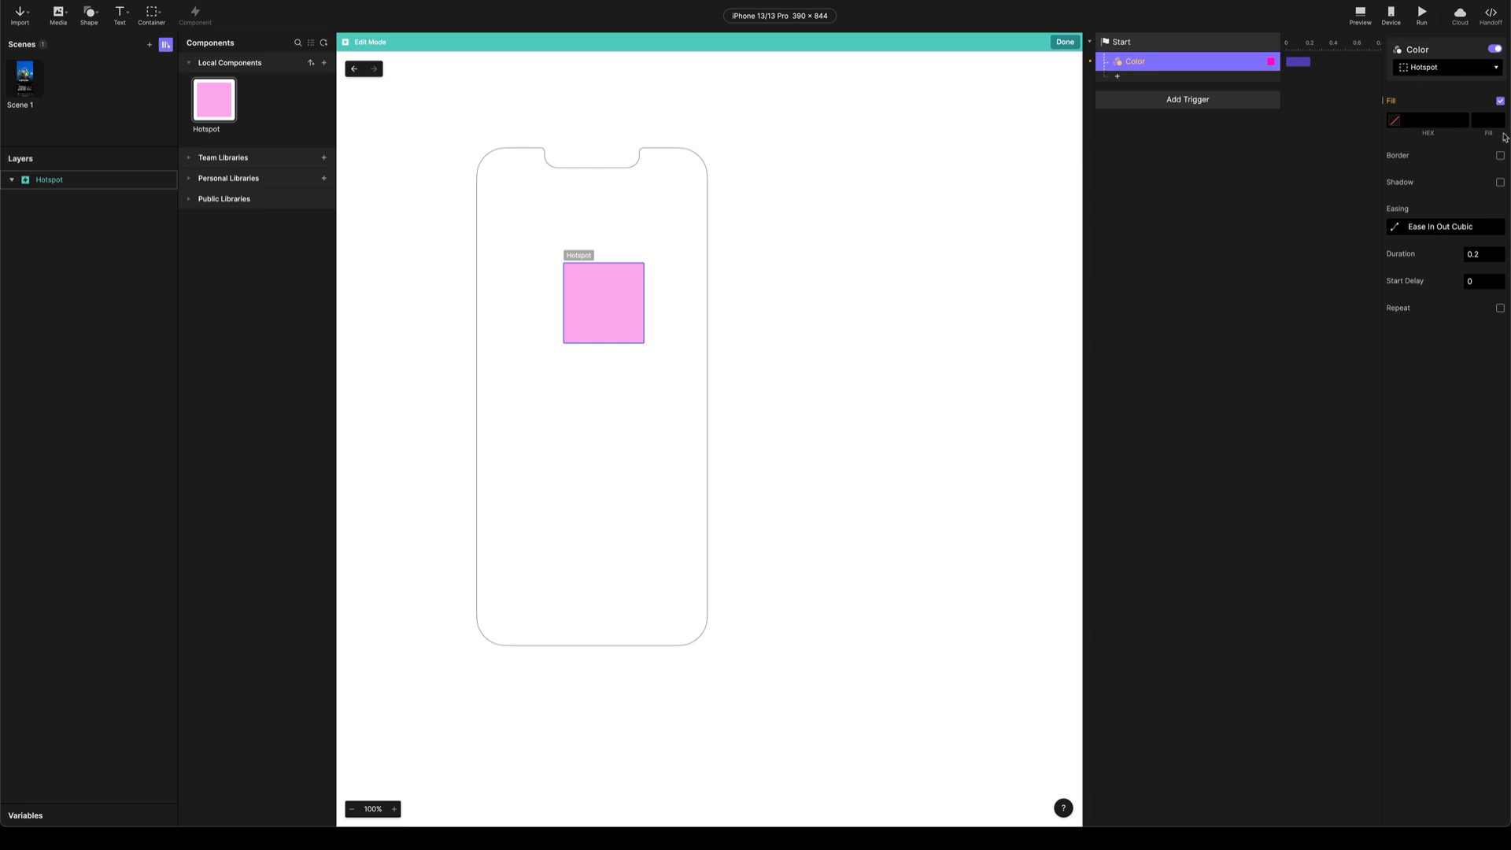
pyautogui.click(1483, 120)
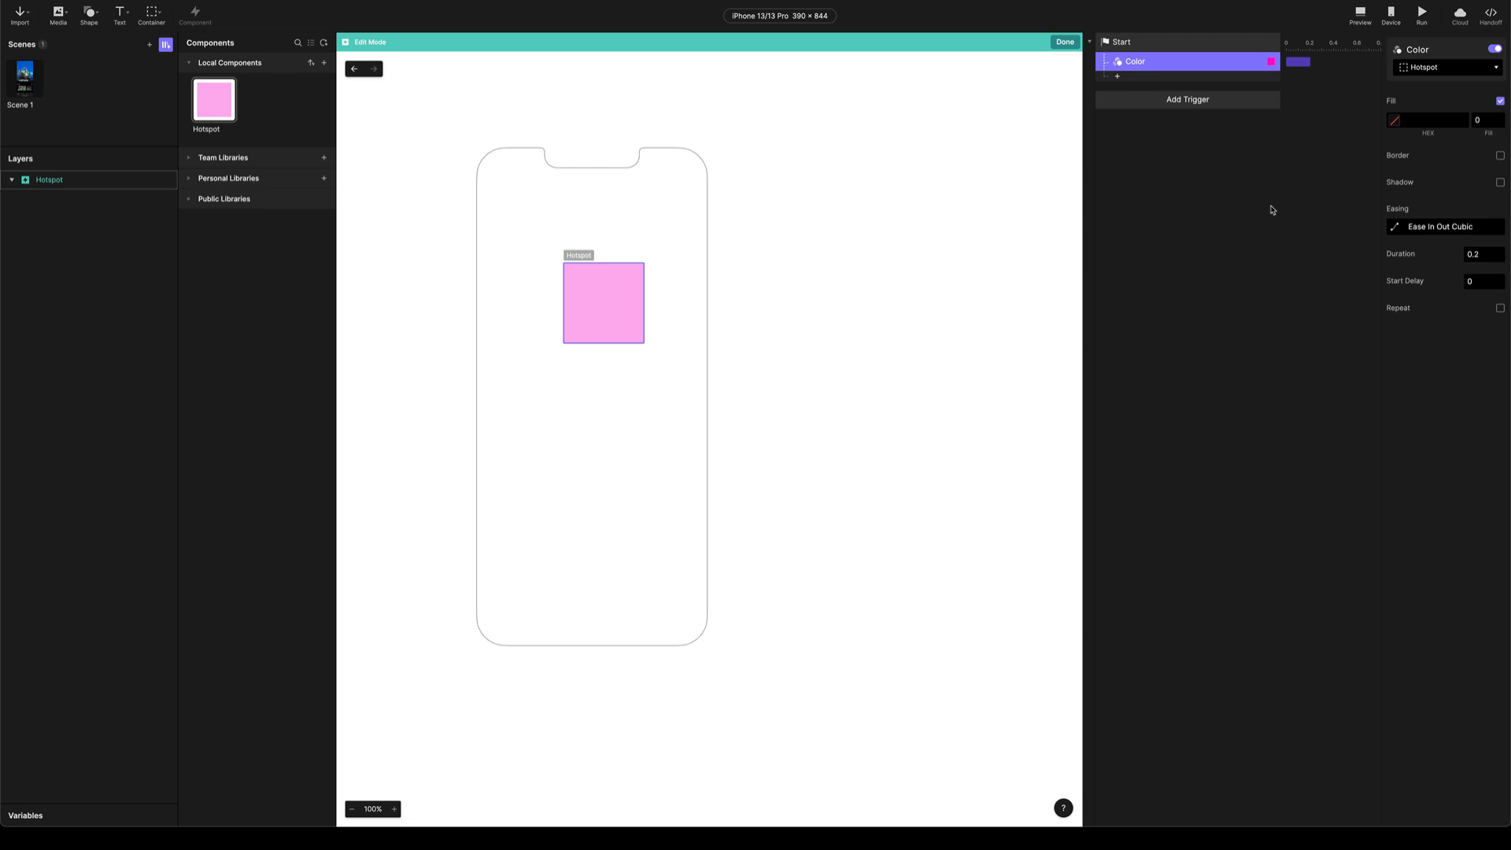
pyautogui.click(1483, 253)
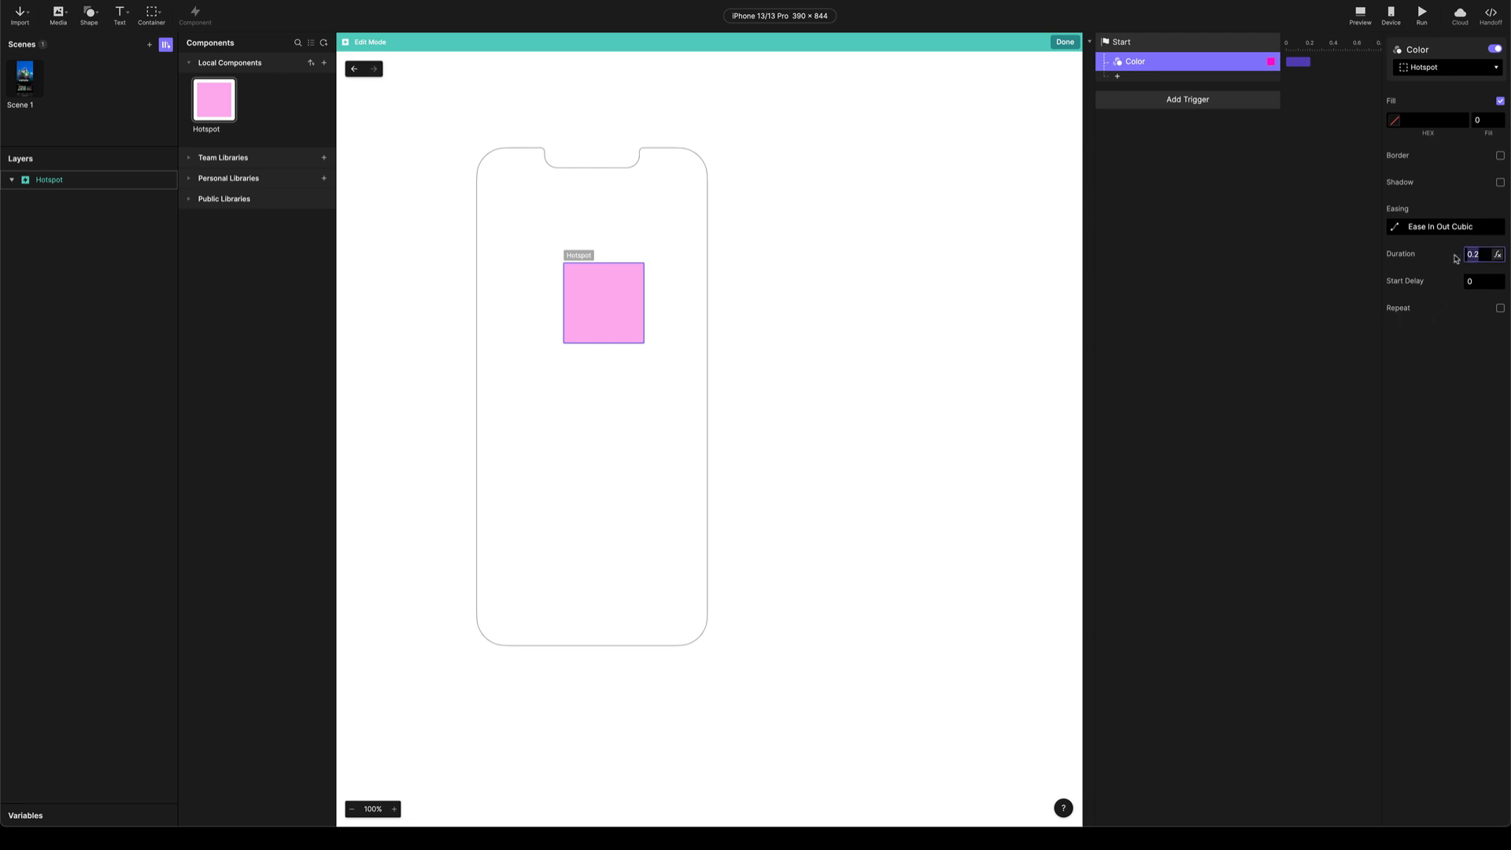
pyautogui.write('0')
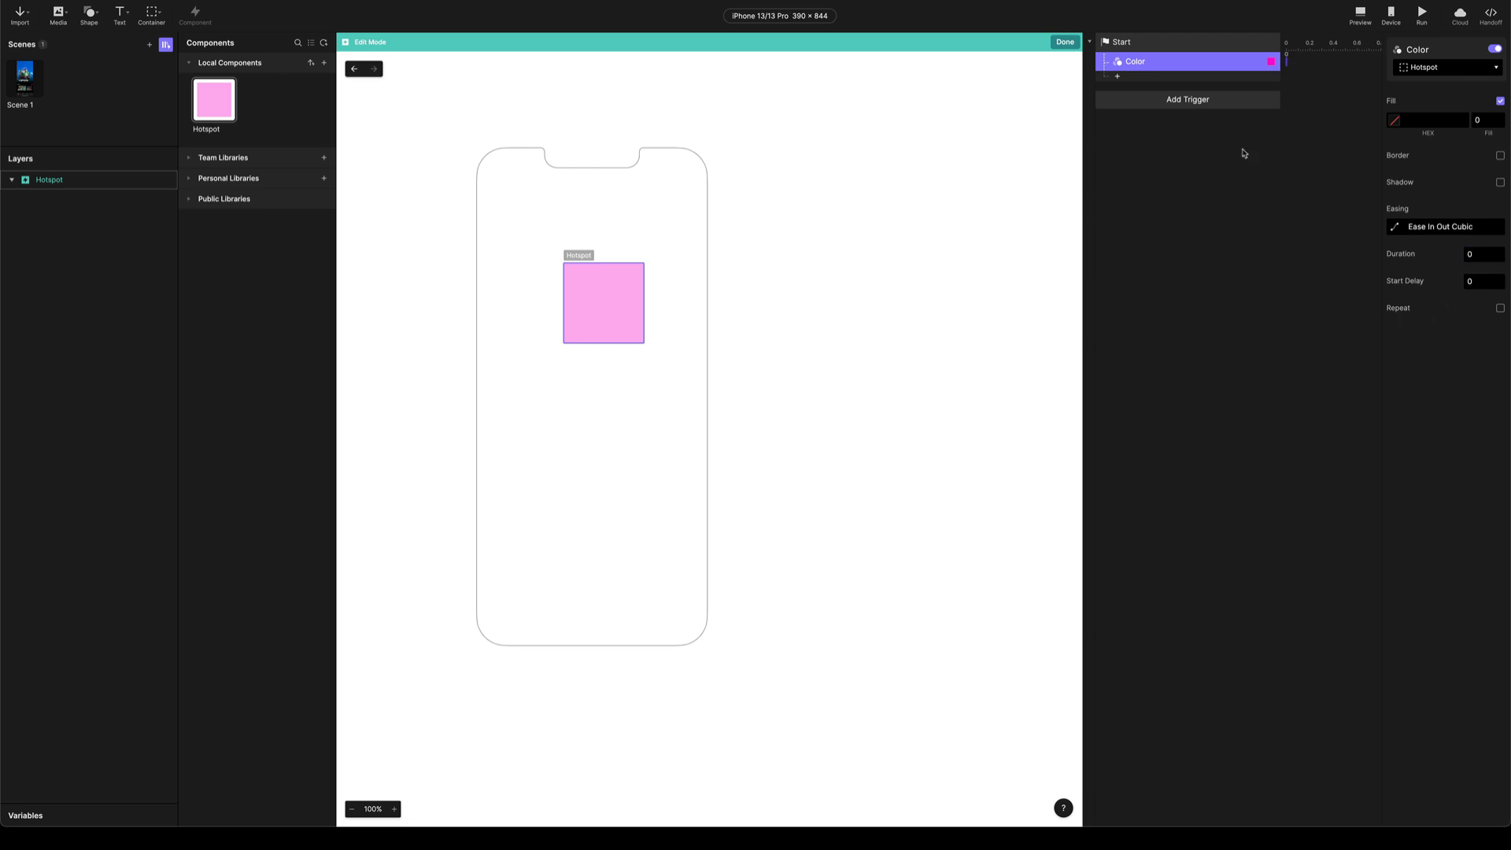
pyautogui.click(1065, 41)
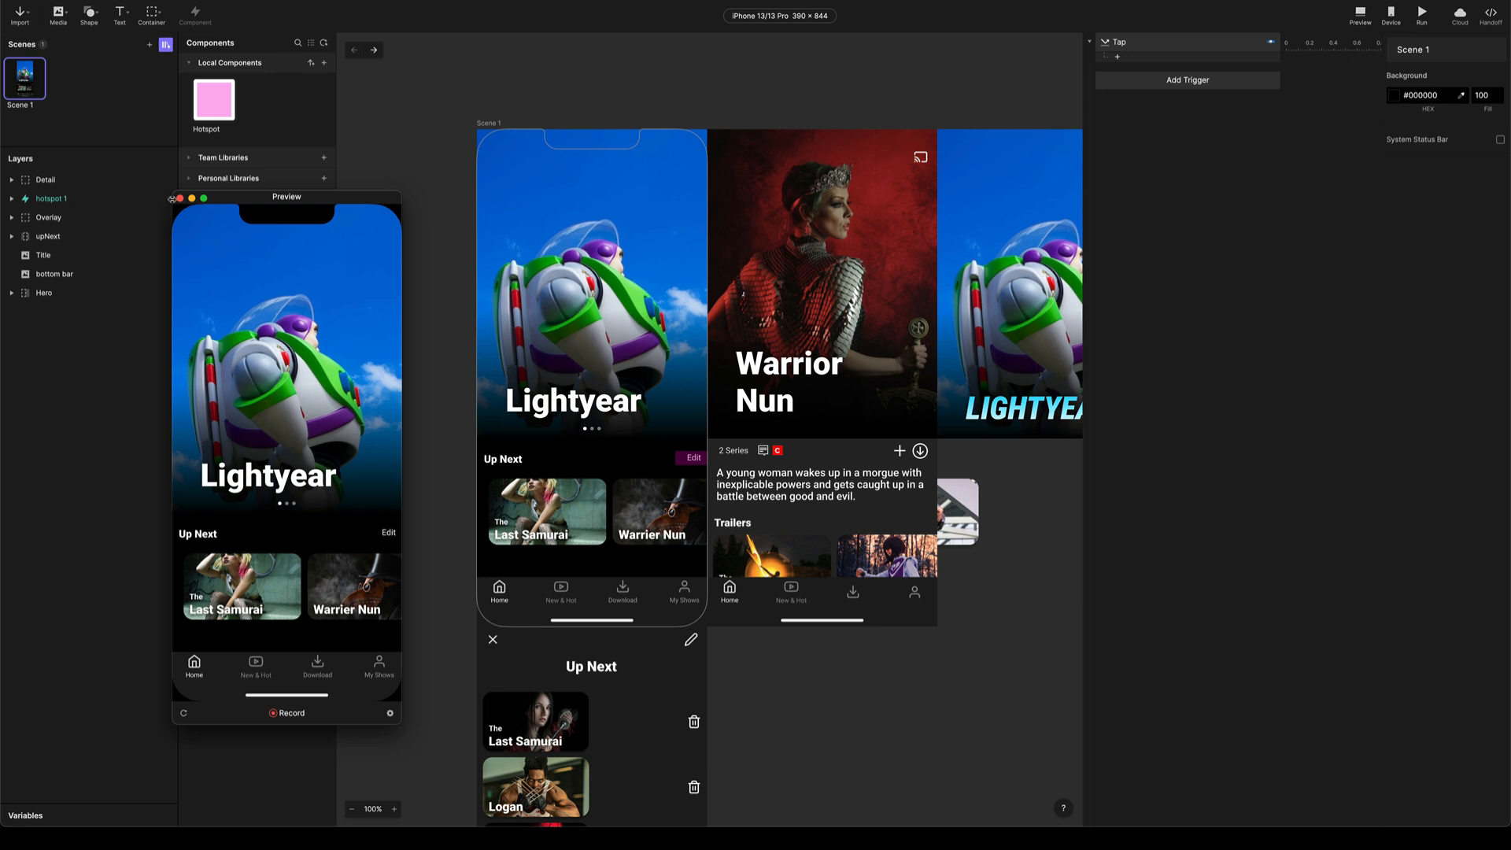
pyautogui.click(178, 199)
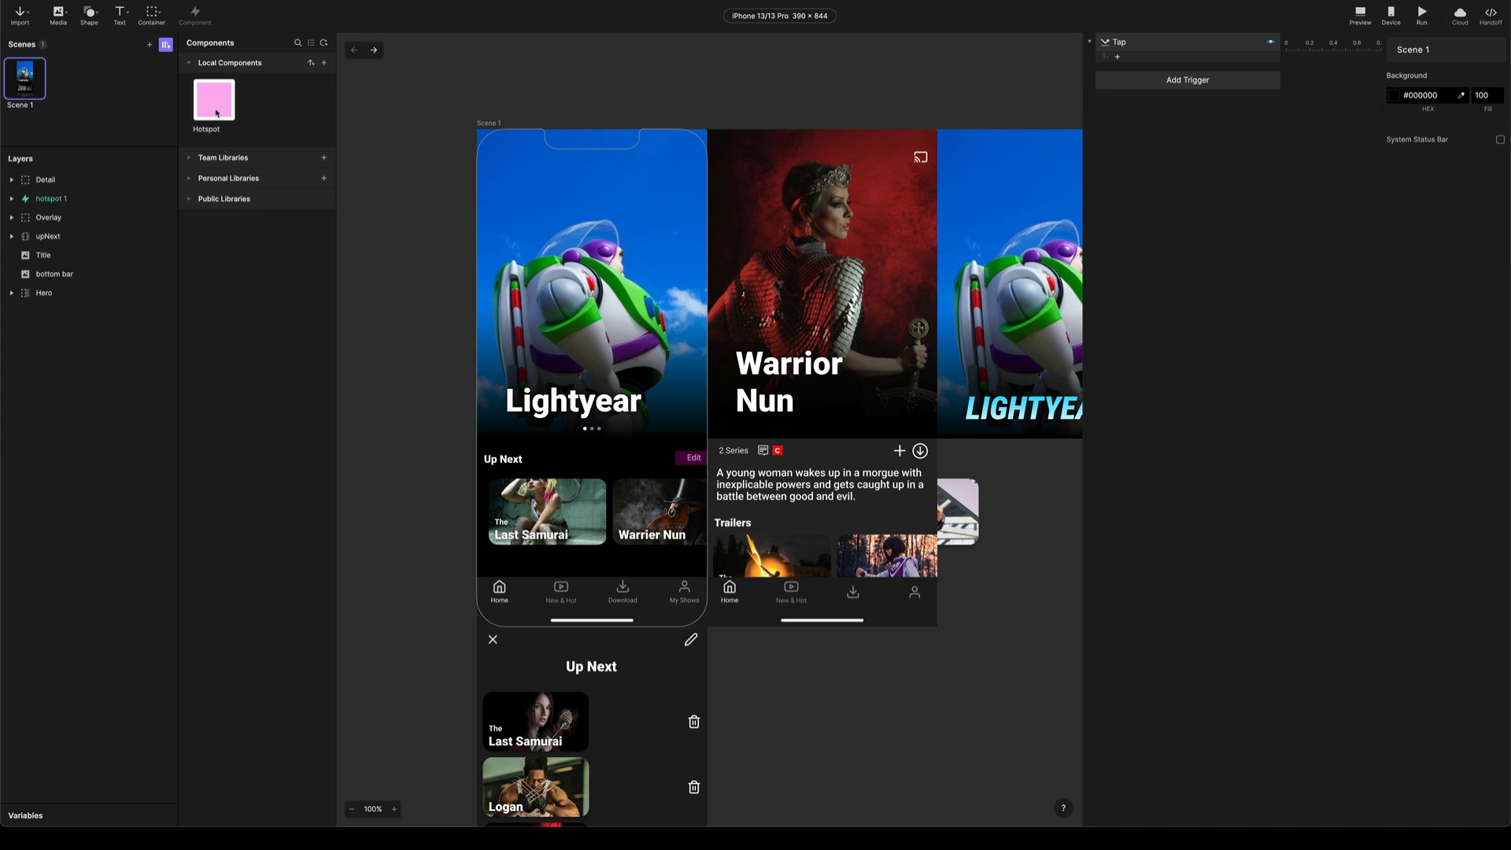
pyautogui.click(51, 198)
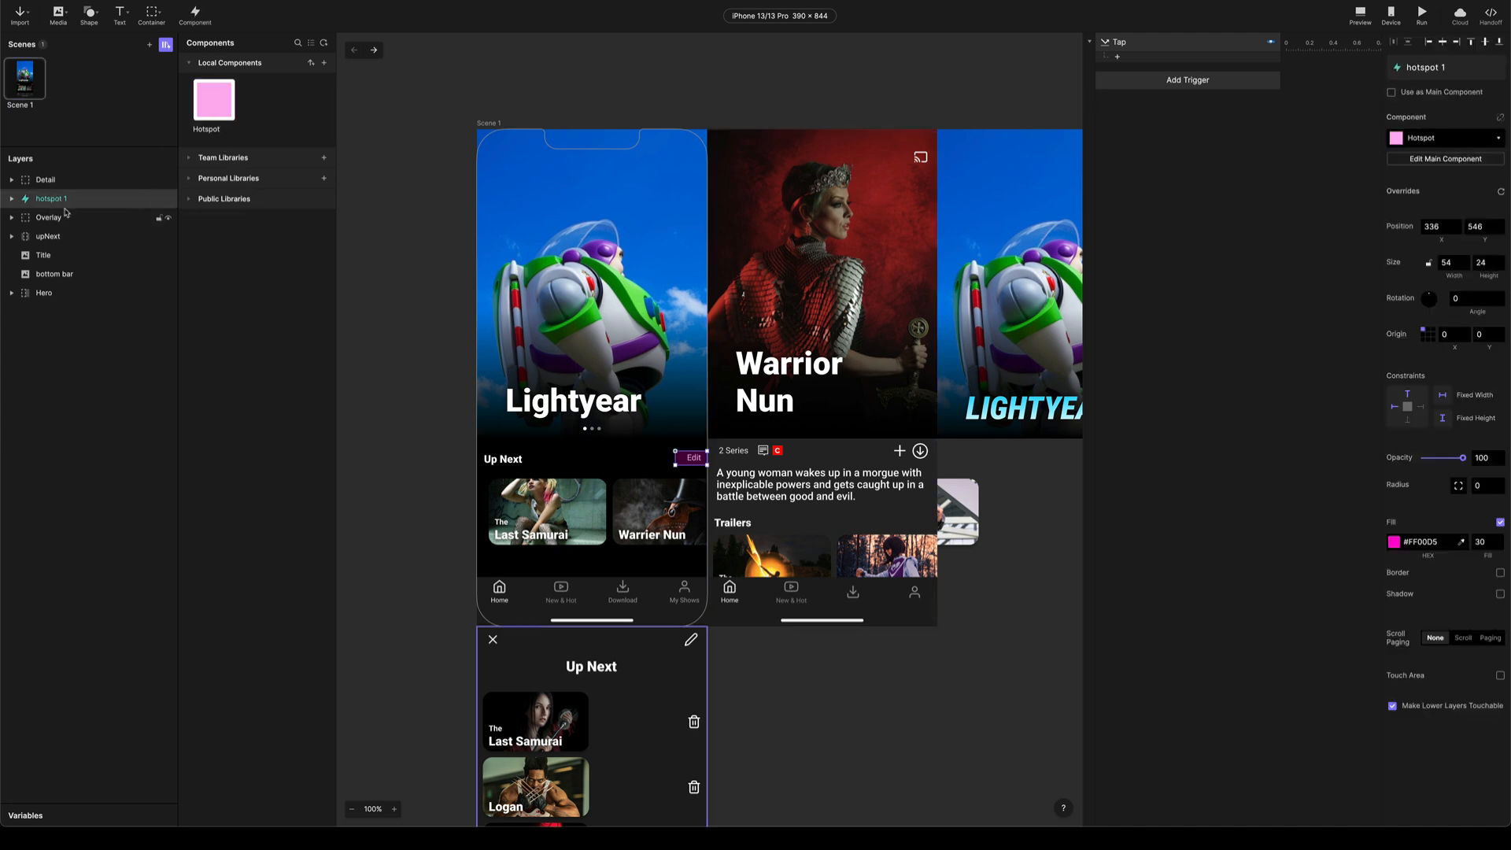
pyautogui.click(1480, 540)
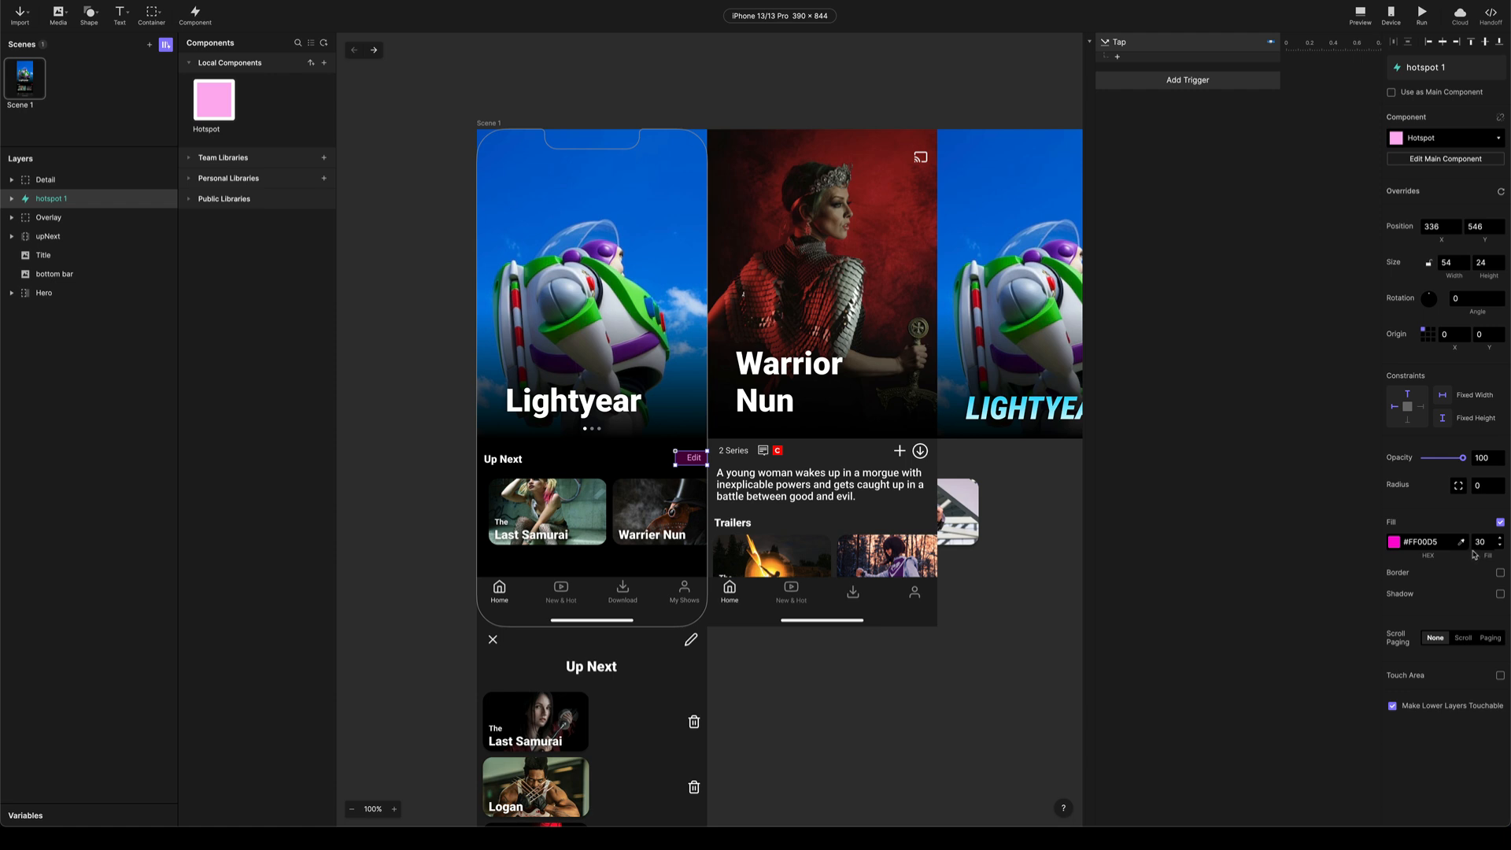
pyautogui.moveTo(1397, 468)
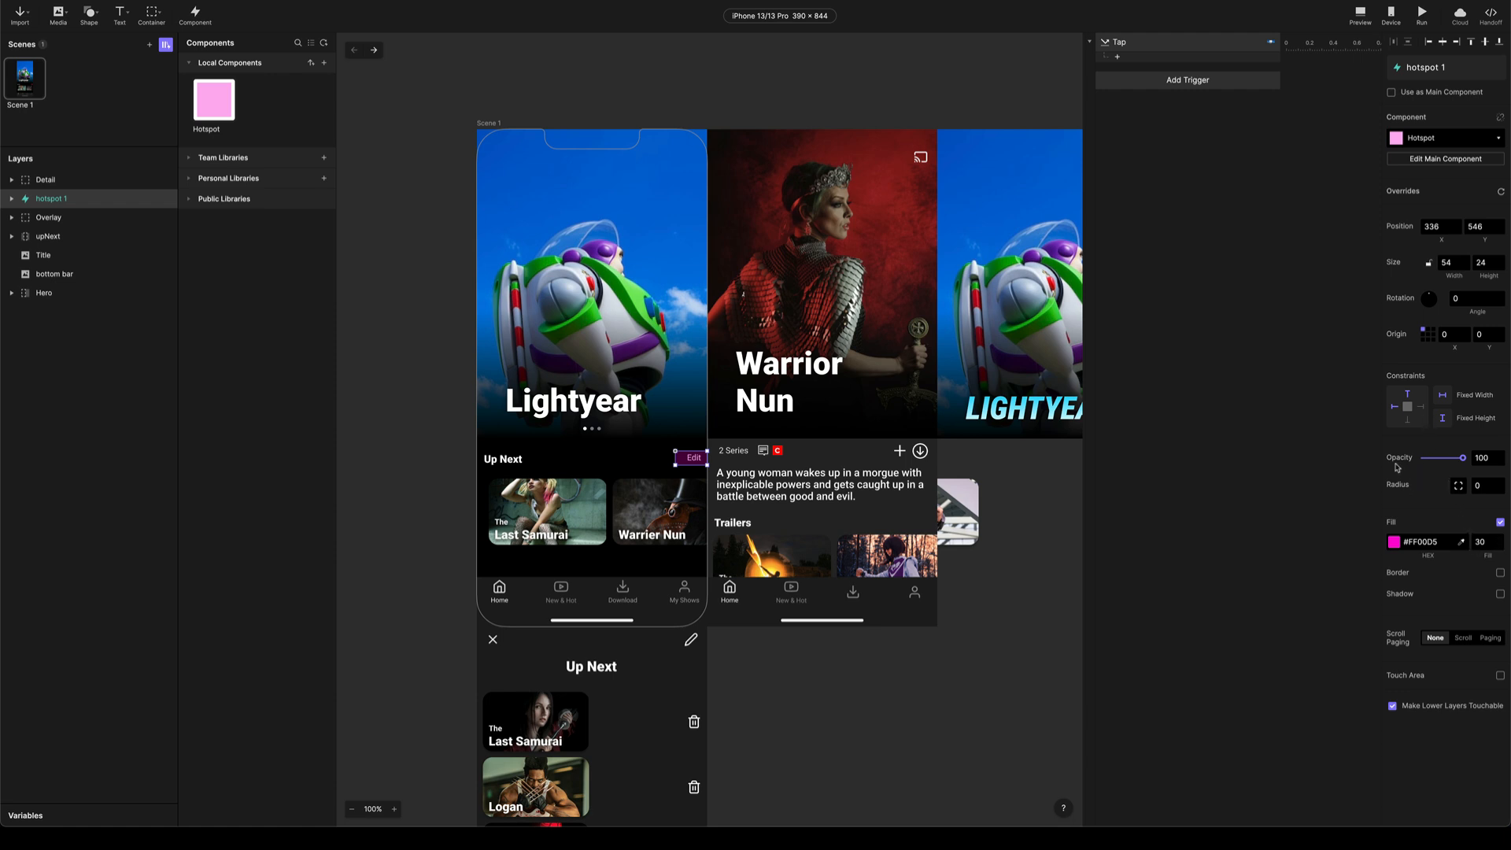
pyautogui.moveTo(1426, 466)
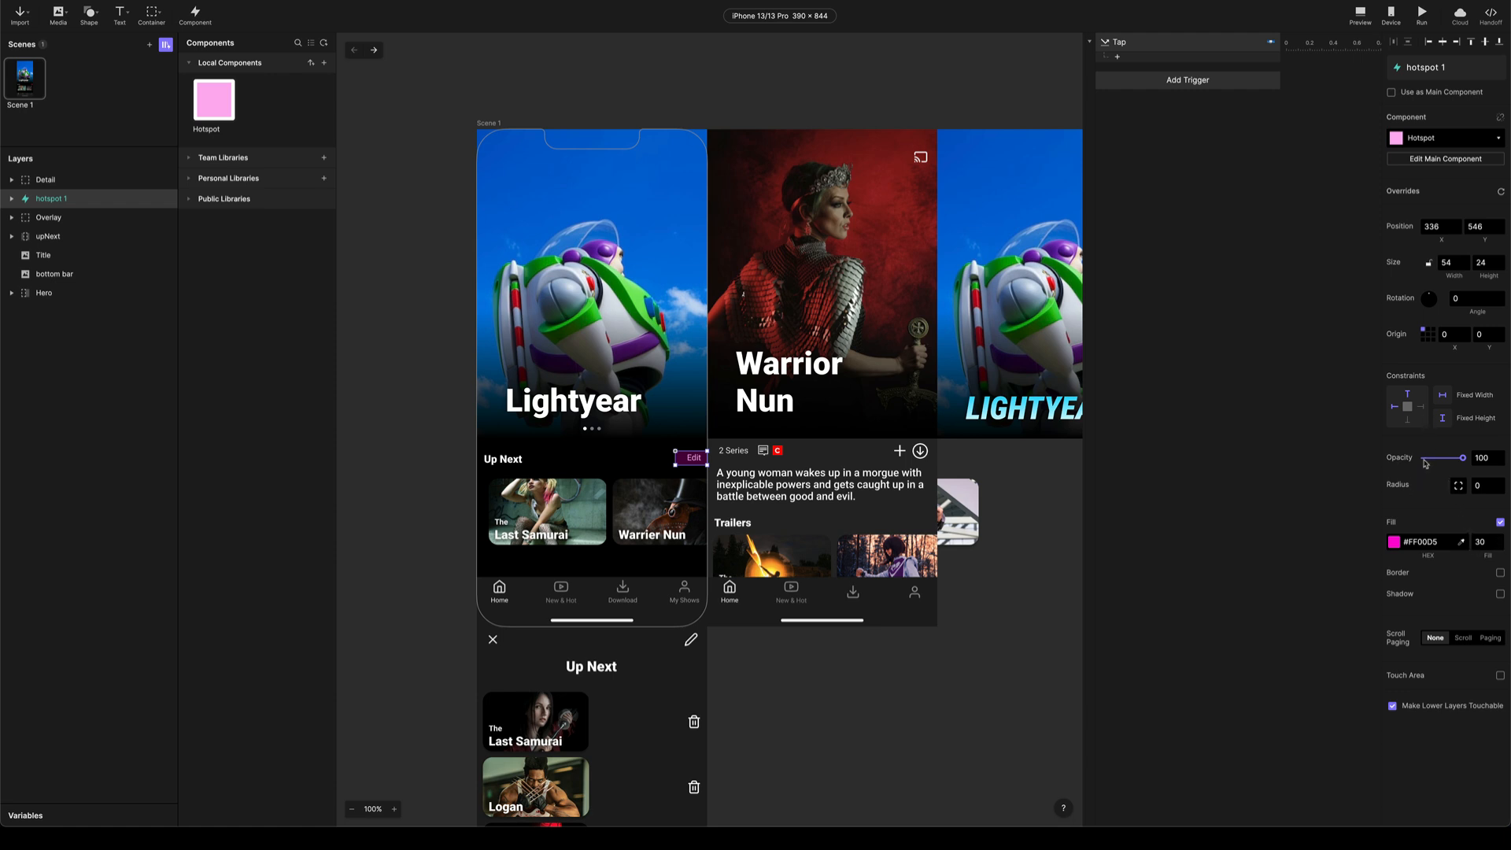
pyautogui.moveTo(1491, 452)
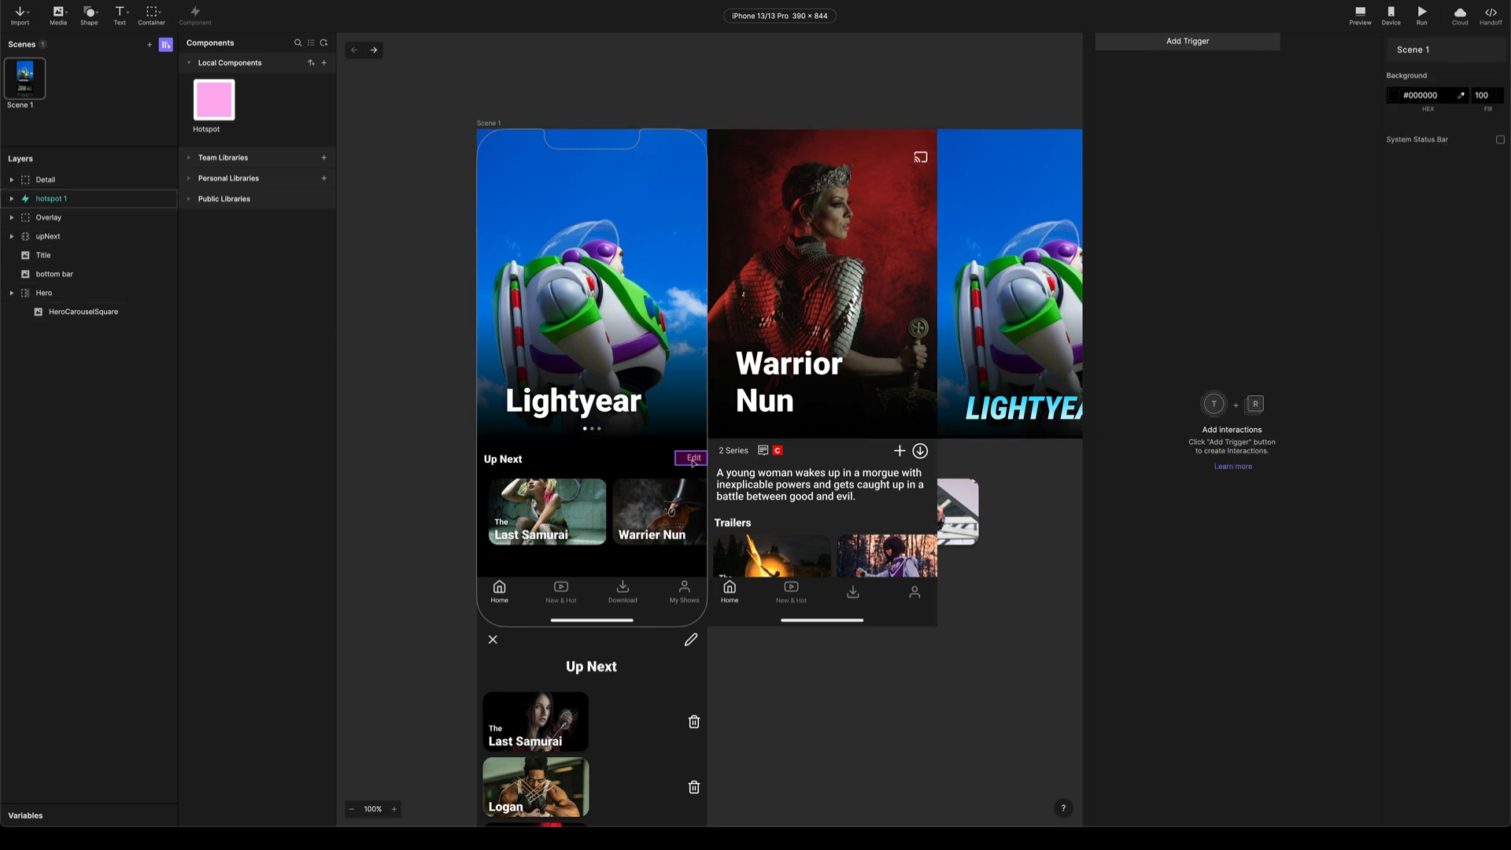
# Add a Tap trigger on hotspot 1 with a Move response targeting the Up Next Overlay
pyautogui.click(692, 458)
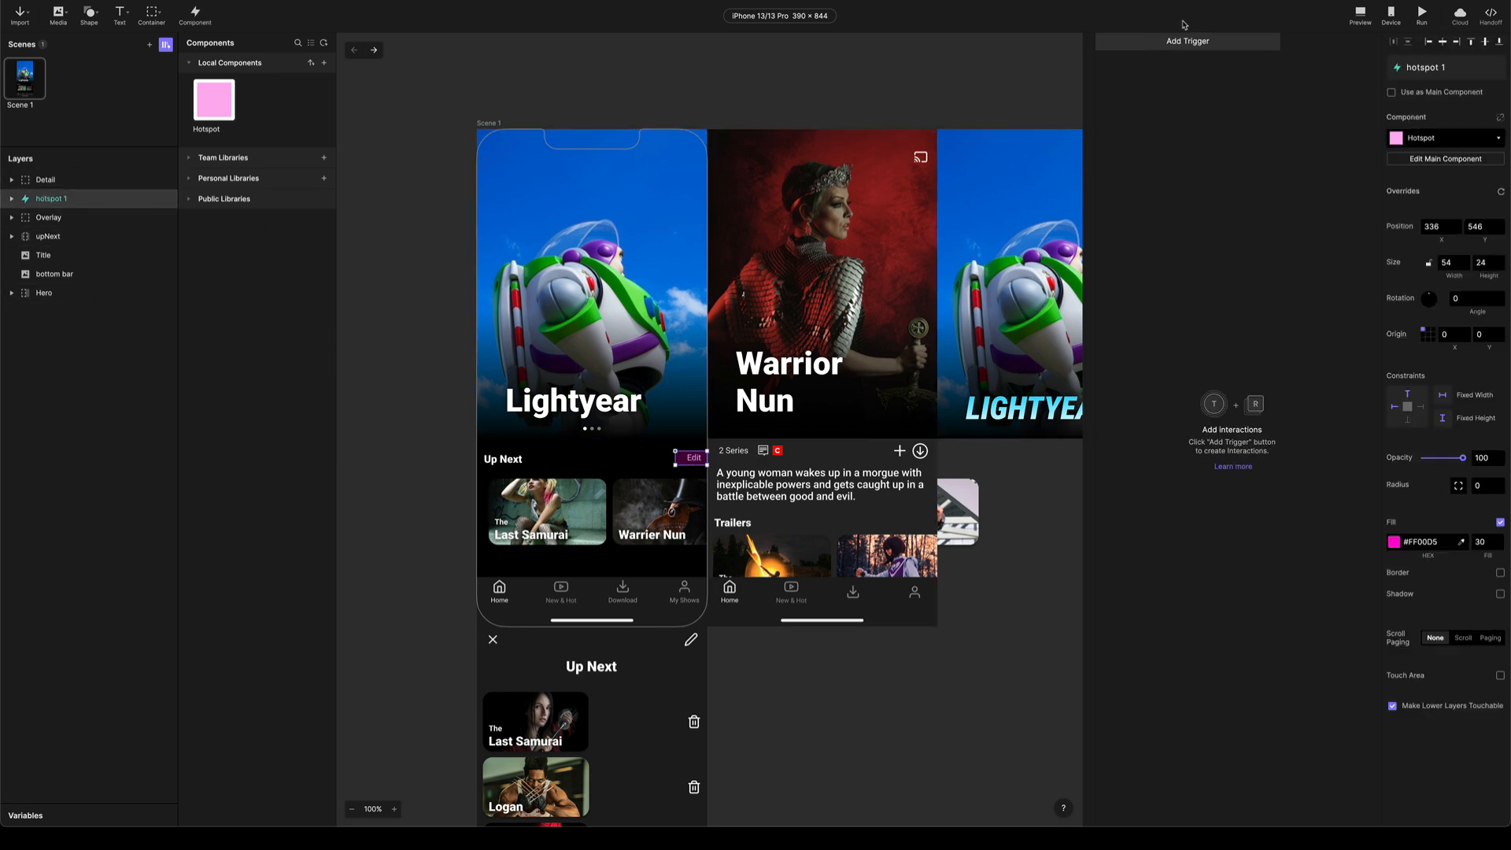
pyautogui.click(1187, 41)
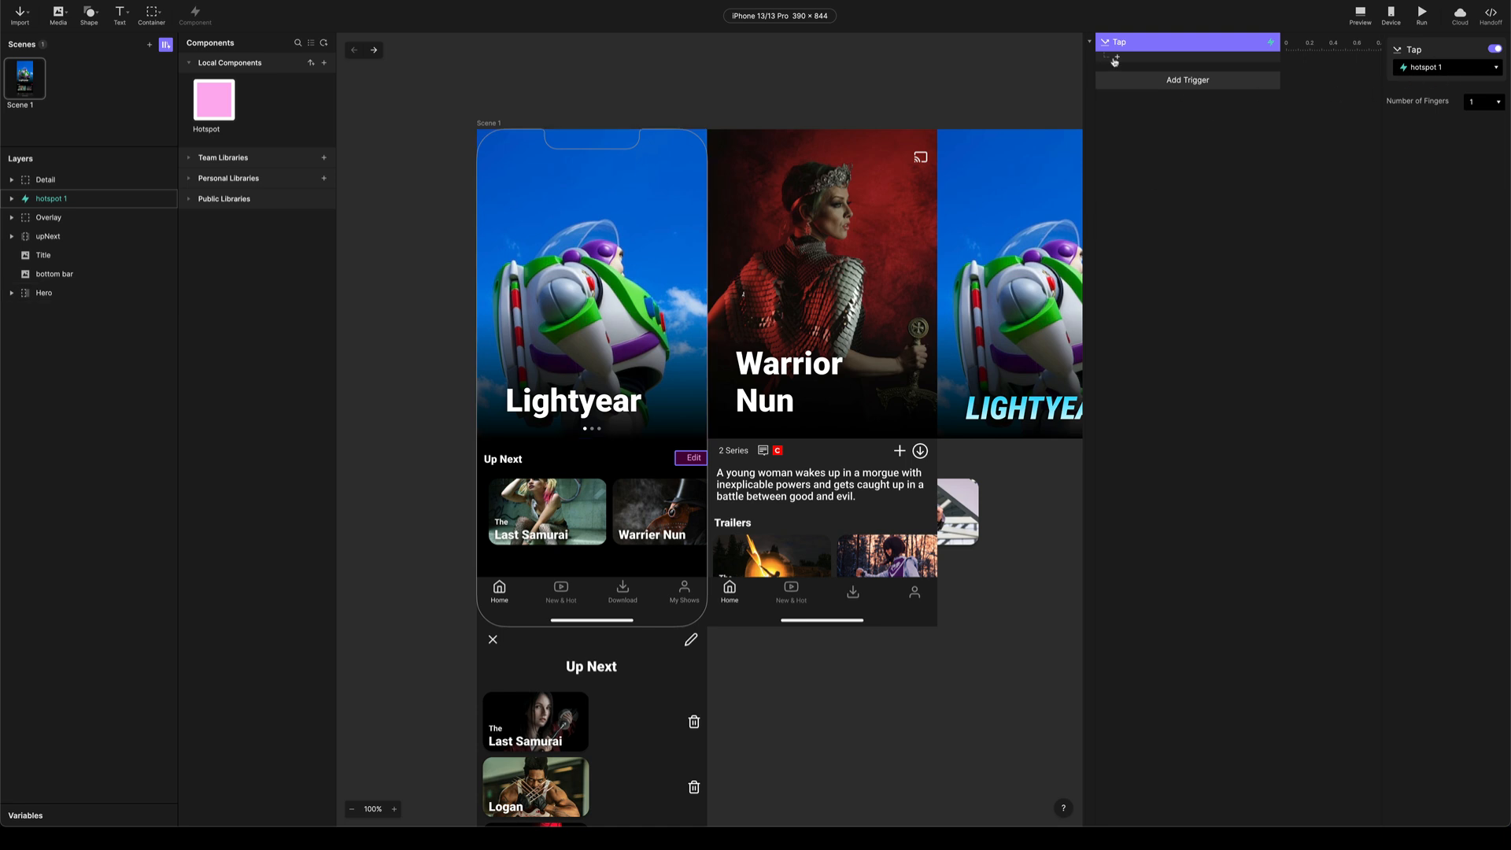
pyautogui.click(576, 679)
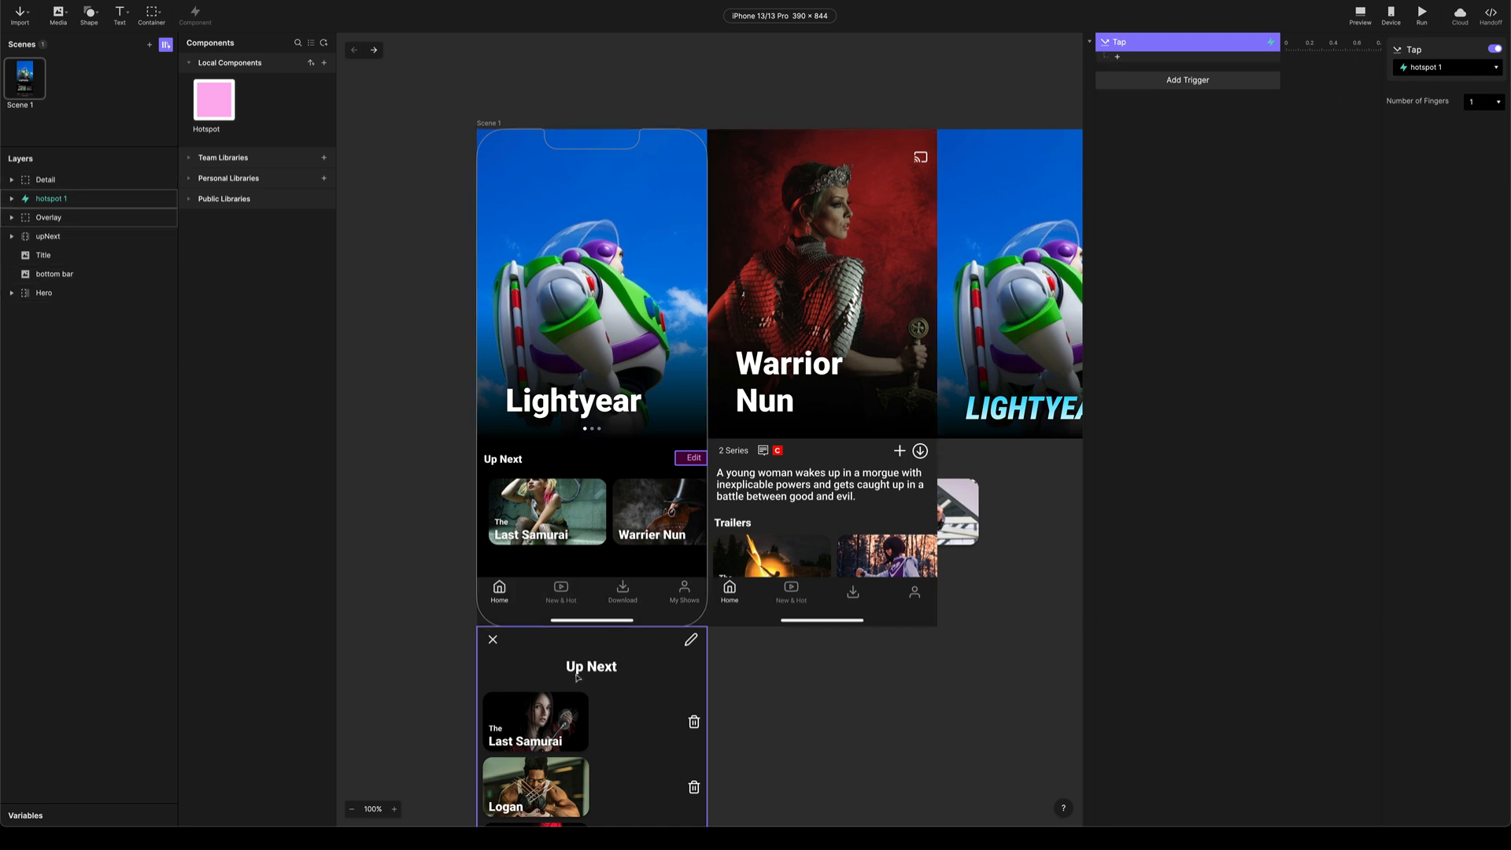
pyautogui.click(1187, 80)
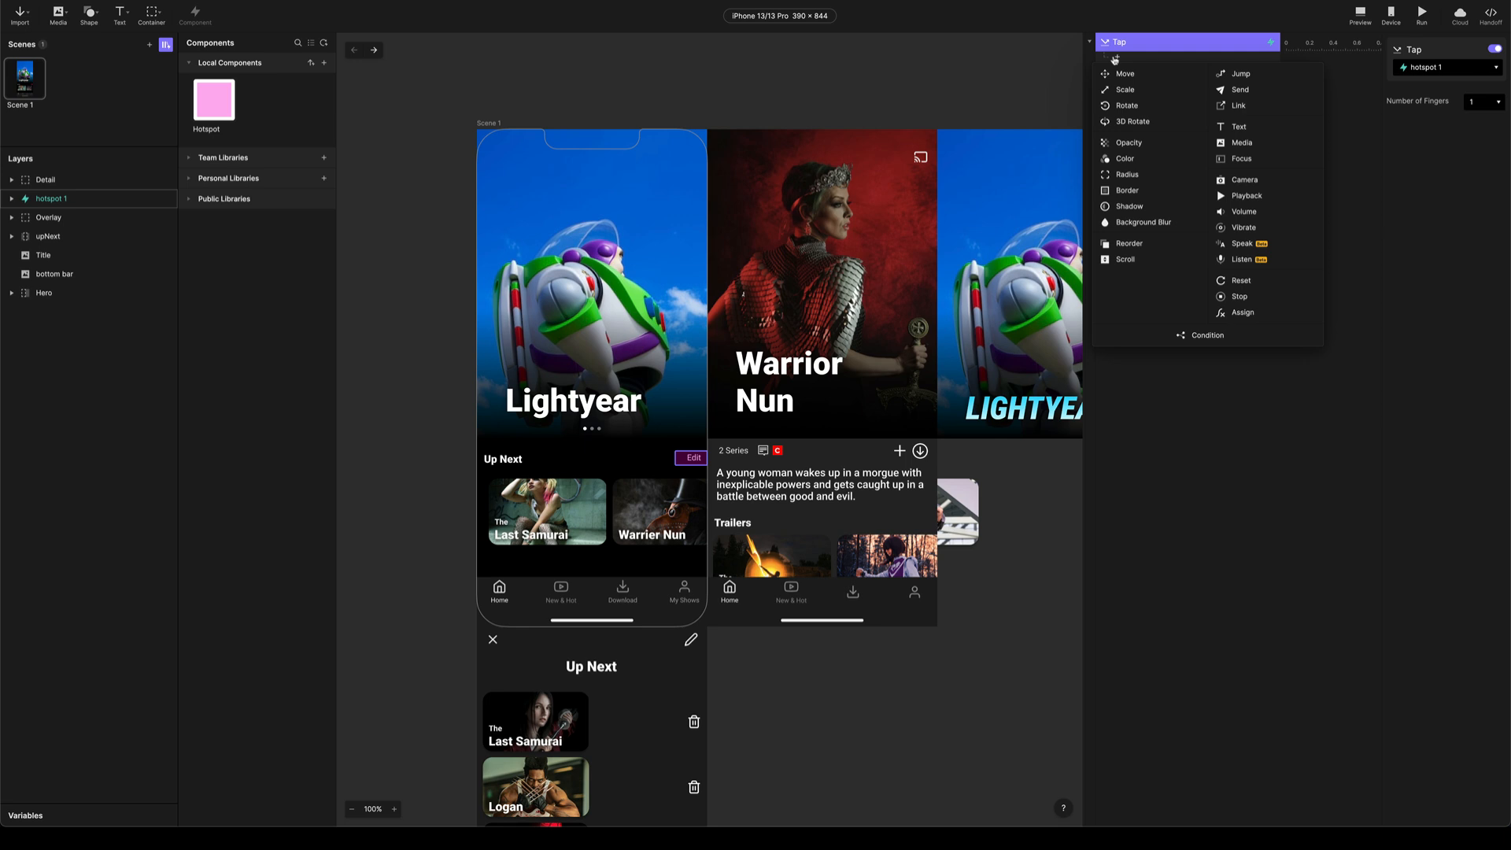
pyautogui.click(1124, 74)
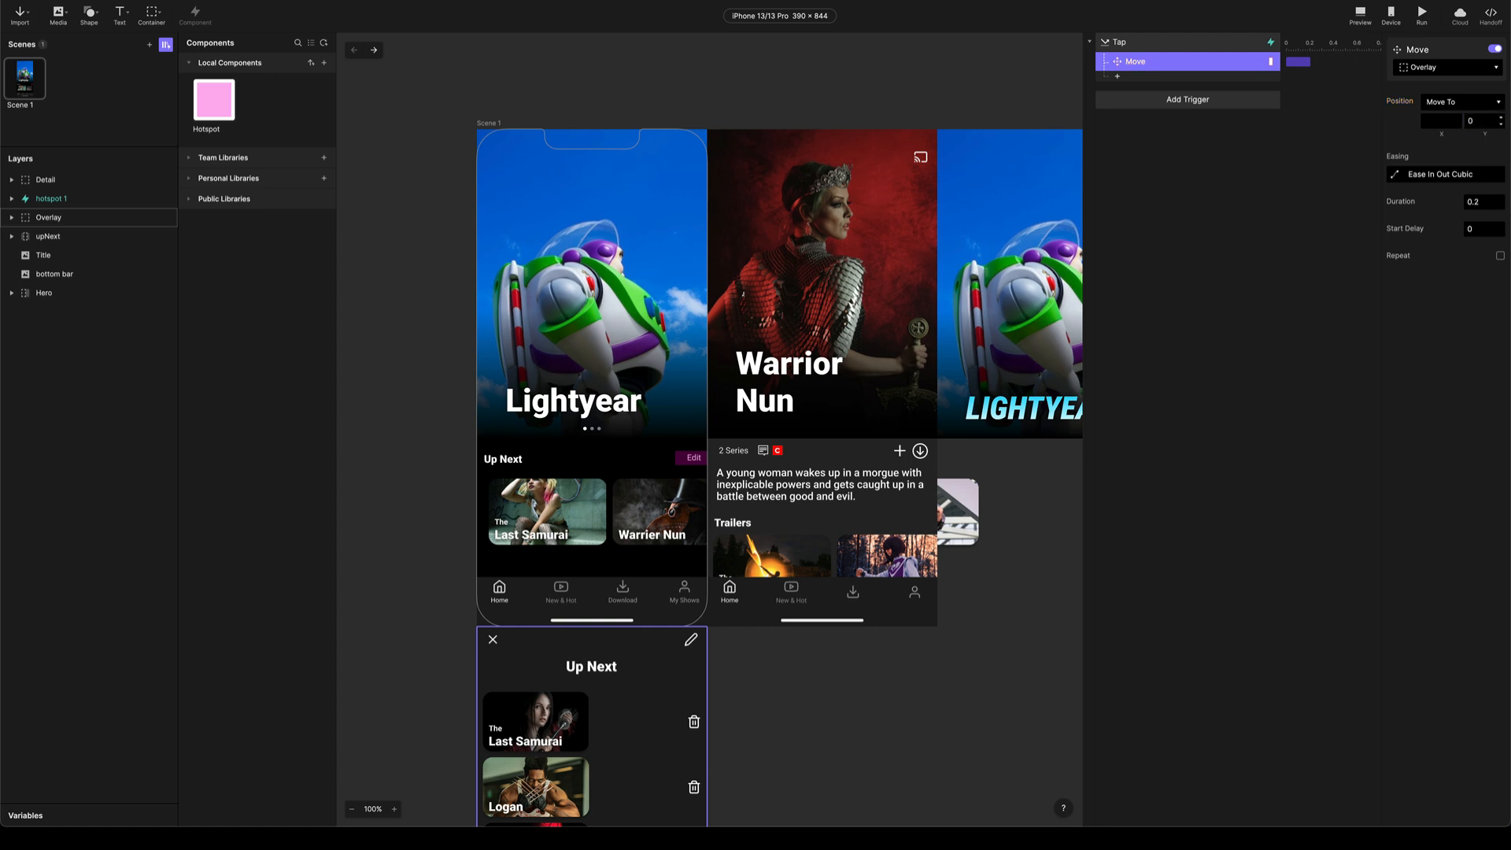
pyautogui.moveTo(1371, 159)
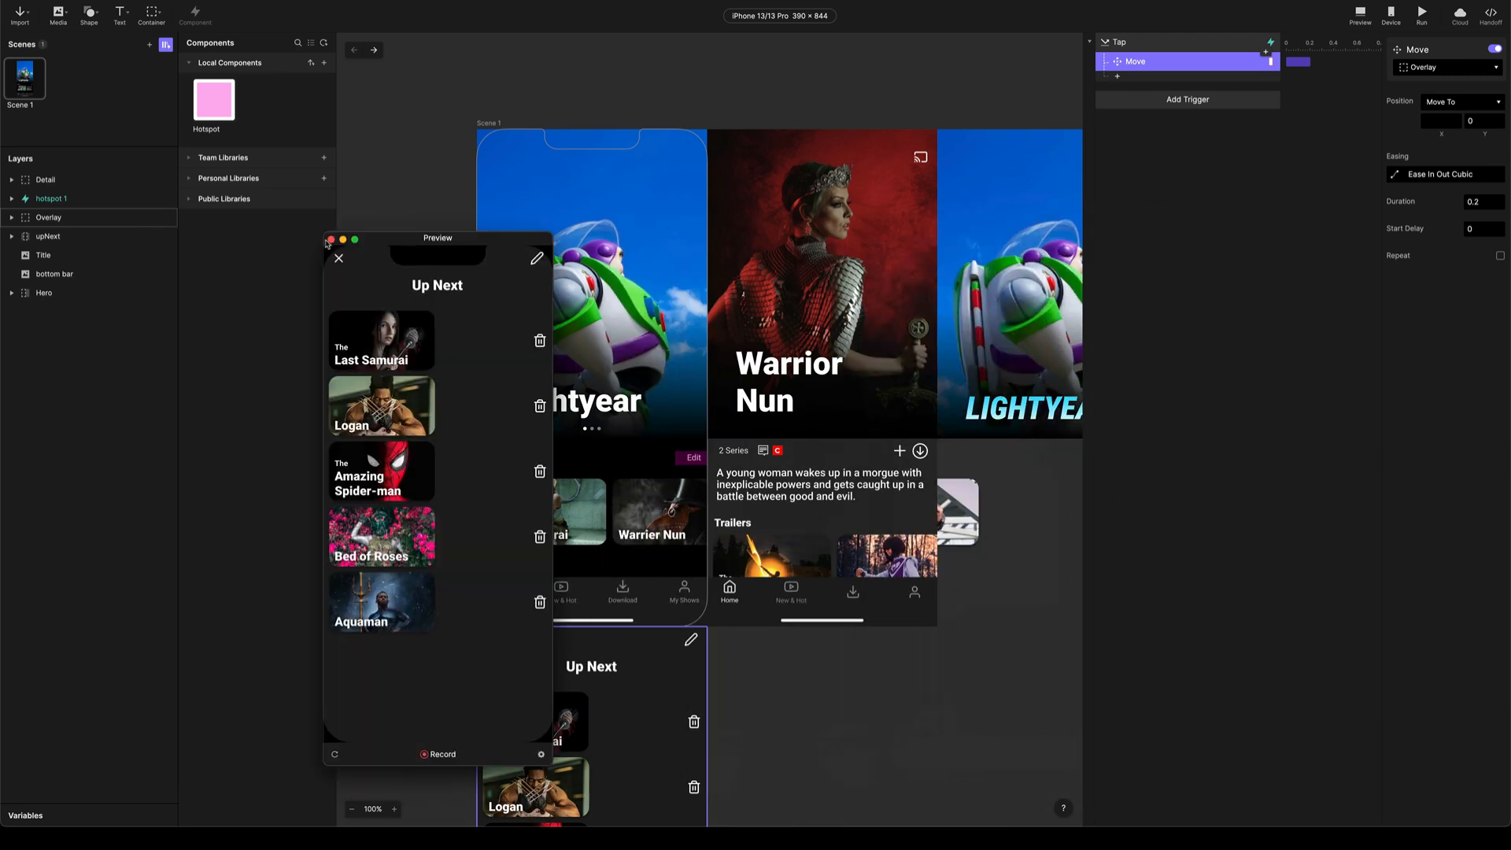
# Fit a hotspot about 47×49 at 0,0 over the overlay's close X icon
pyautogui.moveTo(436, 237); pyautogui.dragTo(291, 251)
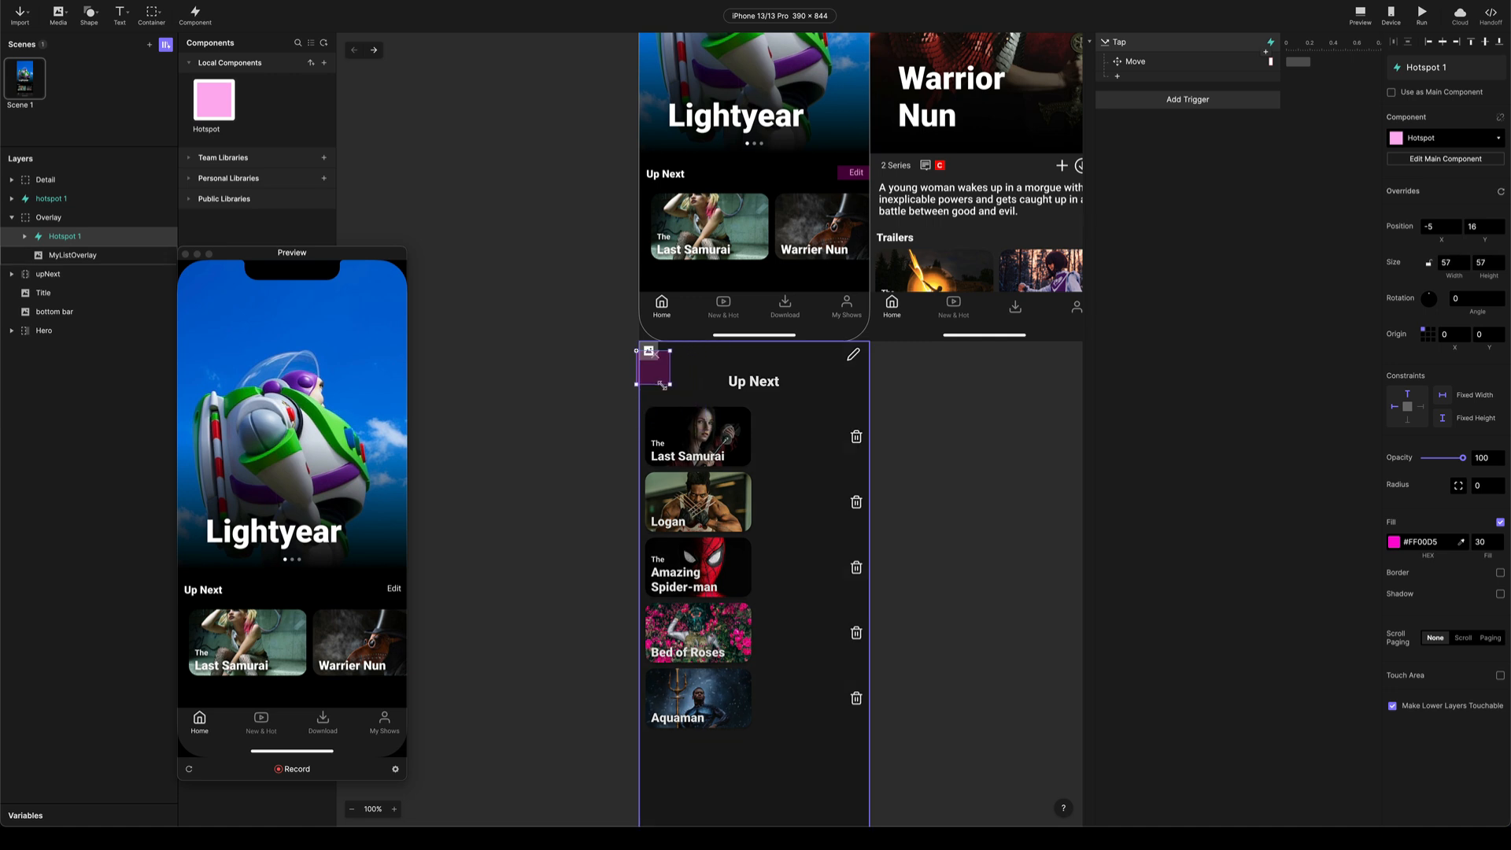
pyautogui.moveTo(652, 368); pyautogui.dragTo(655, 362)
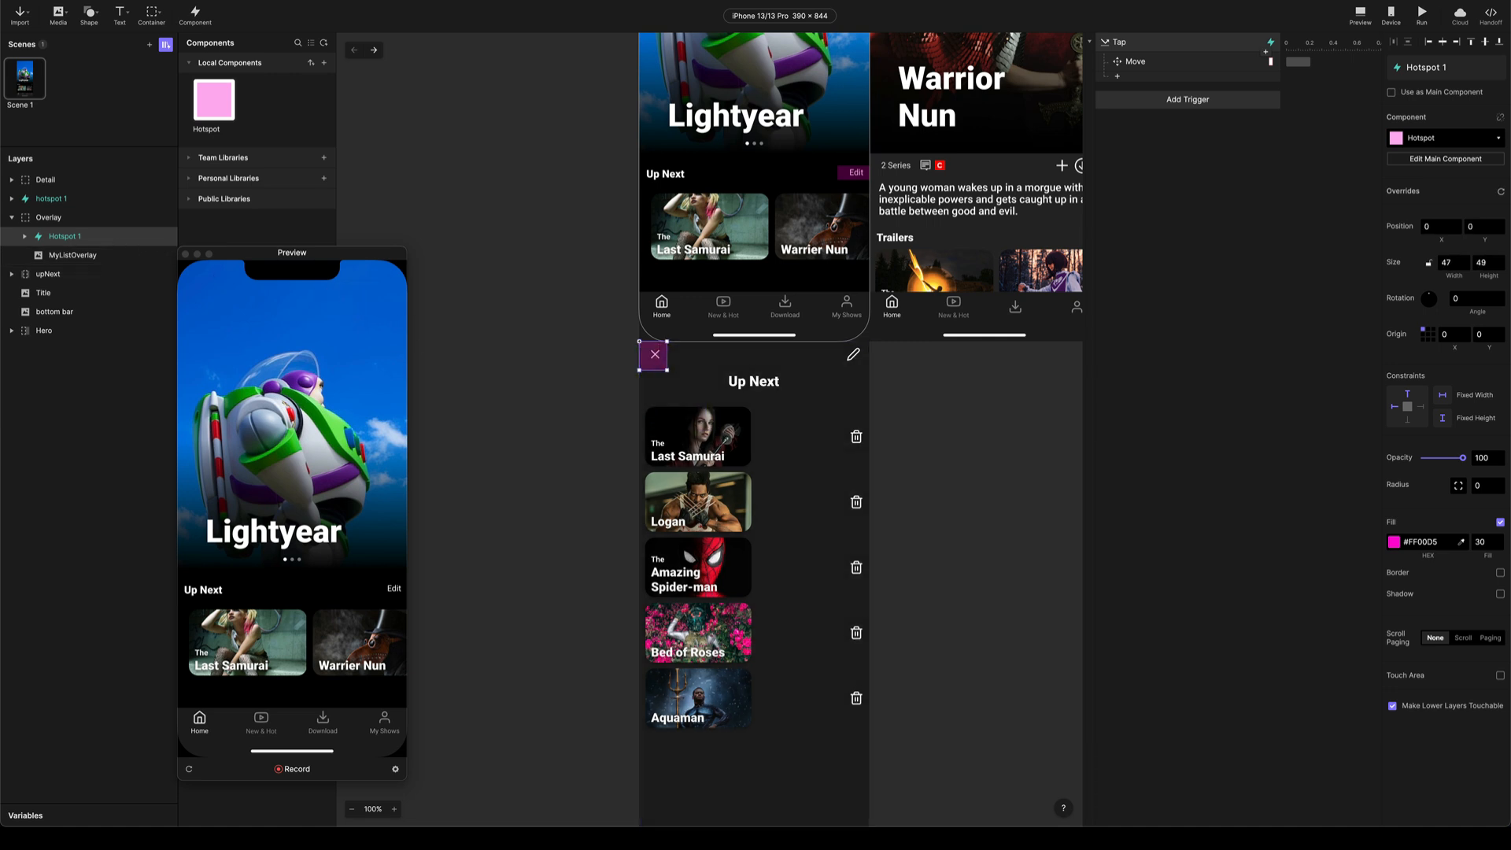
# Add a Tap trigger on the close hotspot with a Reset response targeting Overlay
pyautogui.click(1187, 100)
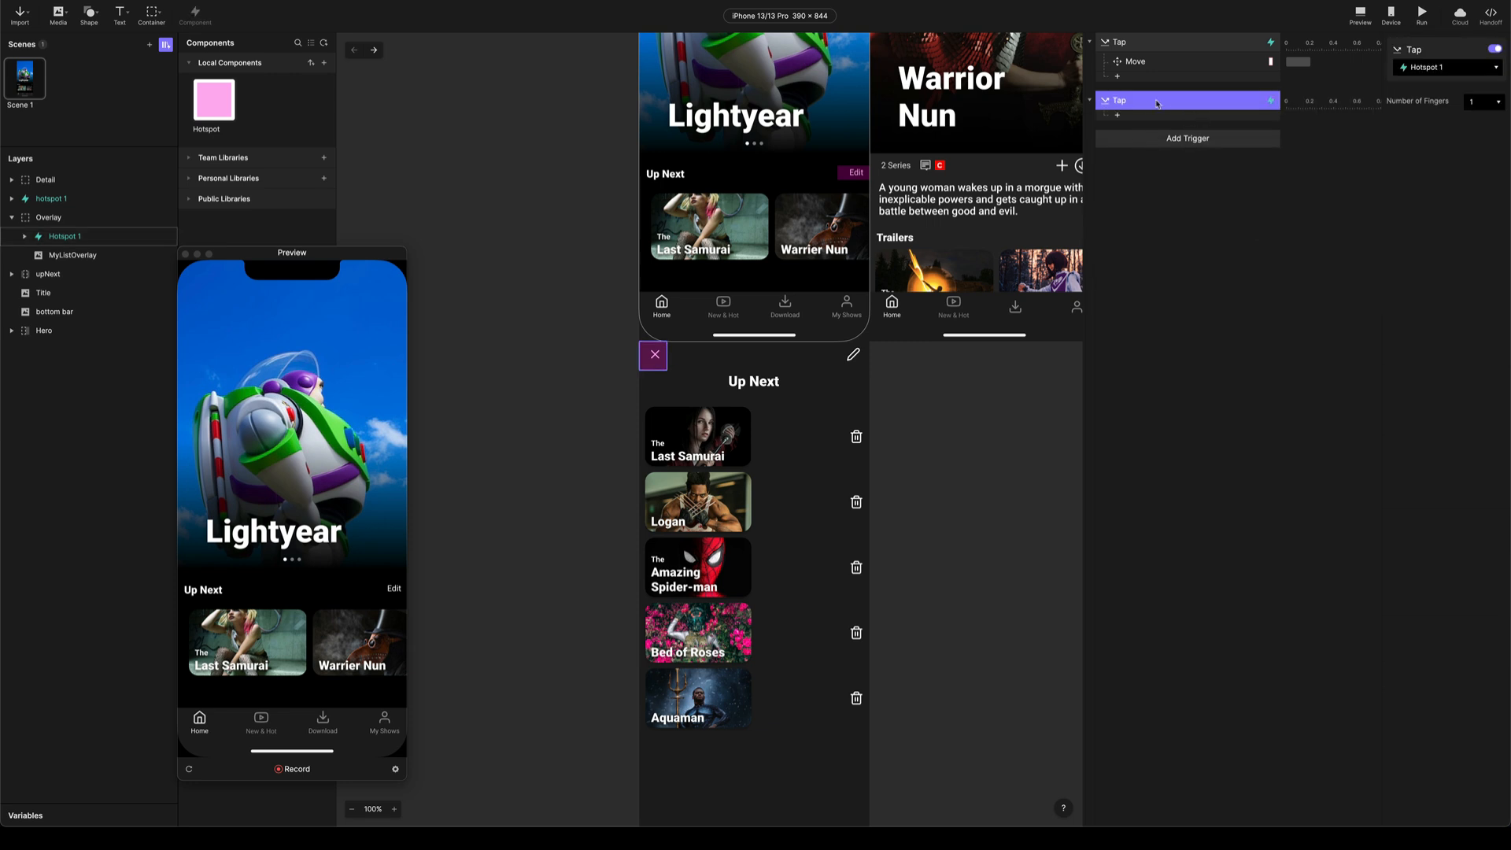
pyautogui.click(1187, 139)
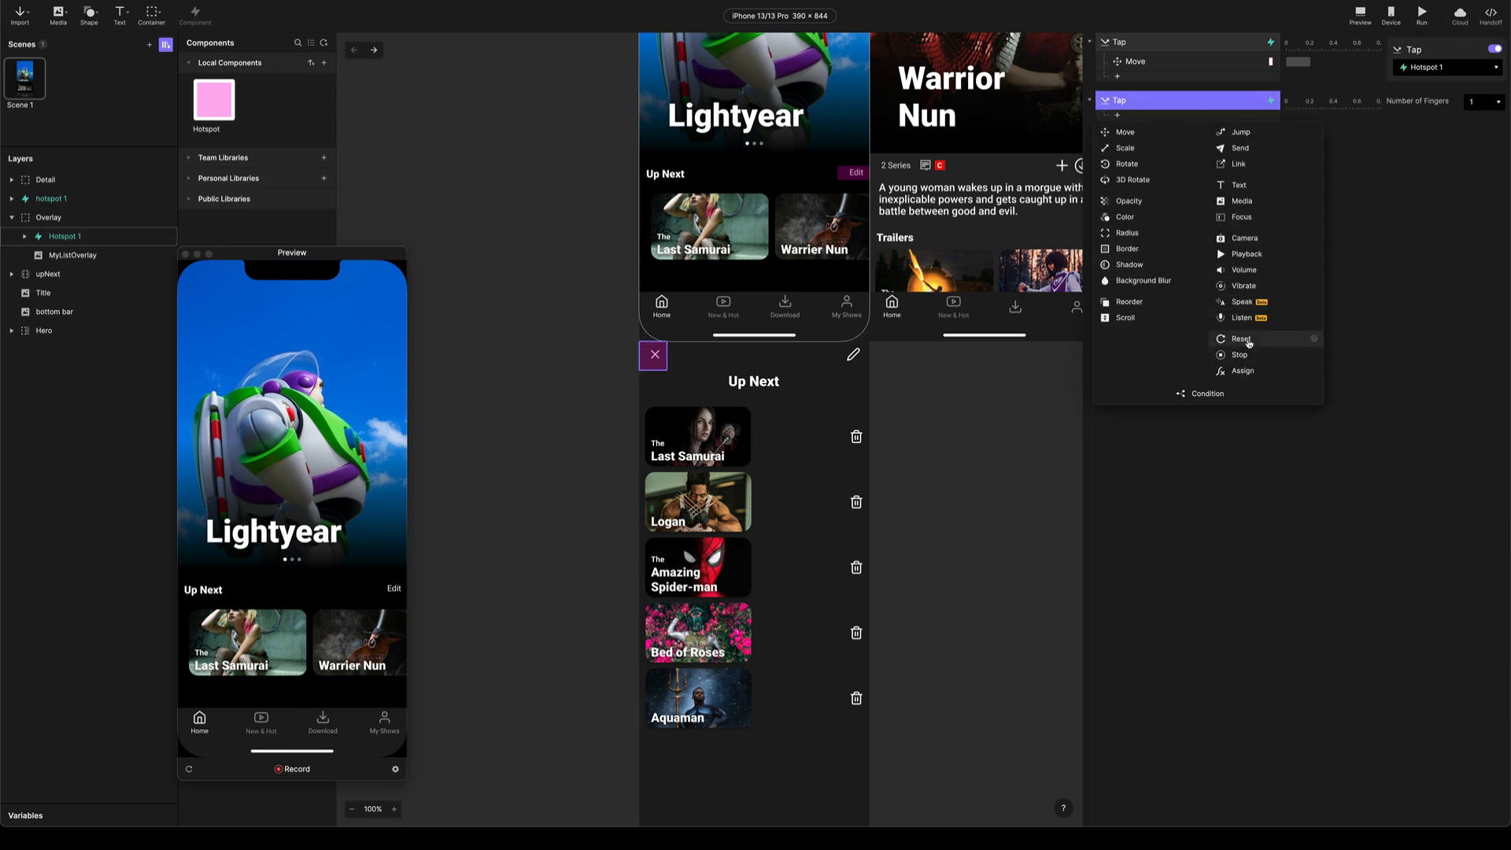
pyautogui.click(1242, 338)
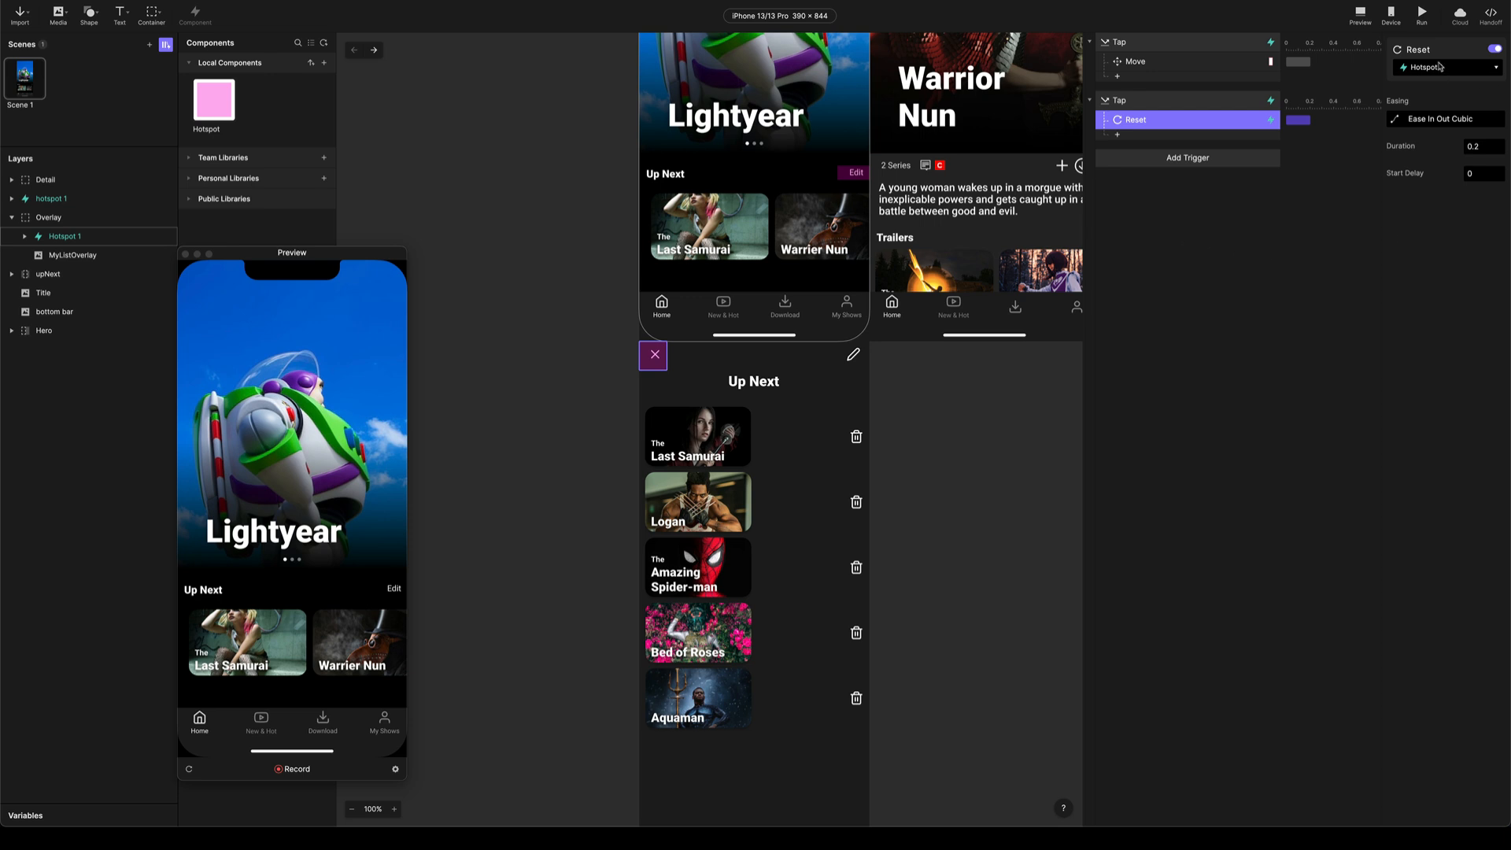
pyautogui.click(1445, 67)
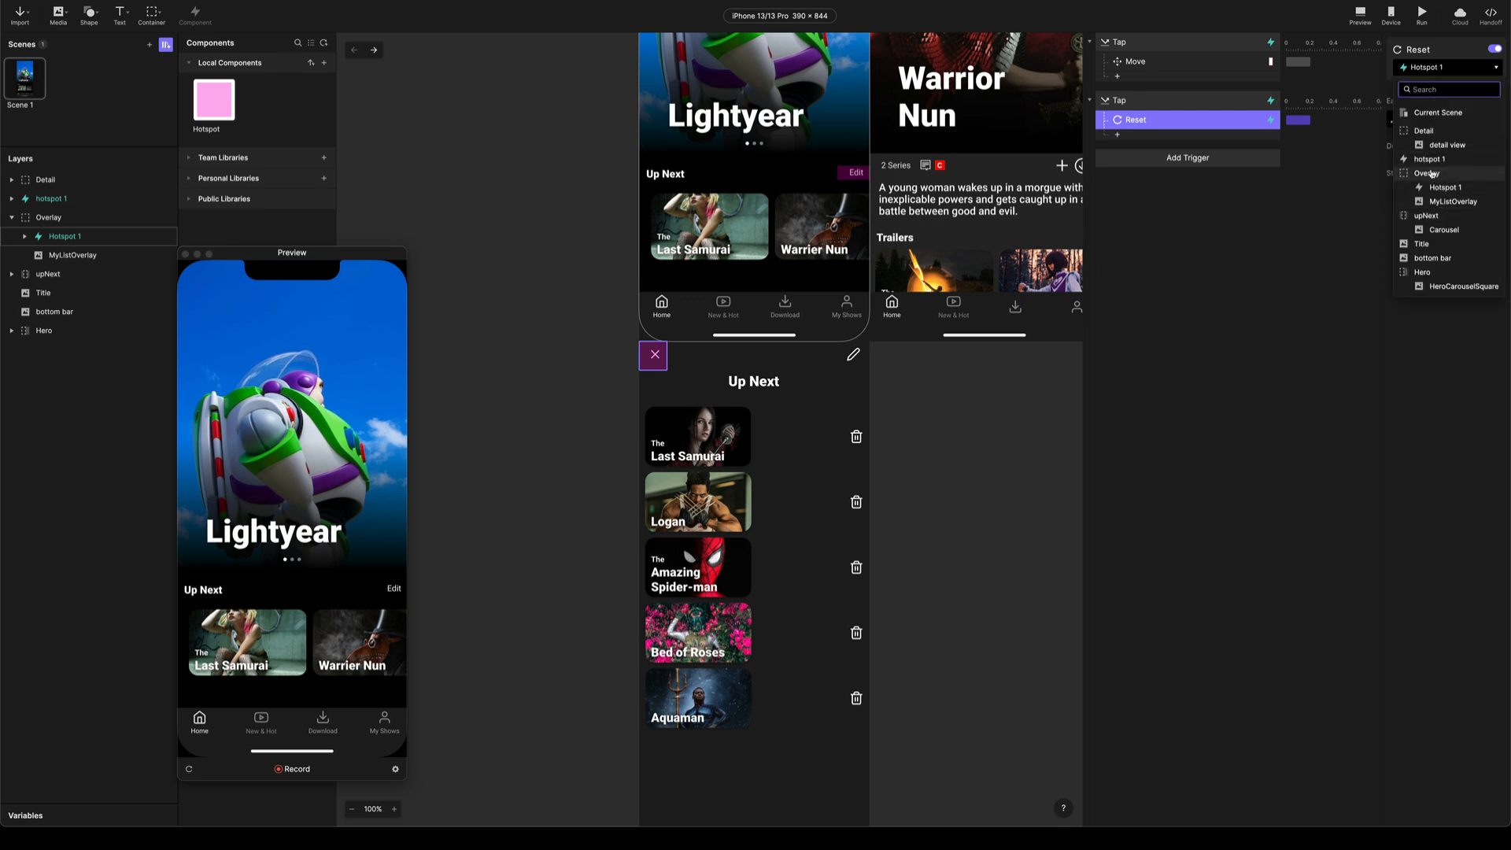
pyautogui.click(1426, 173)
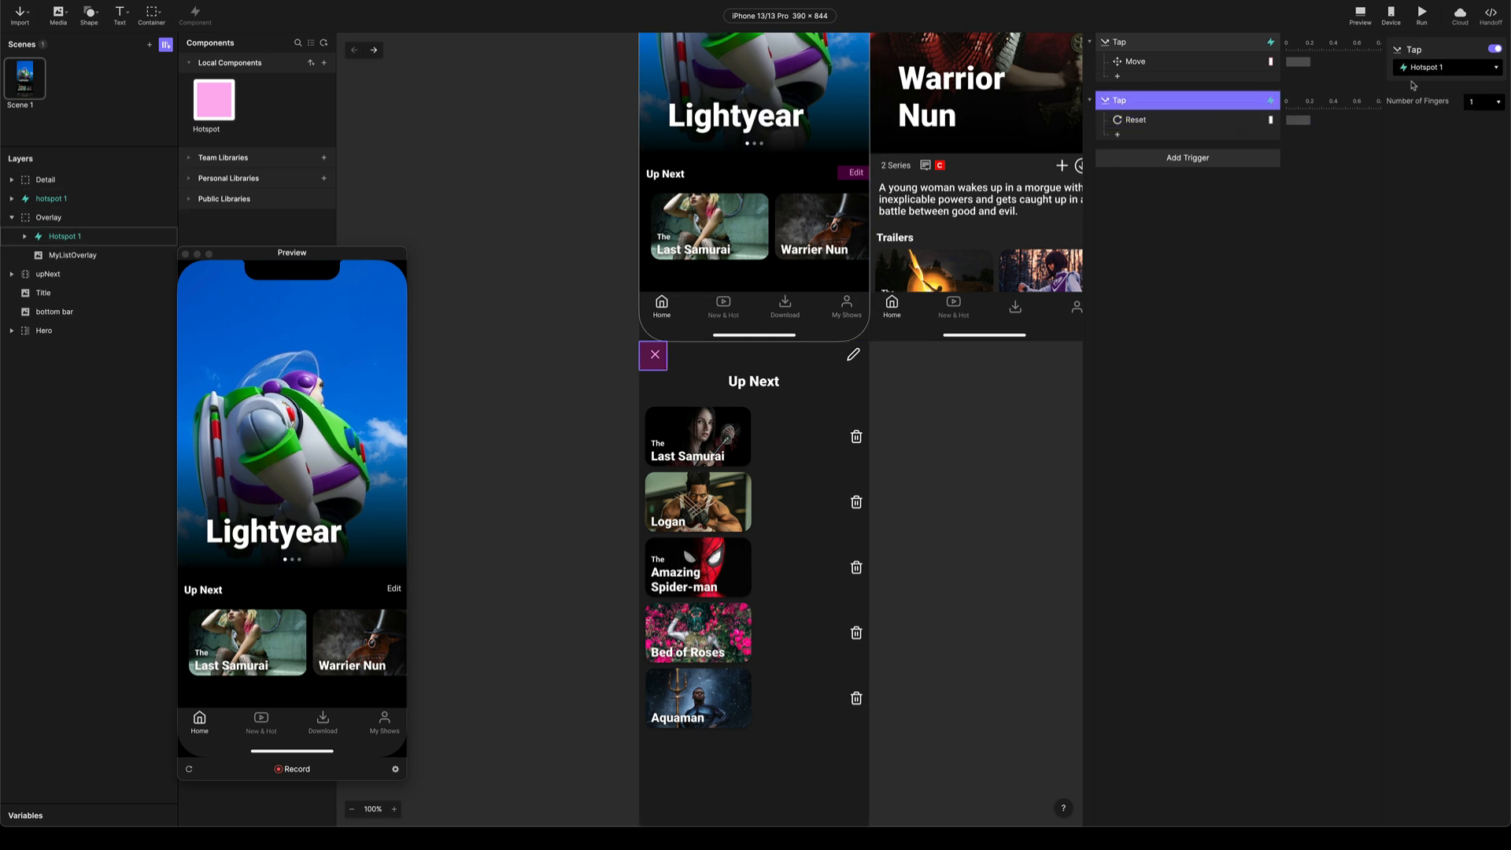
pyautogui.moveTo(63, 236)
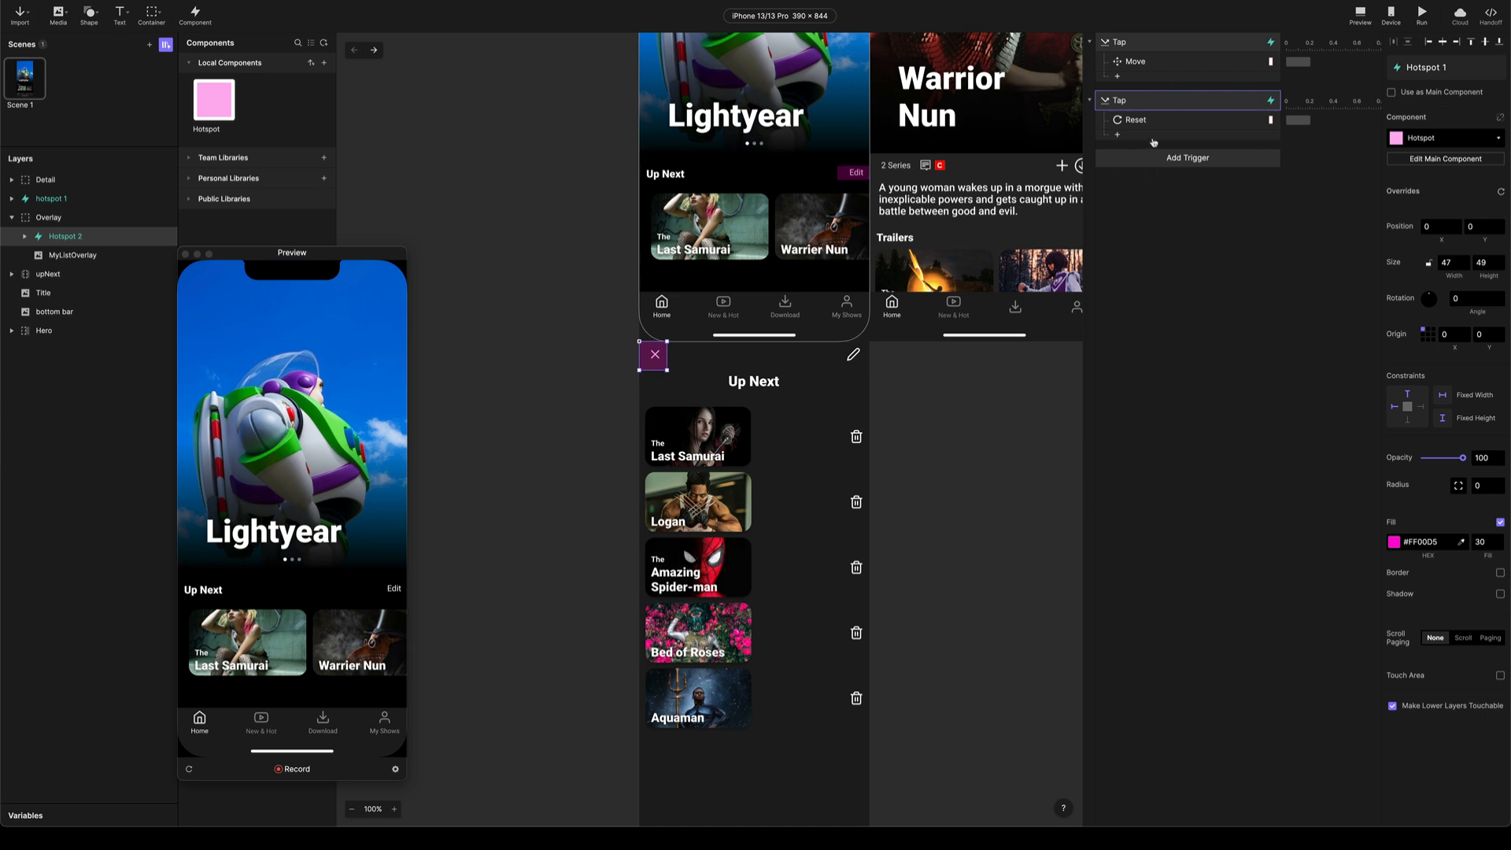
# Drop a new Hotspot component onto the Last Samurai card in the Up Next carousel
pyautogui.click(1118, 101)
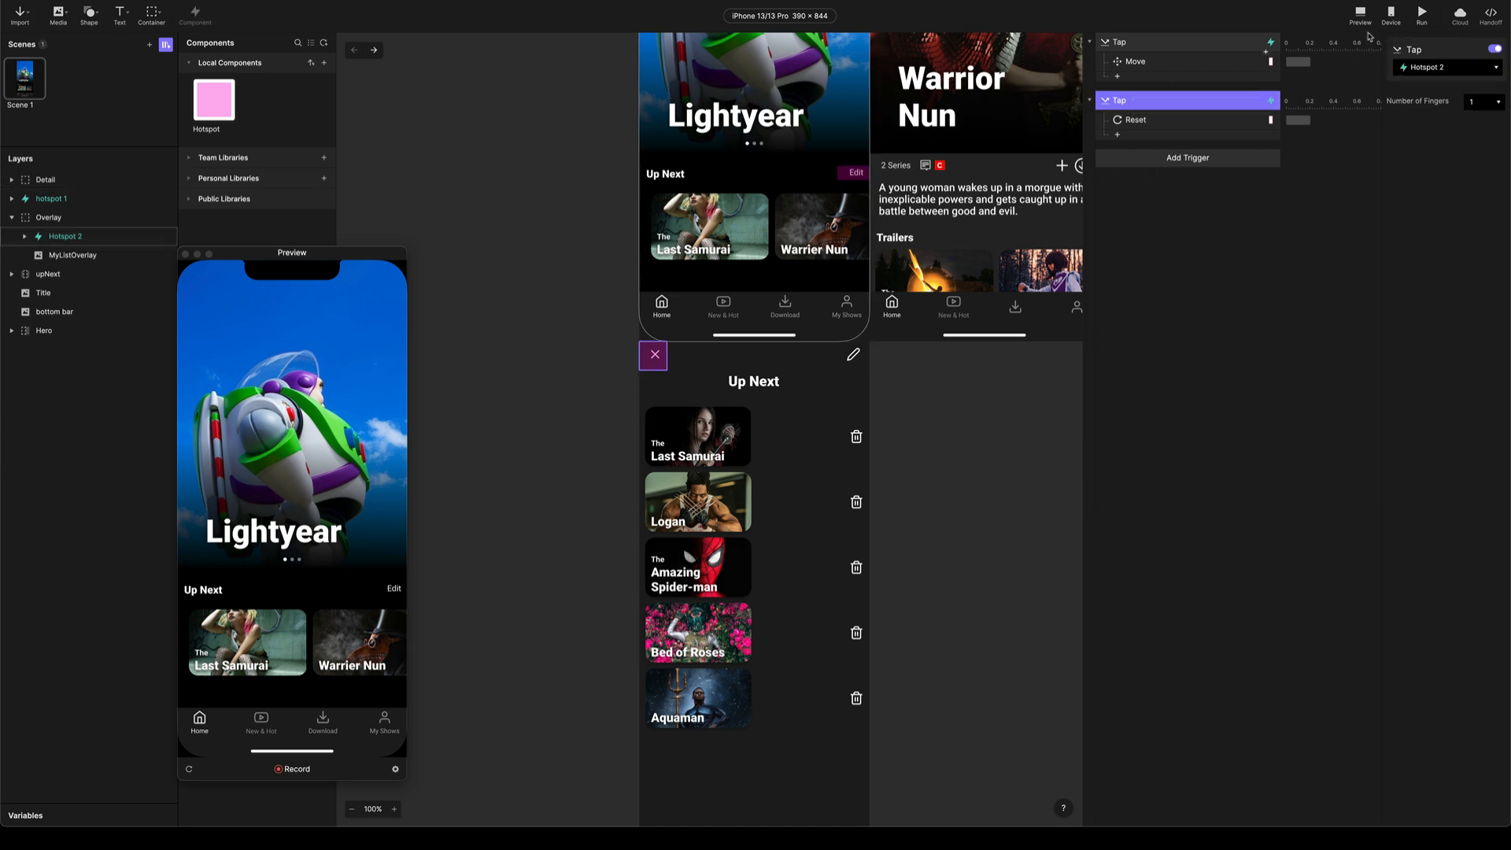
pyautogui.moveTo(291, 252); pyautogui.dragTo(436, 148)
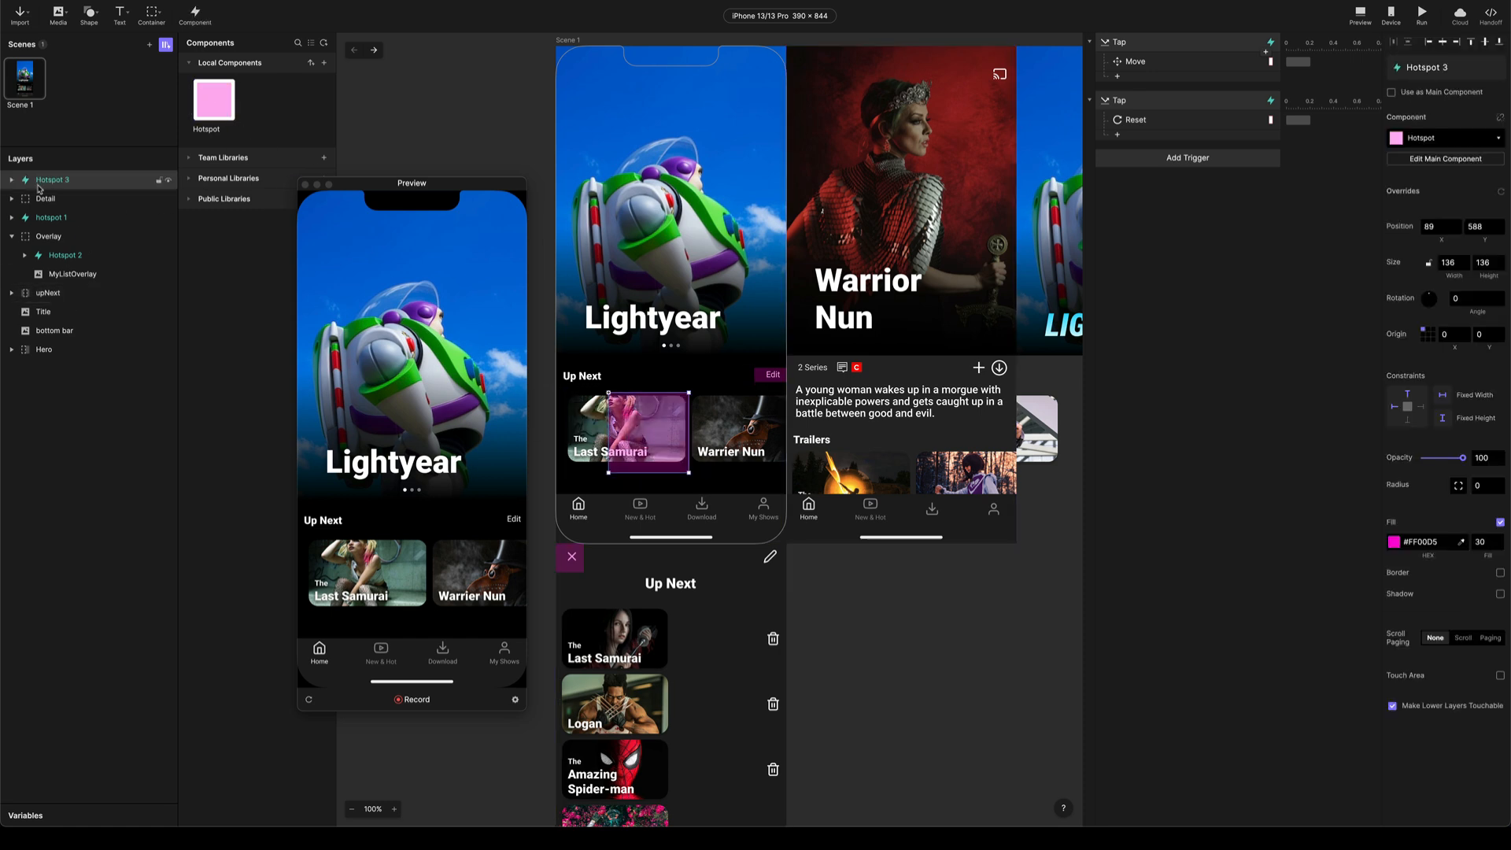
# Move Hotspot 3 into the upNext group, covering the Last Samurai card
pyautogui.click(47, 293)
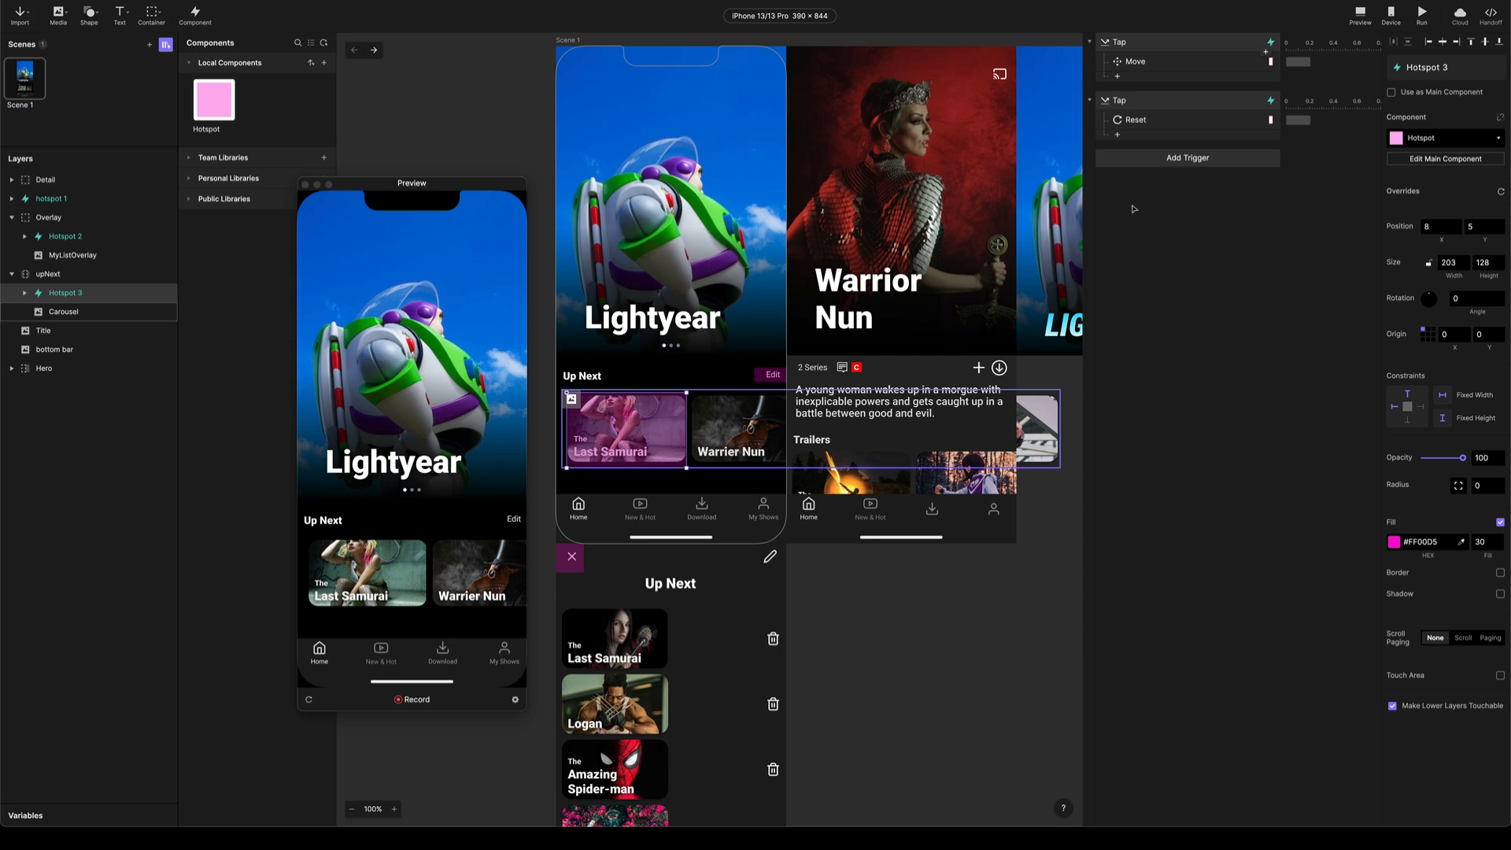
# Add a Tap trigger on Hotspot 3 with a Move response sending Detail to 0, 0
pyautogui.click(1187, 158)
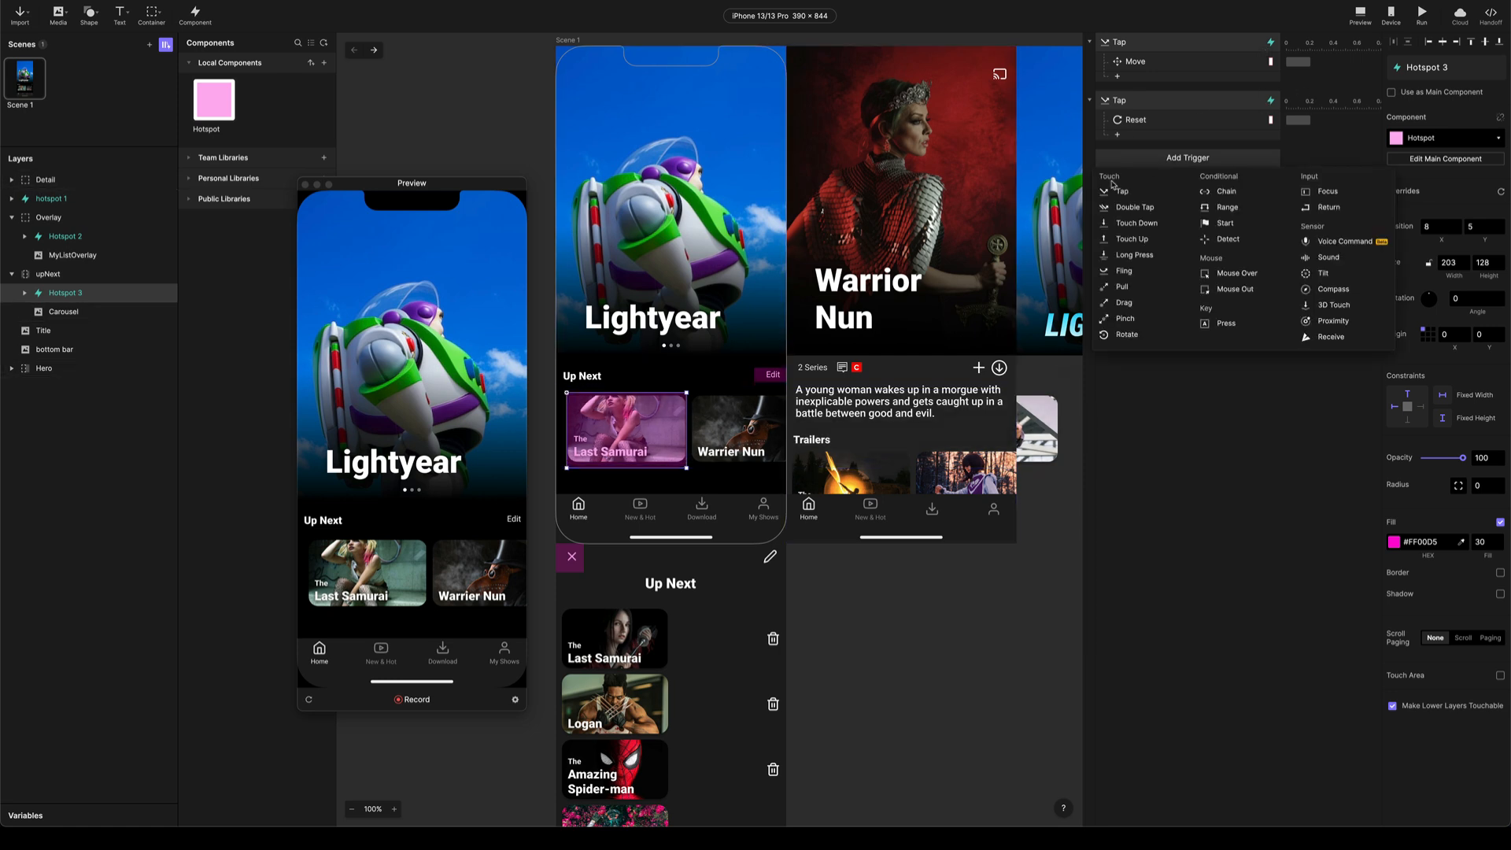
pyautogui.click(1123, 191)
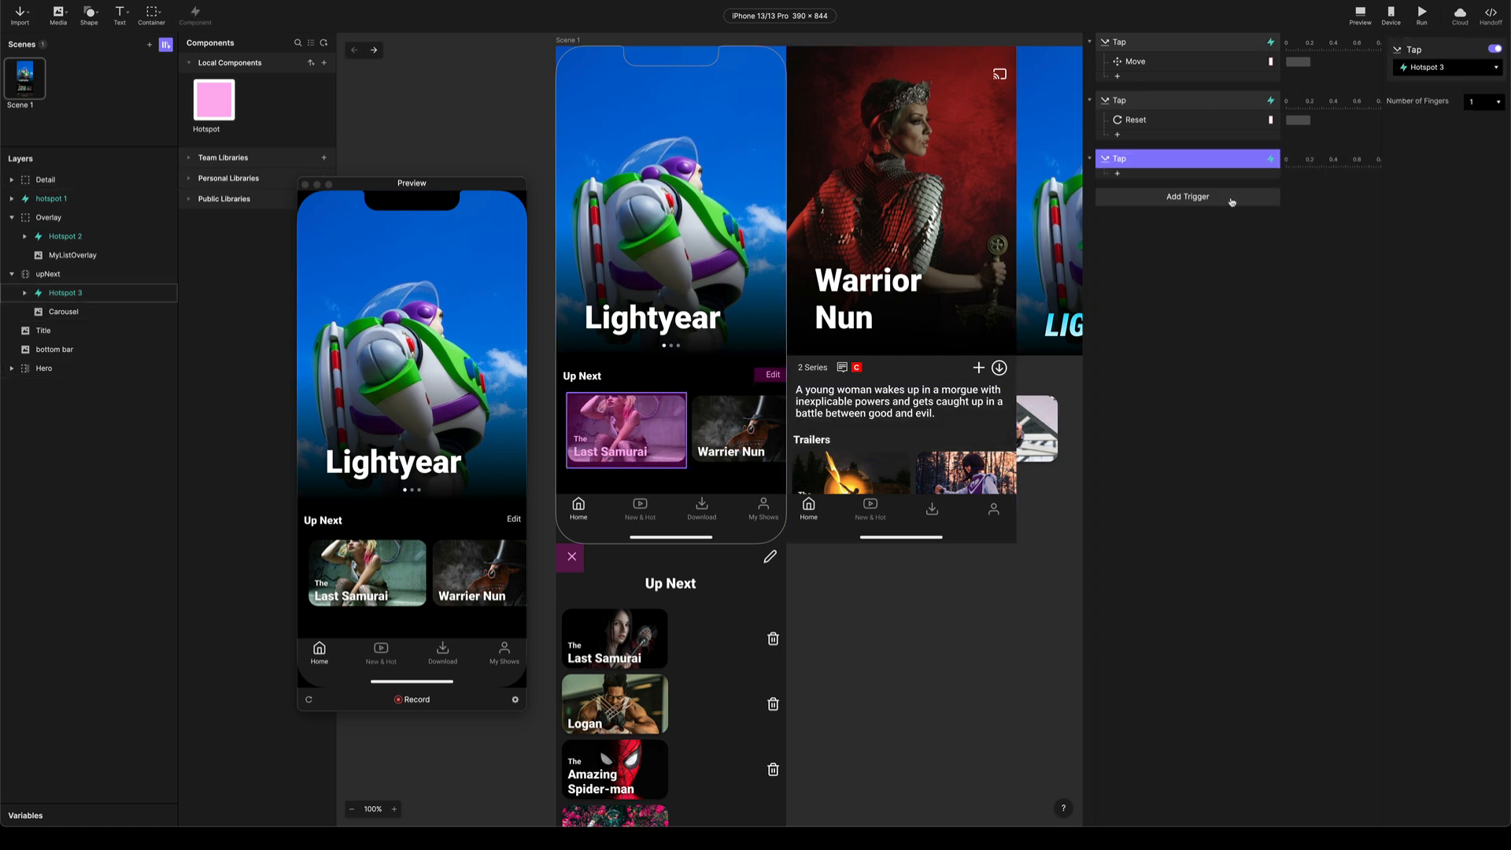
pyautogui.click(44, 180)
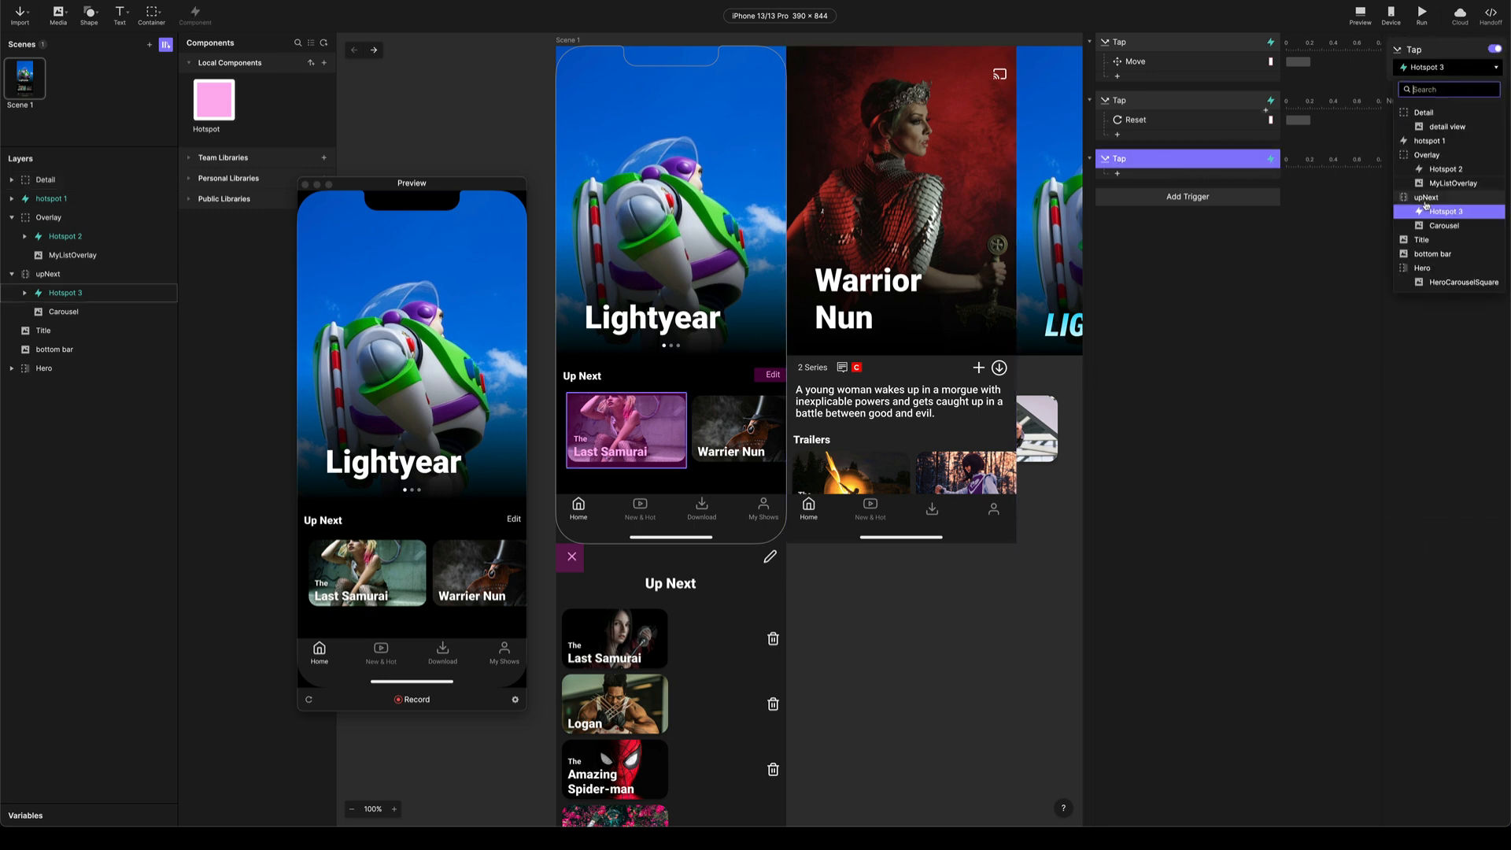
pyautogui.write('det')
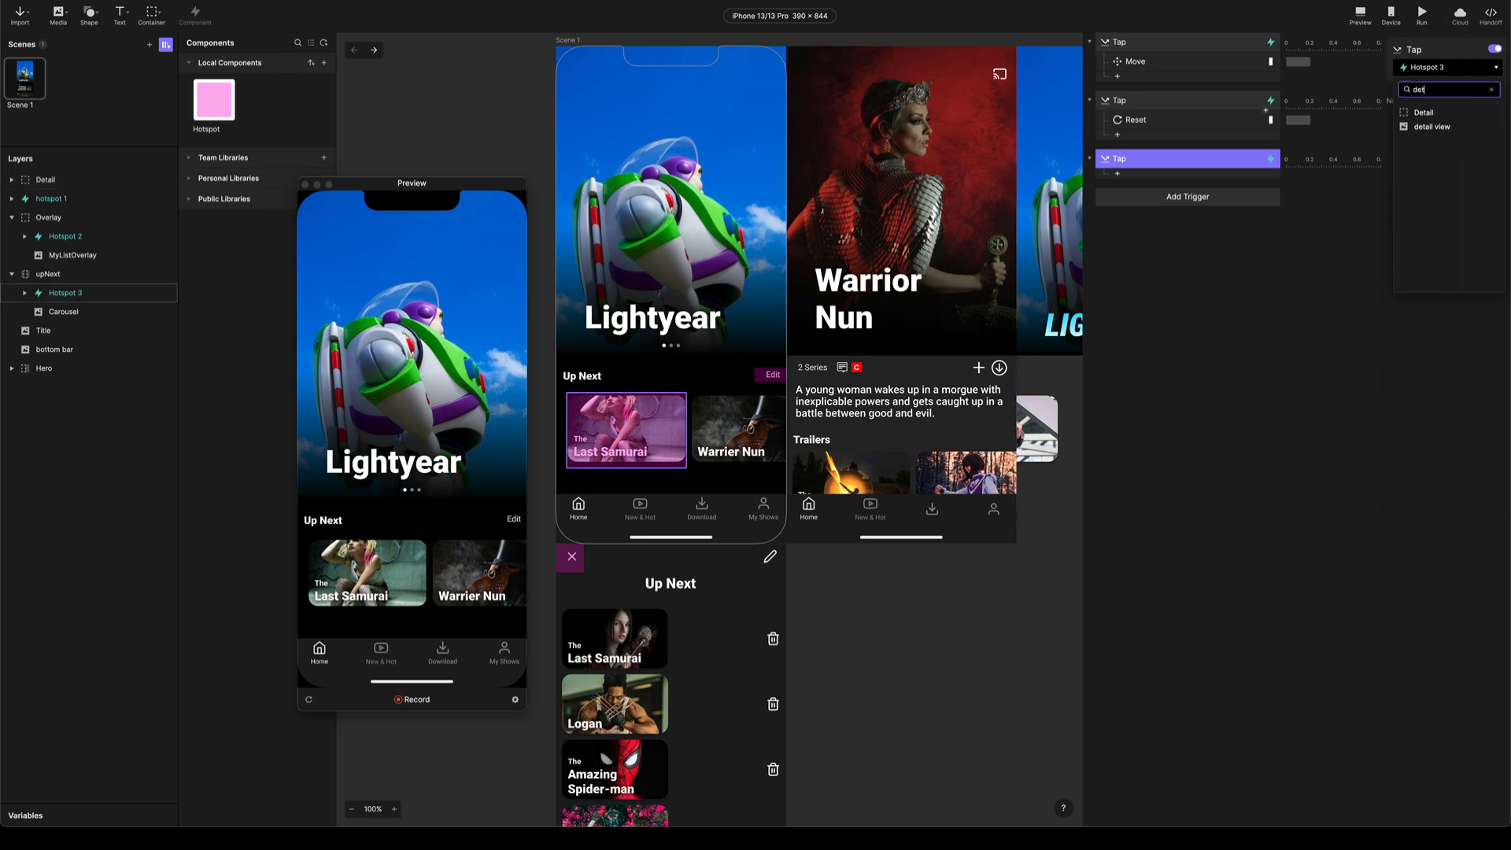
pyautogui.click(1422, 112)
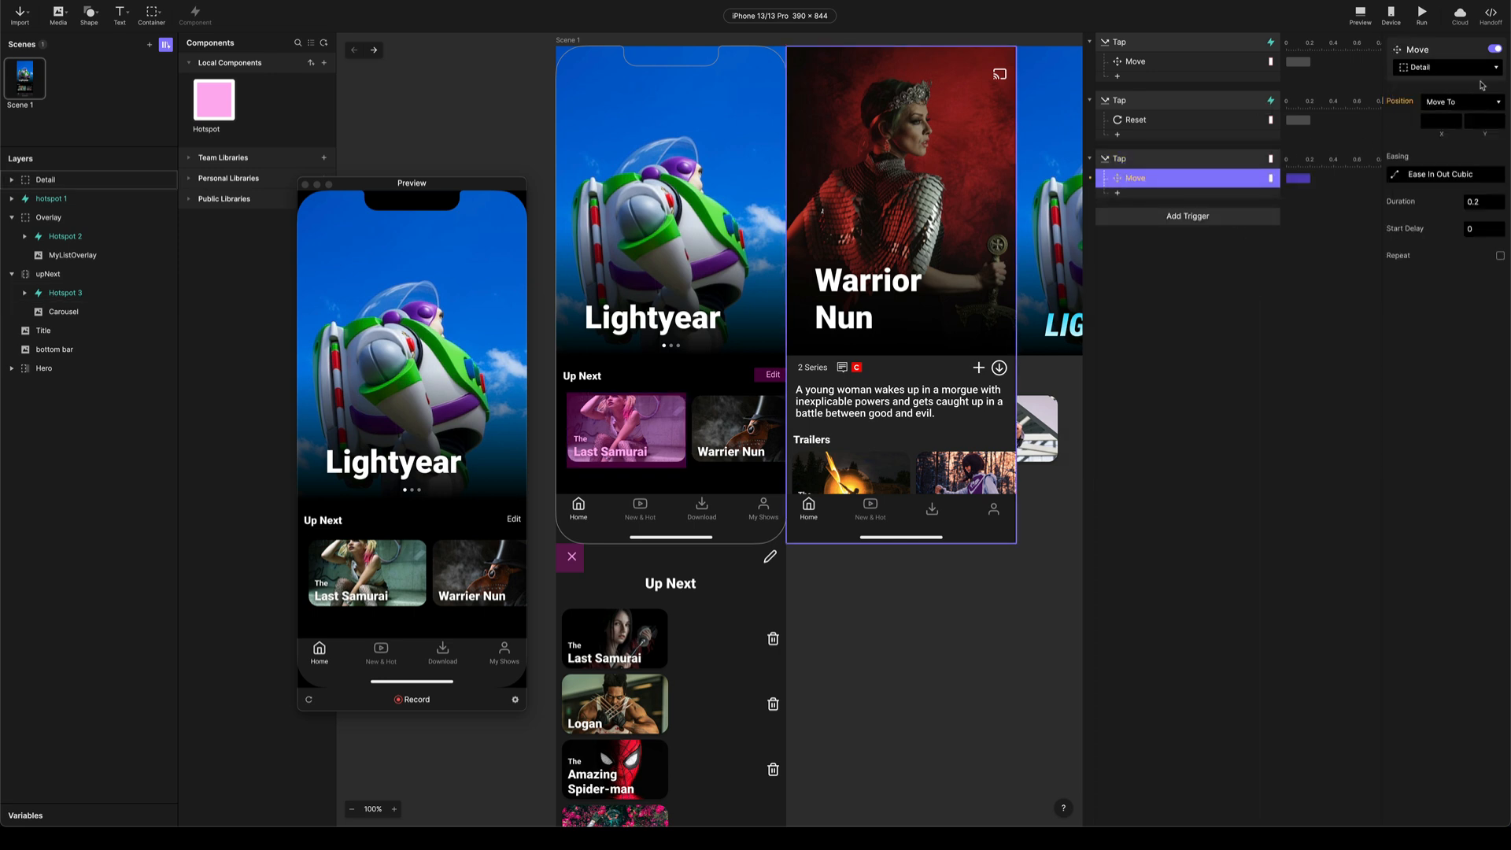
pyautogui.click(1431, 121)
pyautogui.write('0')
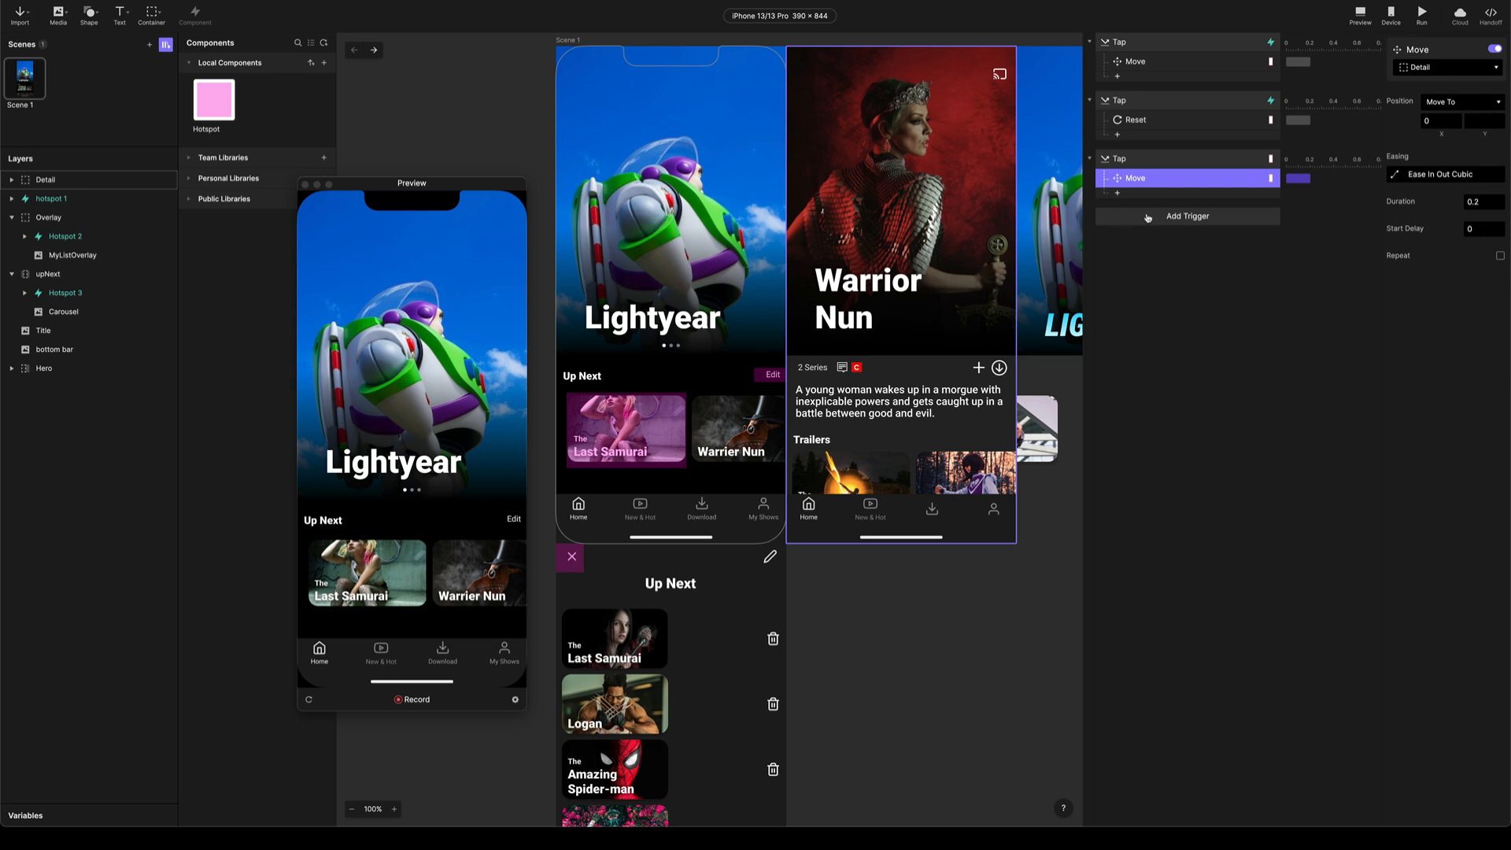
pyautogui.moveTo(411, 183); pyautogui.dragTo(405, 115)
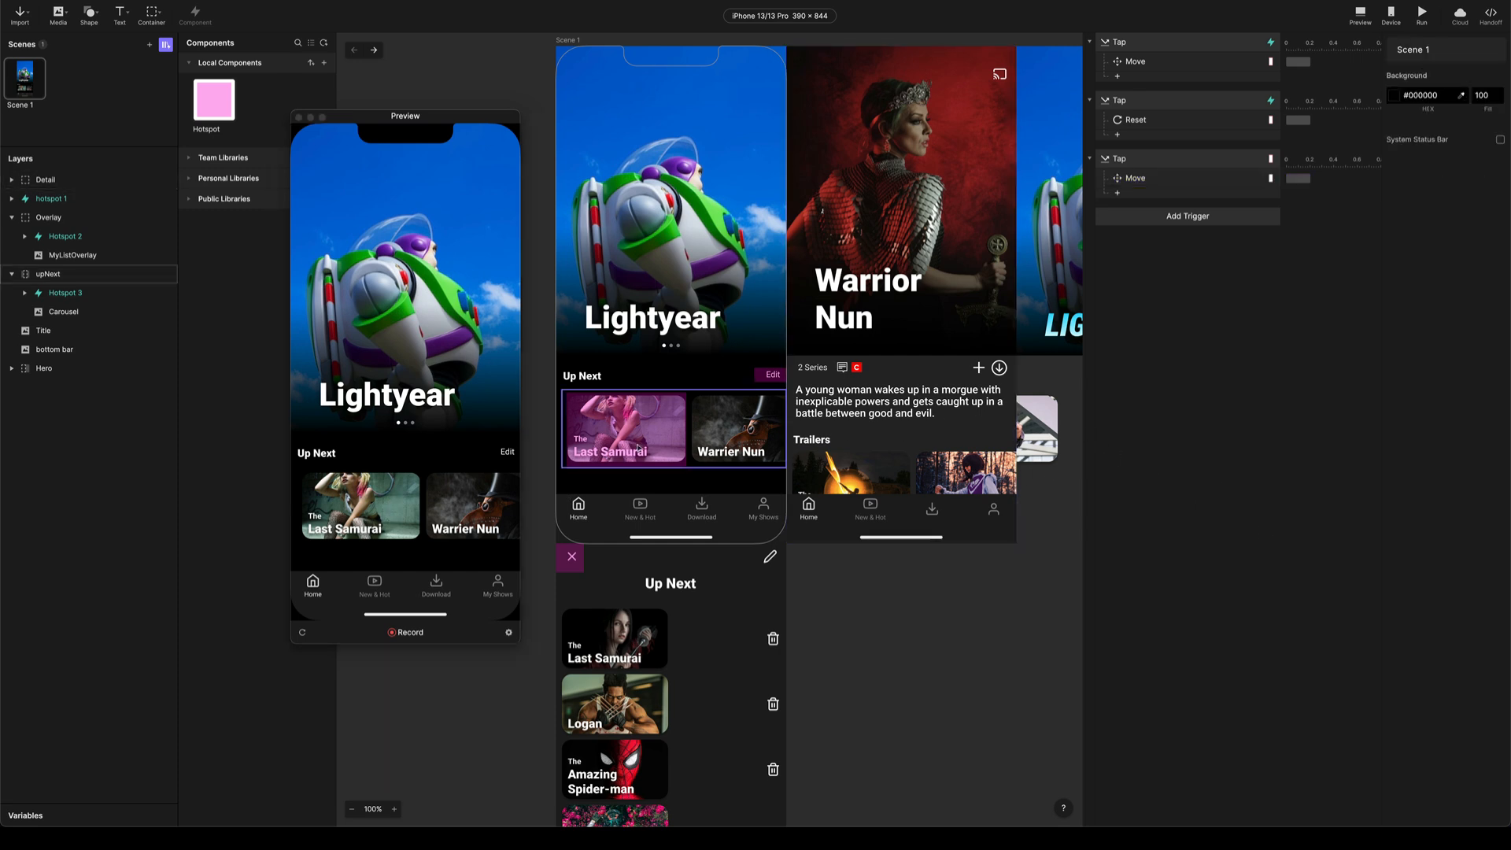
# Drop a Hotspot component onto the Warrior Nun detail screen as Hotspot 4
pyautogui.click(49, 274)
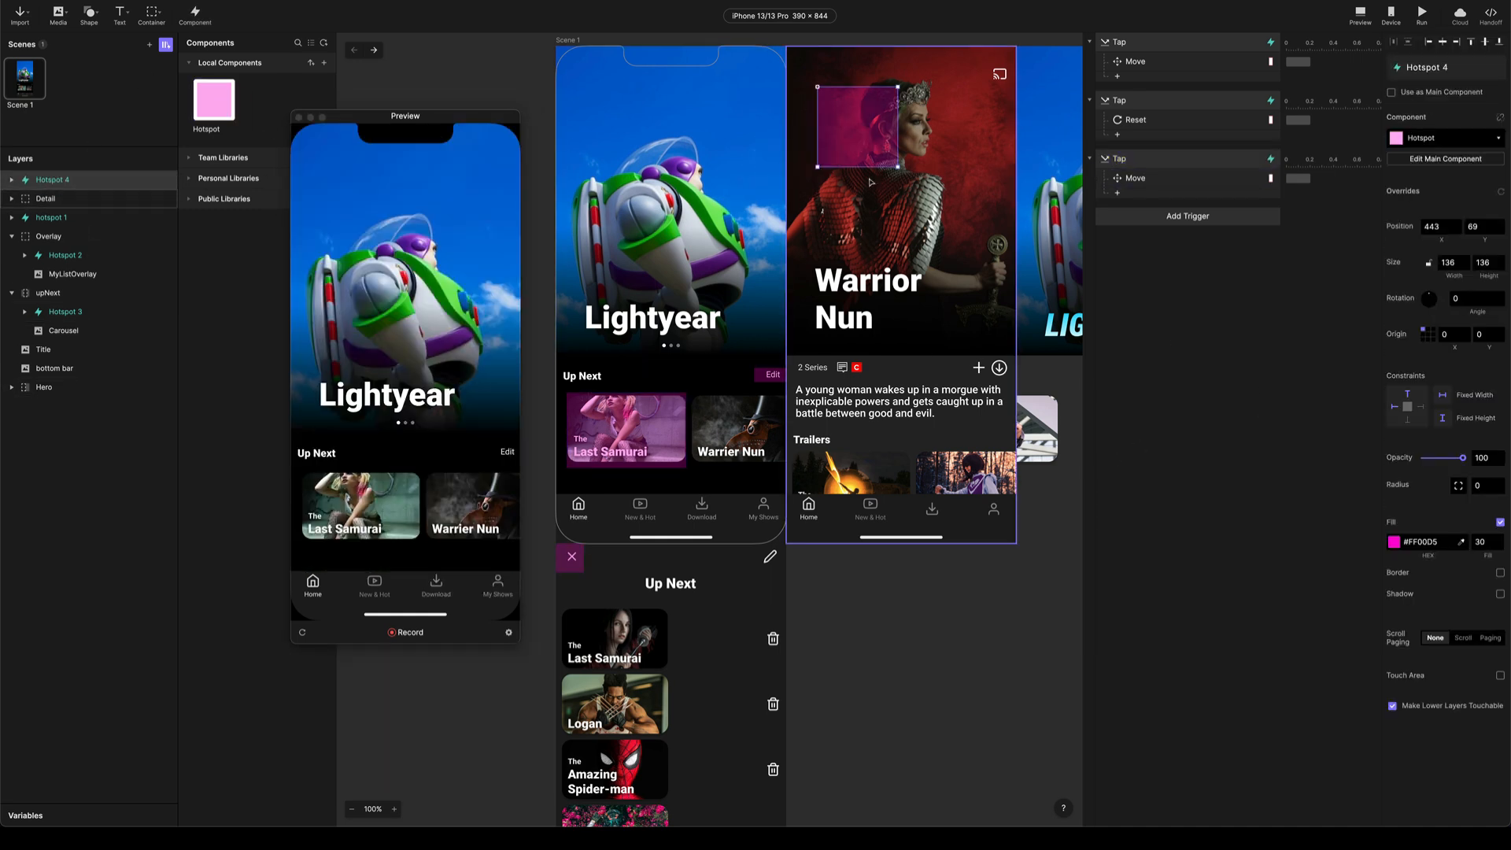
# Nest Hotspot 4 in the Detail group as a 96×96 square at the top-left corner
pyautogui.moveTo(858, 131); pyautogui.dragTo(819, 91)
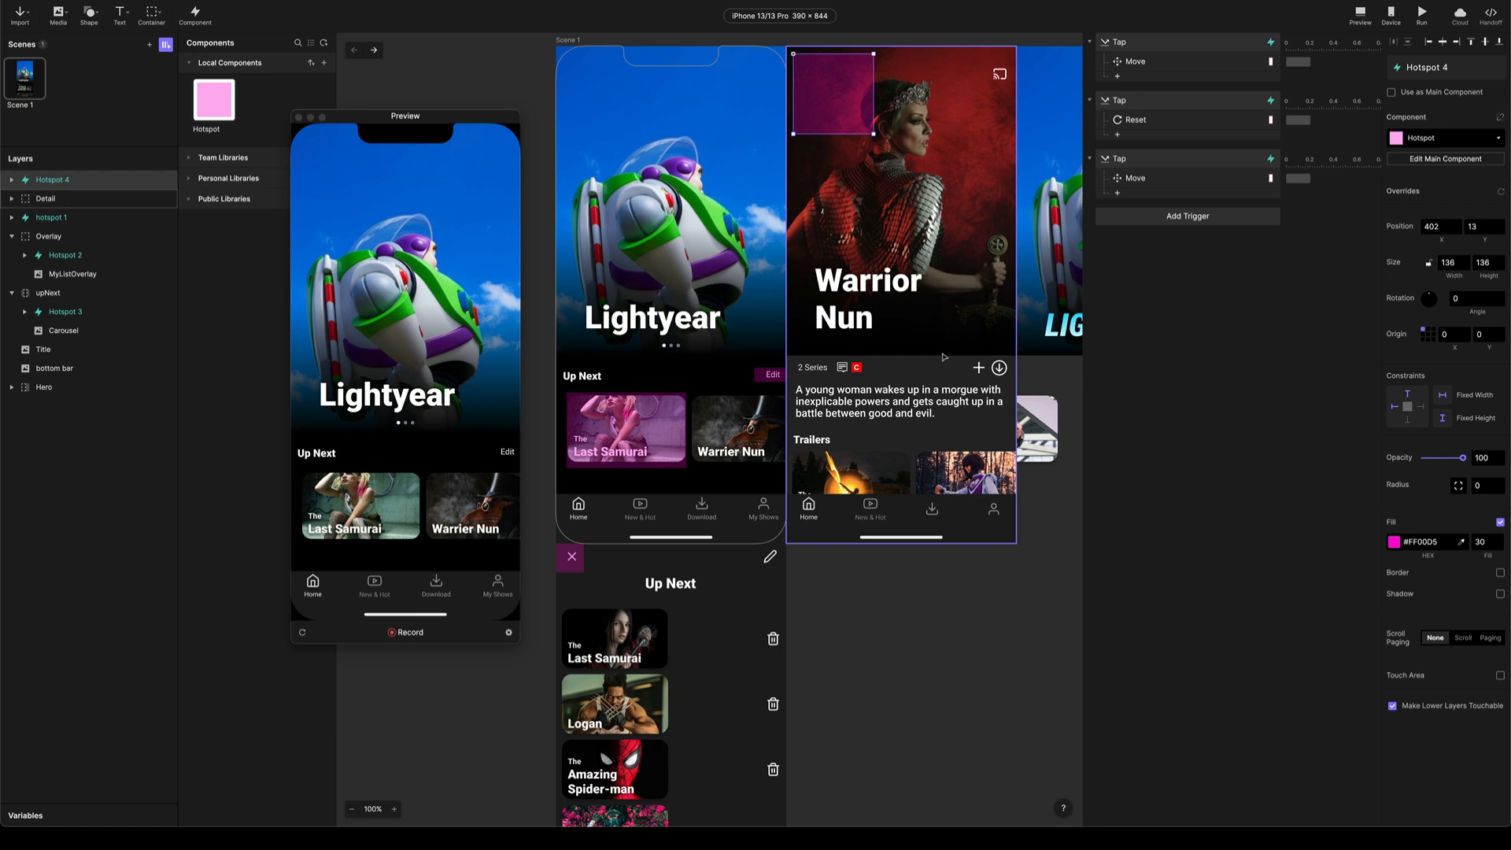
pyautogui.click(45, 198)
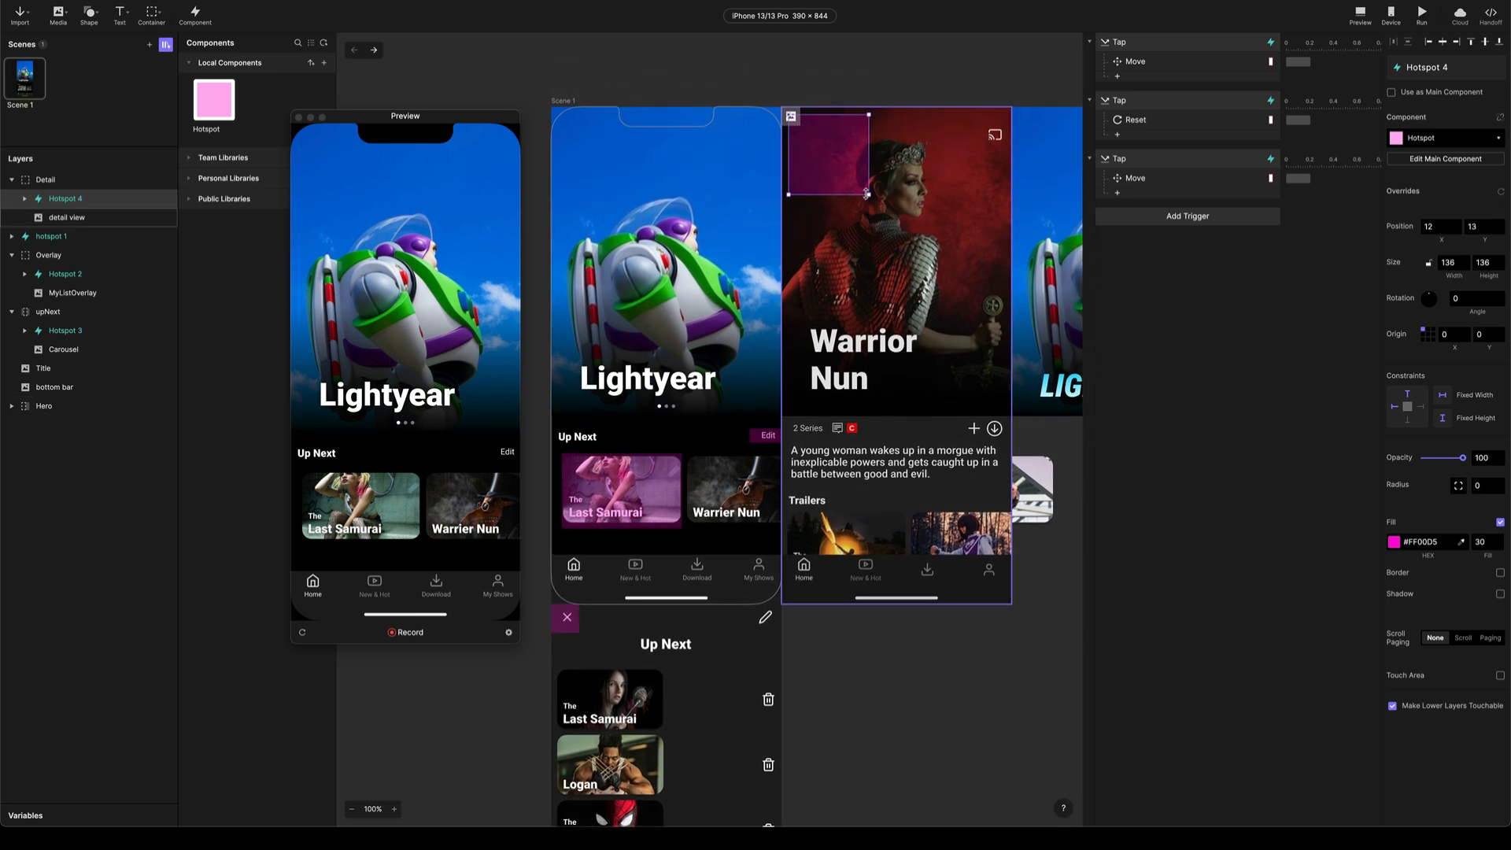
pyautogui.moveTo(867, 196); pyautogui.dragTo(839, 159)
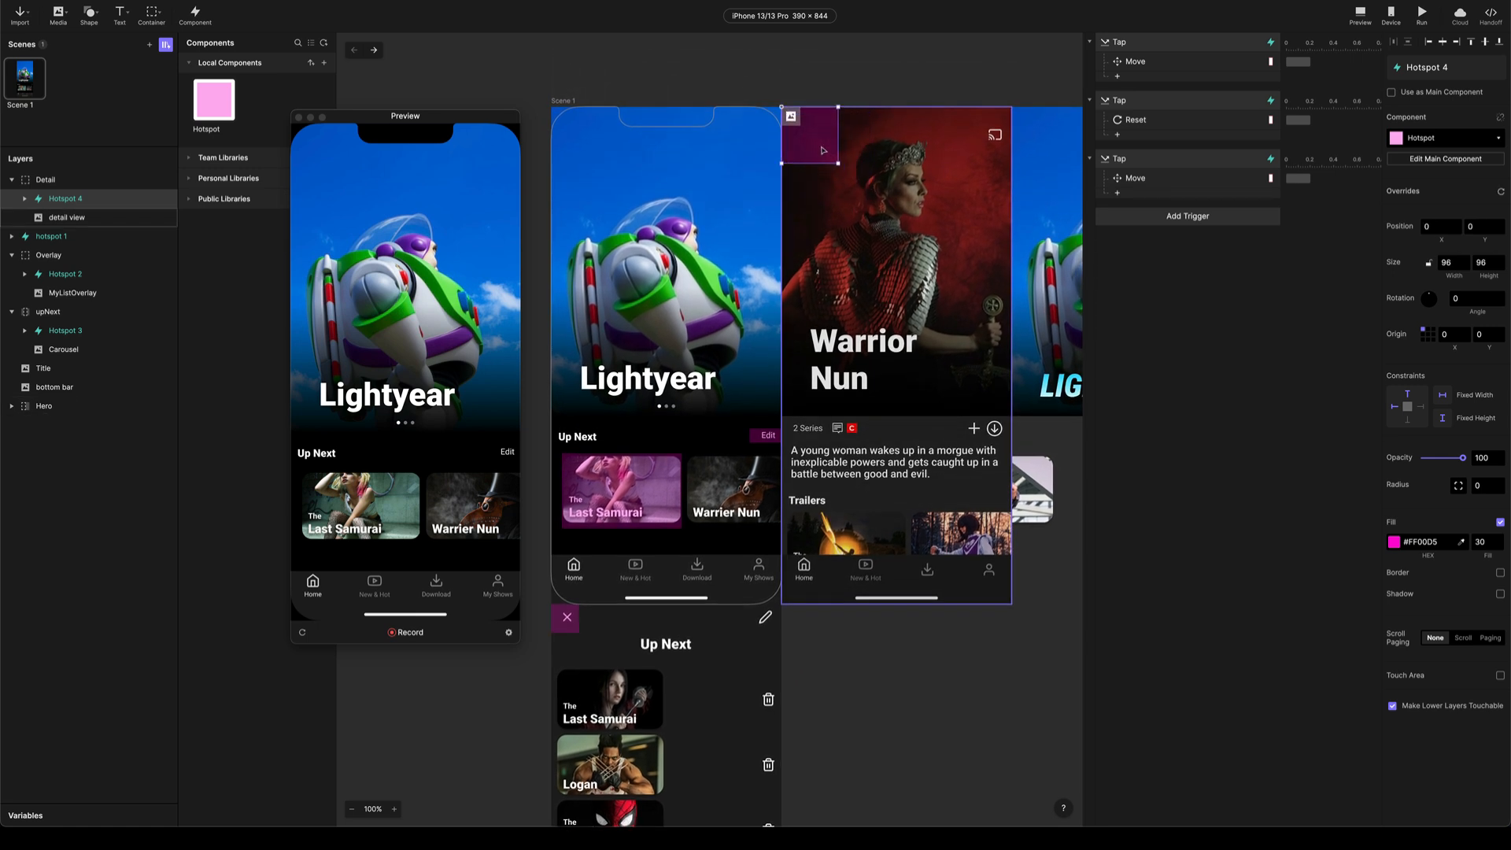
pyautogui.click(1186, 215)
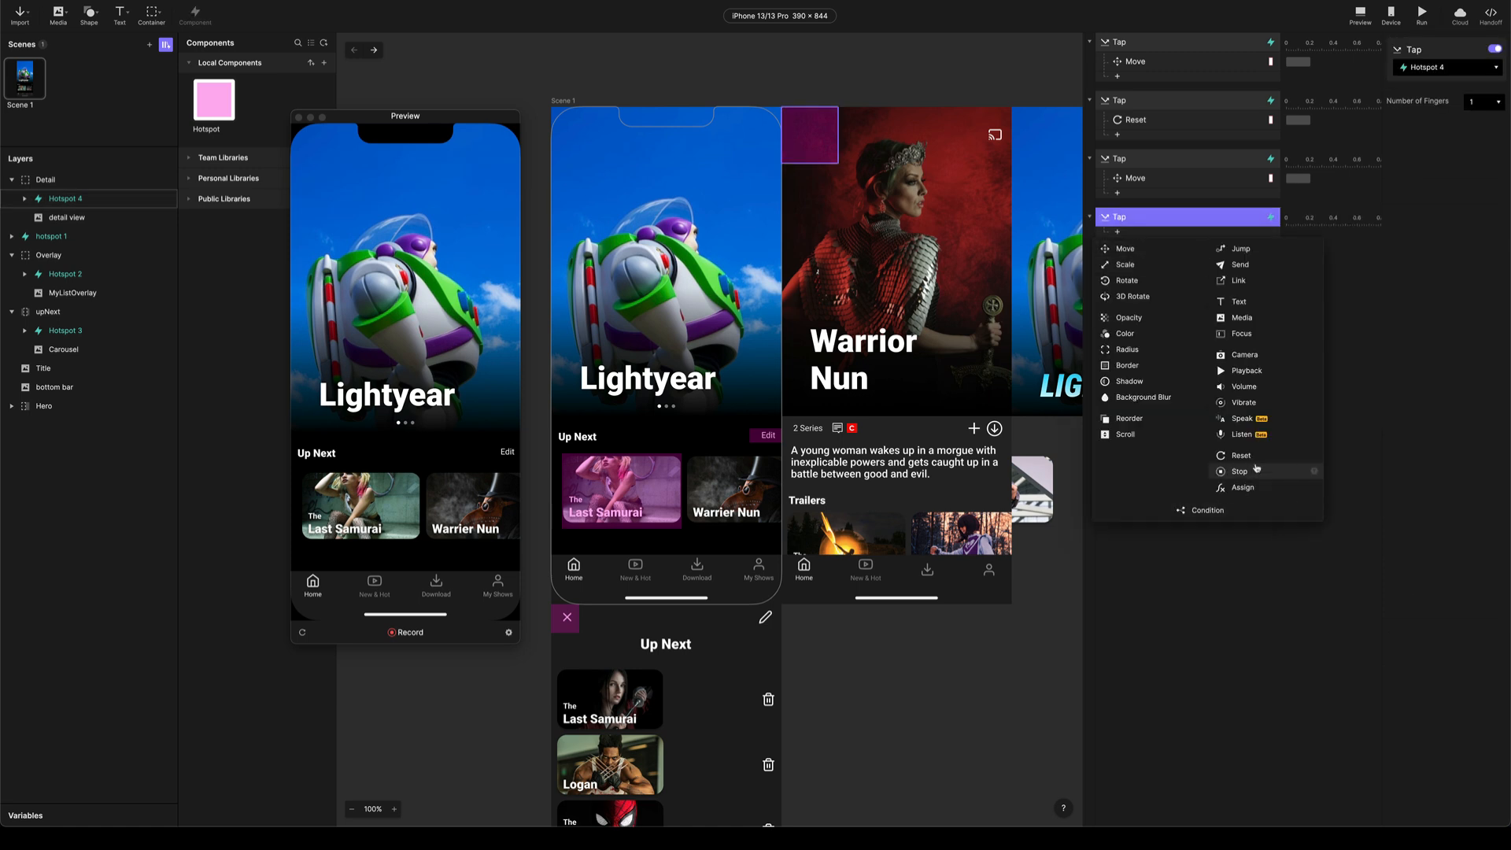
# Add a Reset response to Hotspot 4's Tap trigger targeting the Detail screen
pyautogui.click(1242, 455)
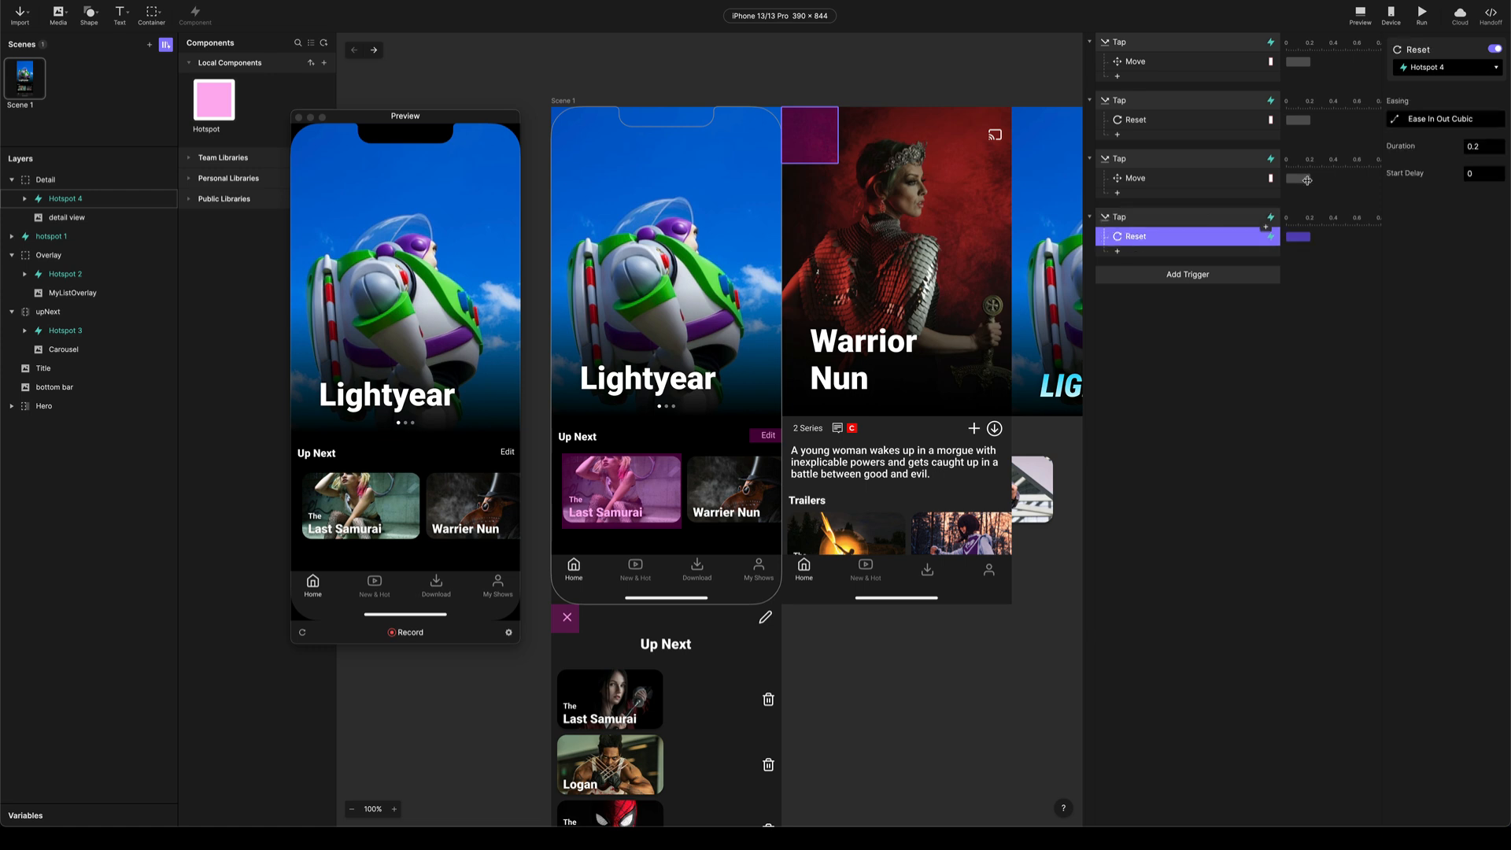
pyautogui.click(1445, 67)
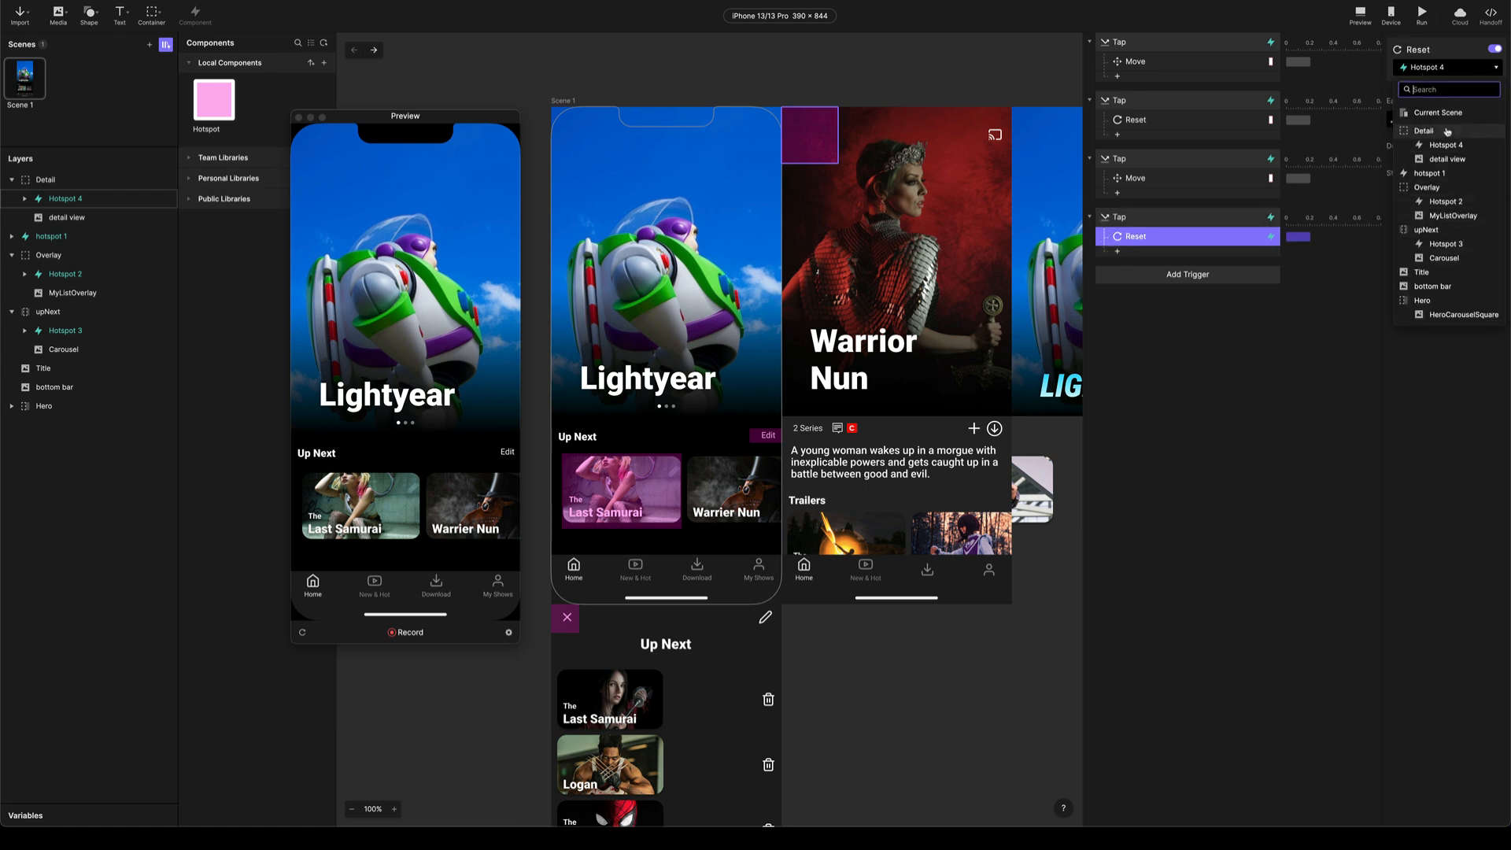